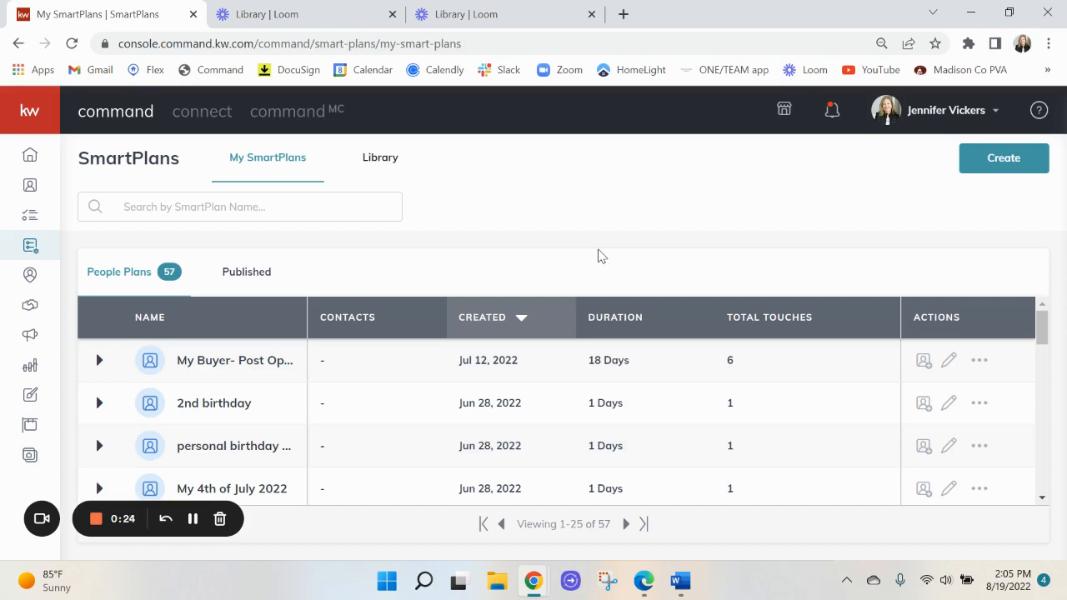
{"action": "mouse_move", "coordinate": [30, 245]}
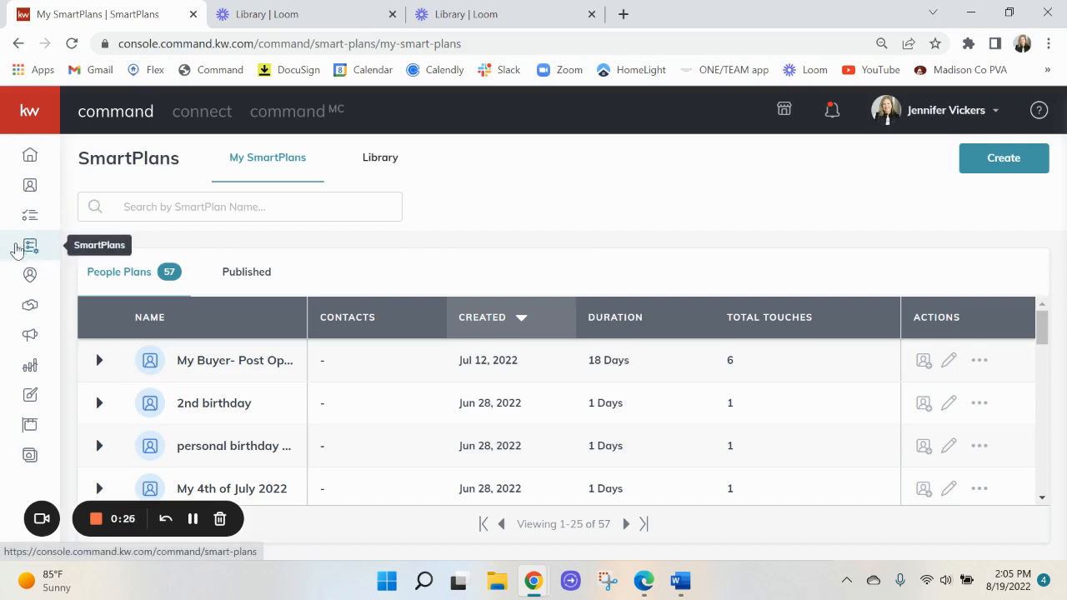
{"action": "mouse_move", "coordinate": [40, 257]}
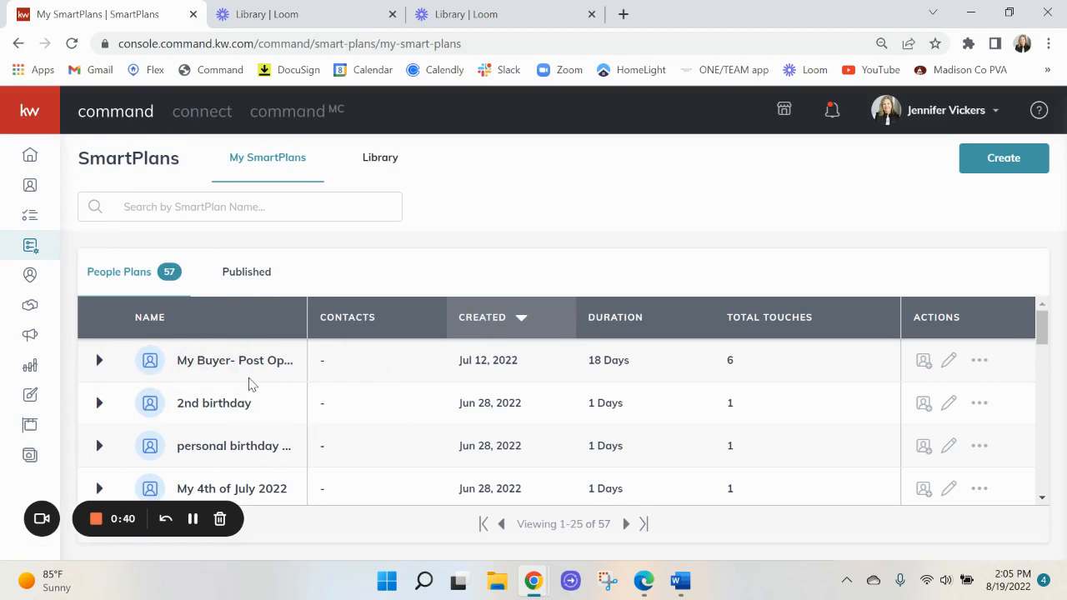
{"action": "mouse_move", "coordinate": [1003, 159]}
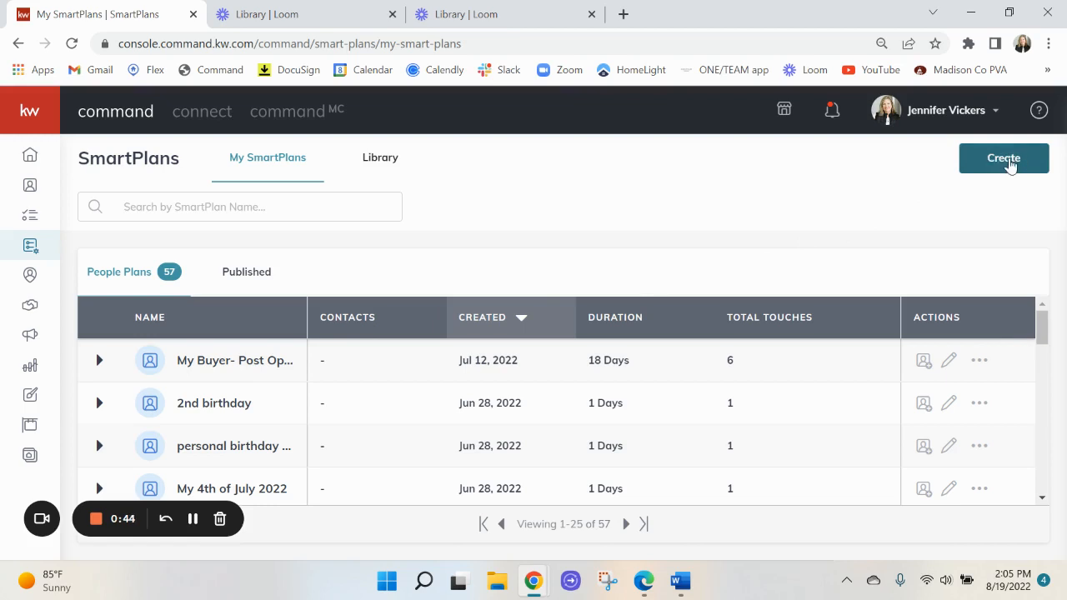
{"action": "mouse_move", "coordinate": [380, 156]}
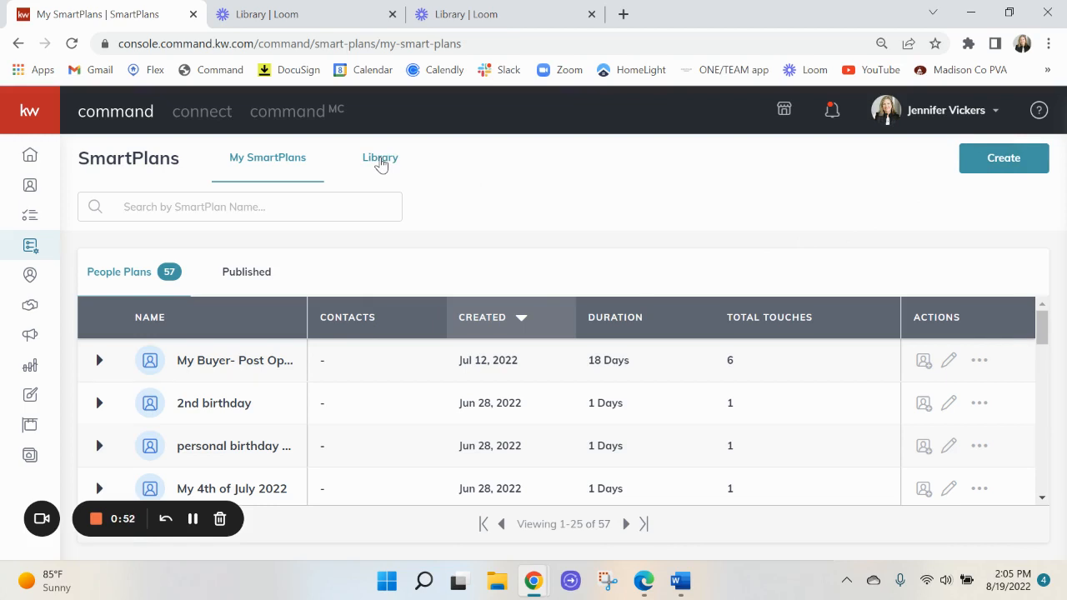
Show the Library and advance the Featured plans carousel to later plans like 5-5-5 Database Touch.
{"action": "left_click", "coordinate": [380, 157]}
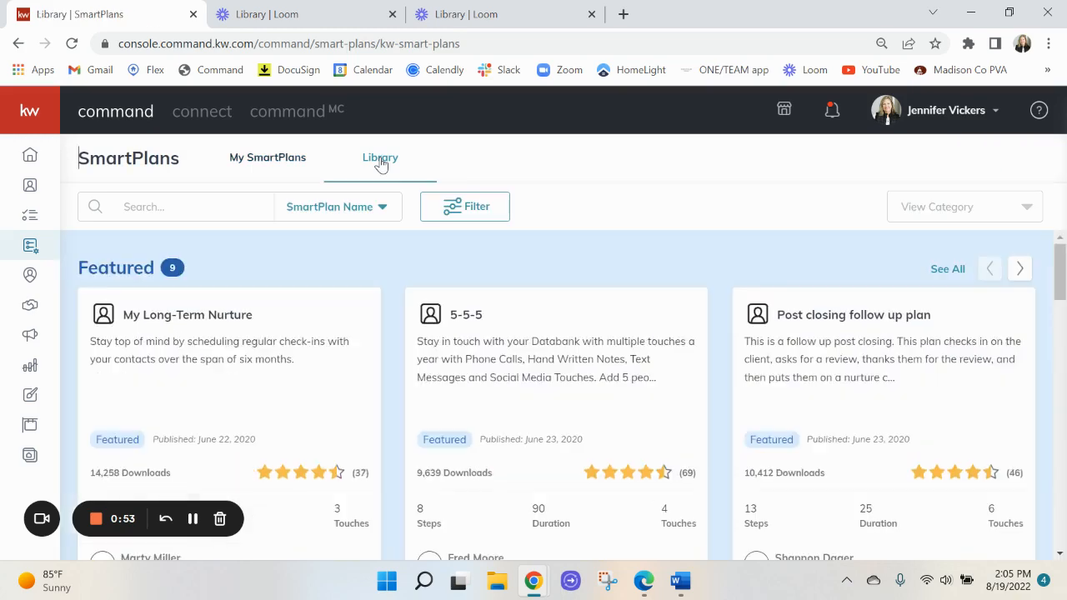
{"action": "mouse_move", "coordinate": [687, 350]}
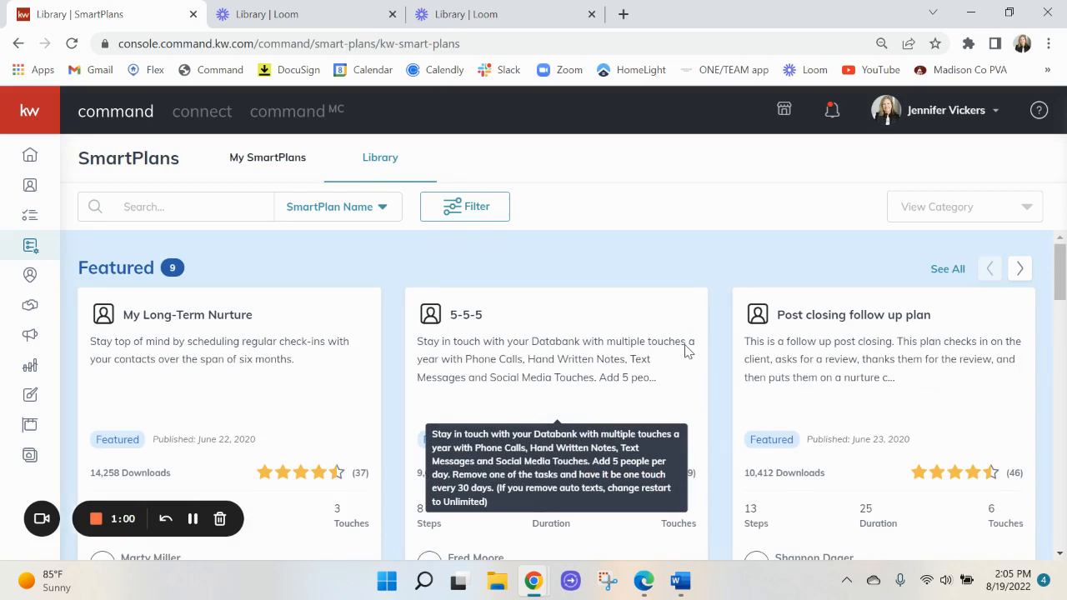
{"action": "mouse_move", "coordinate": [692, 261]}
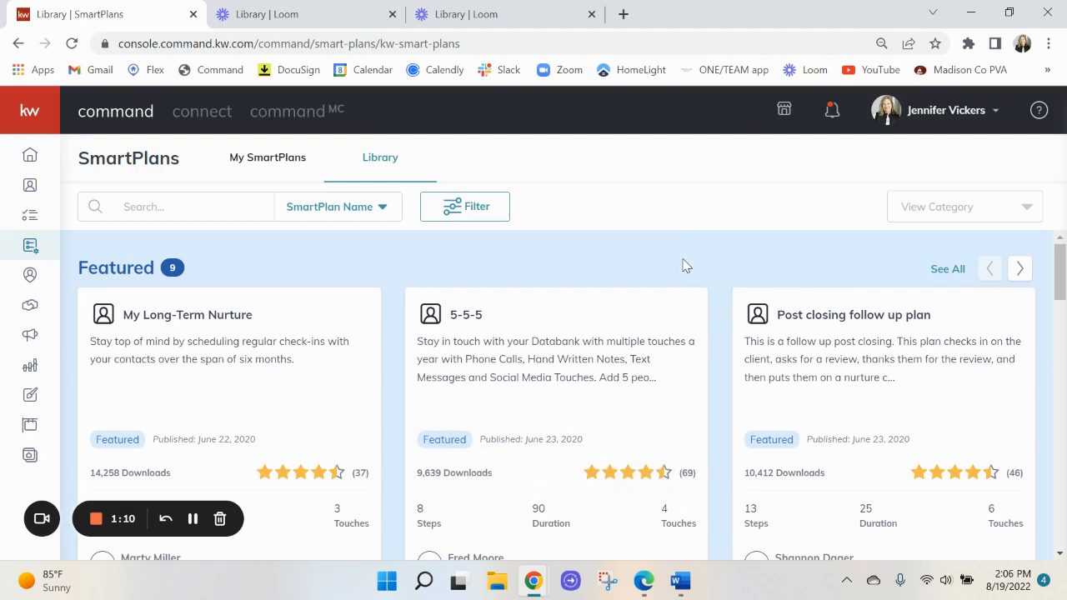
{"action": "mouse_move", "coordinate": [265, 363]}
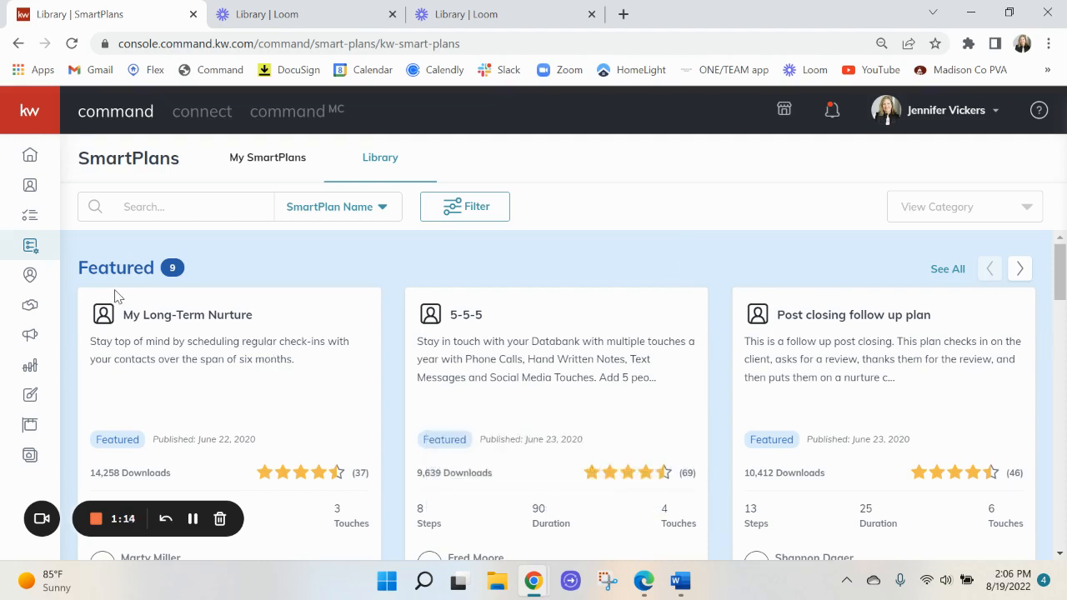
{"action": "mouse_move", "coordinate": [1005, 292]}
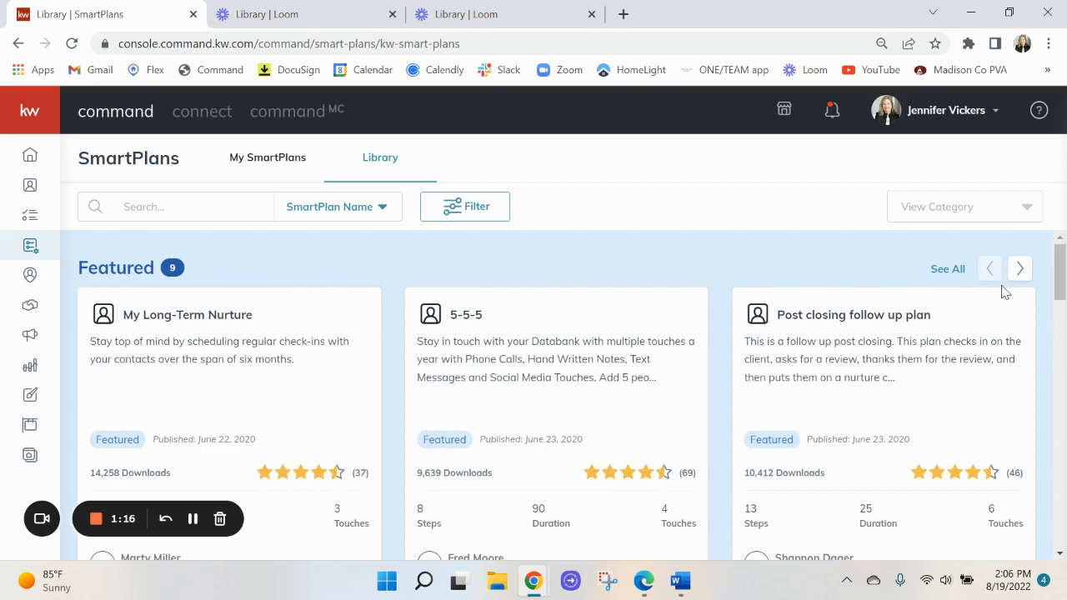
{"action": "left_click", "coordinate": [1018, 268]}
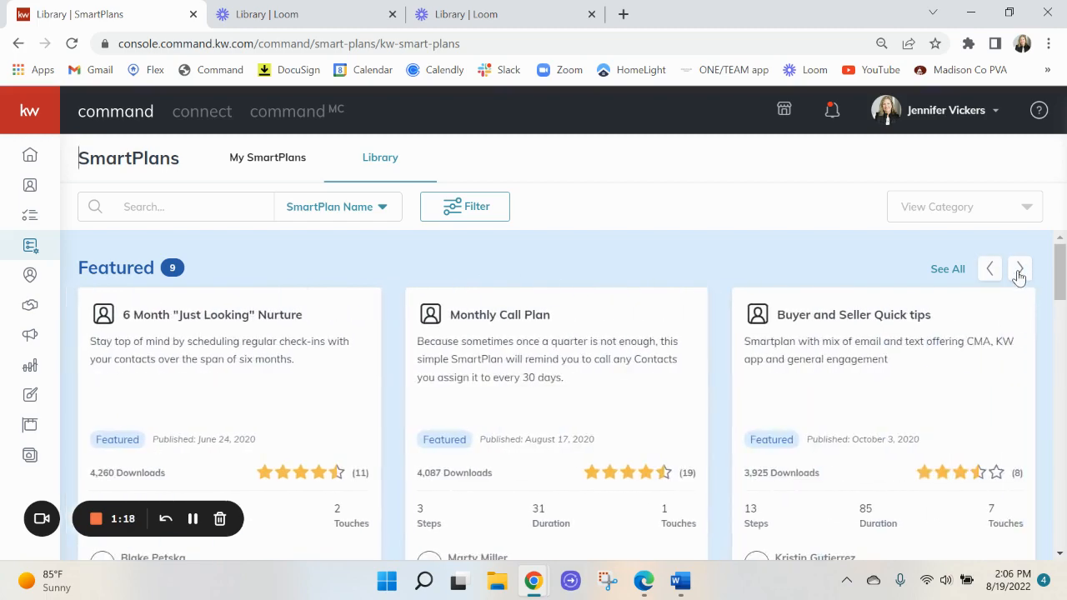
{"action": "left_click", "coordinate": [1020, 269]}
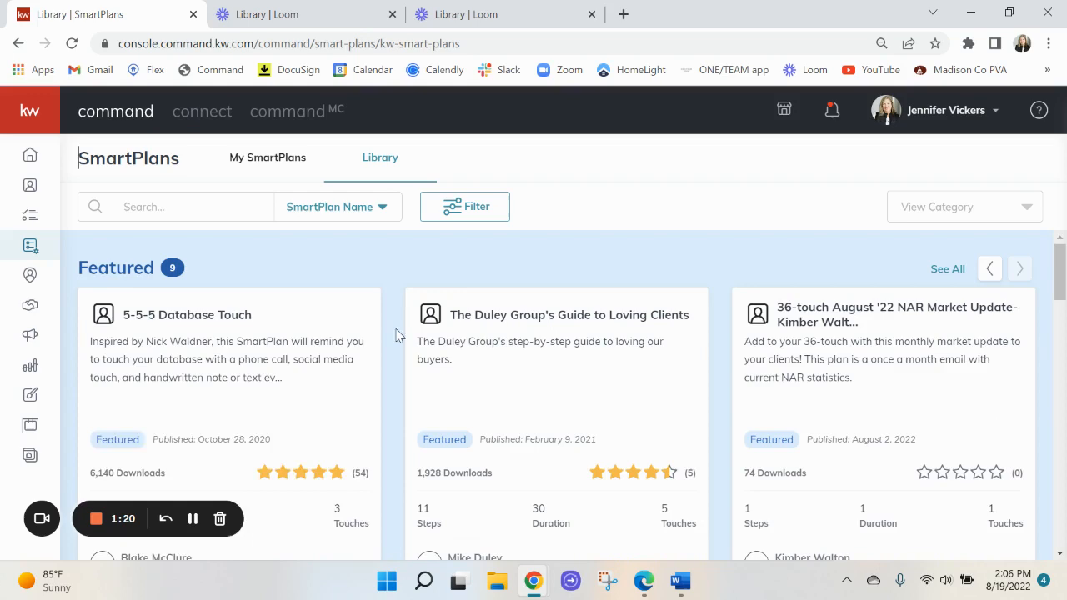
Scroll the Library down to the Keller Williams collection (Bi-Weekly Neighborhood Nurture, Quarterly Call Plan).
{"action": "scroll", "scroll_direction": "down", "scroll_amount": 3}
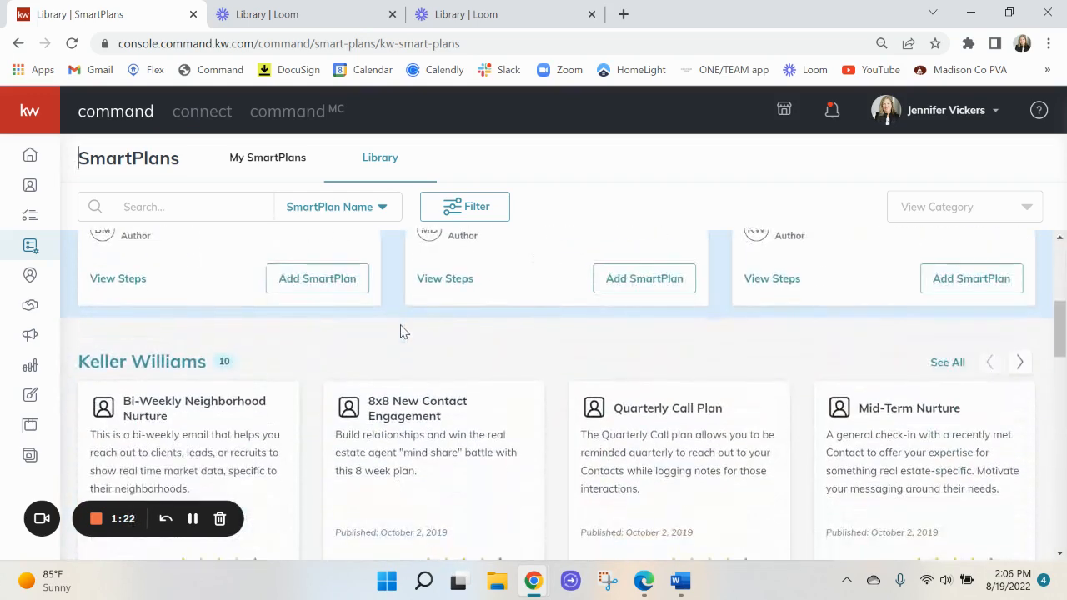
{"action": "scroll", "scroll_direction": "down", "scroll_amount": 3}
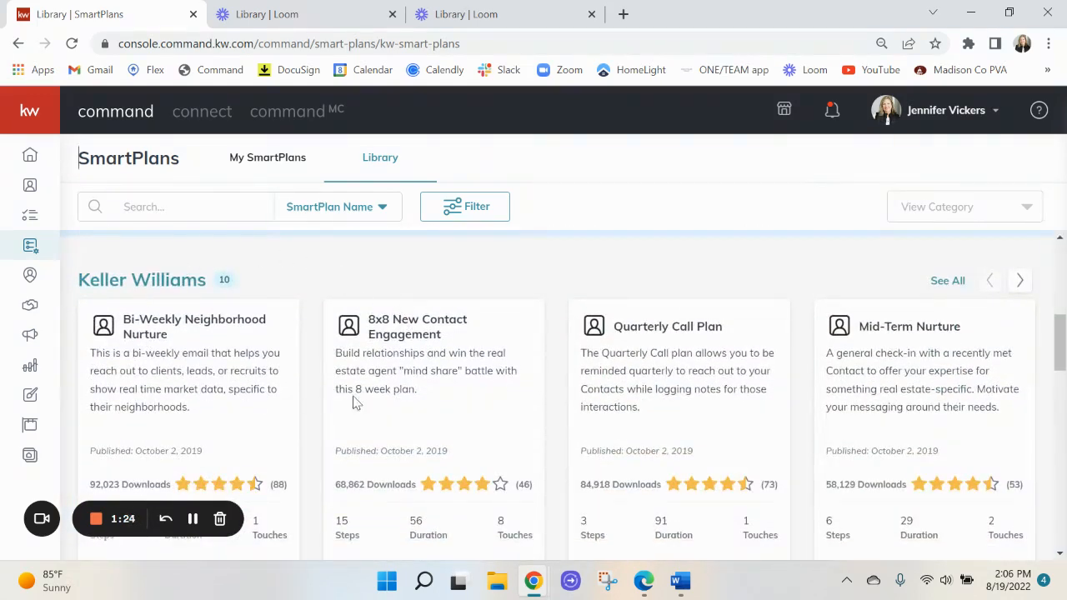
{"action": "mouse_move", "coordinate": [954, 399]}
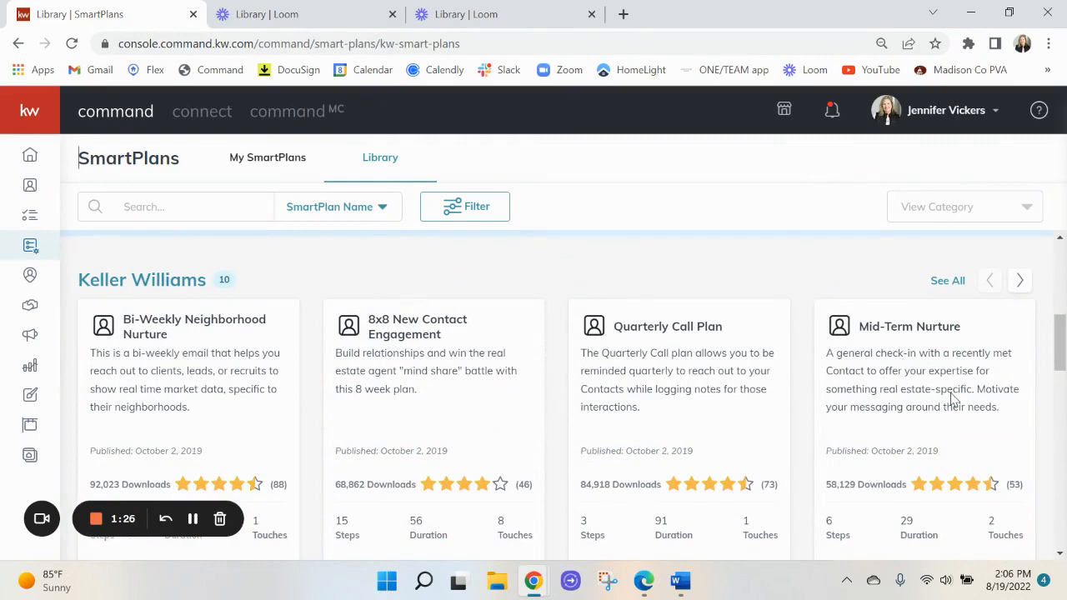
{"action": "scroll", "scroll_direction": "down", "scroll_amount": 3}
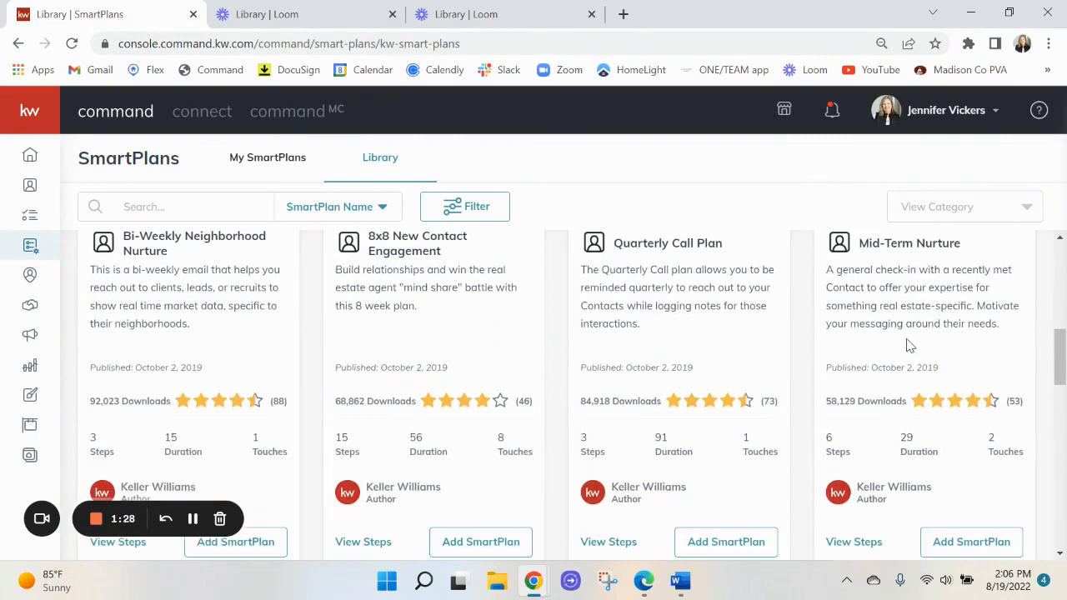
{"action": "mouse_move", "coordinate": [574, 334]}
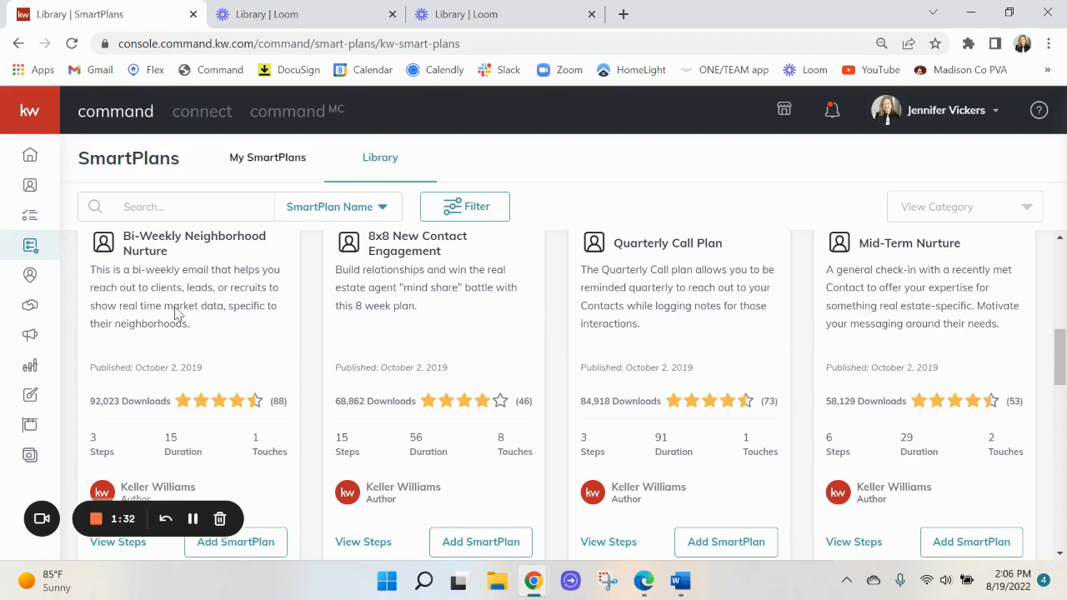
{"action": "mouse_move", "coordinate": [887, 314]}
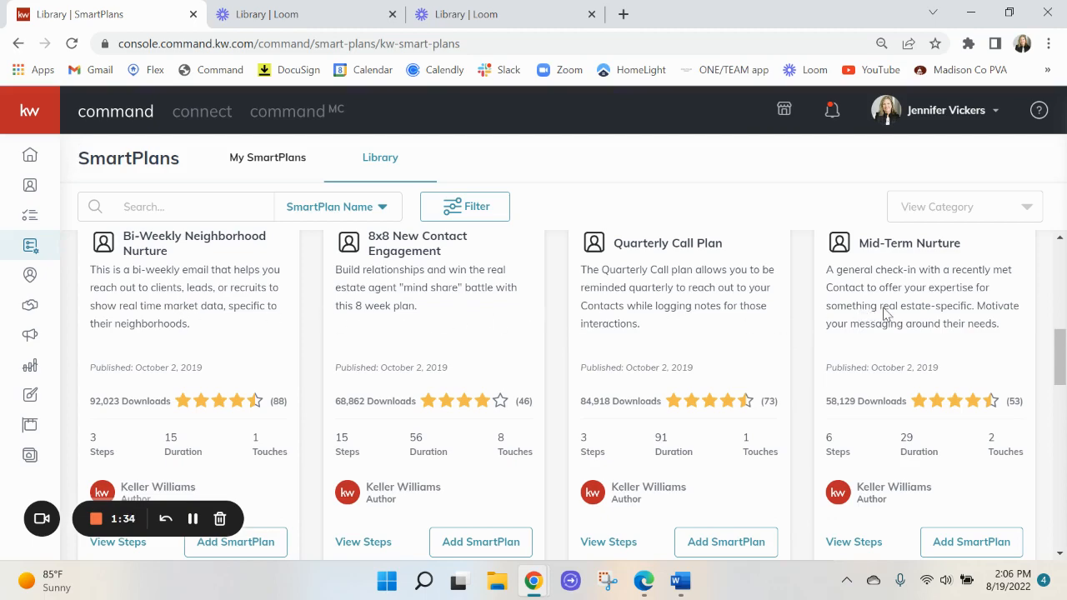
Browse down through the Top Rated holiday plans and back up to the What's New plans.
{"action": "scroll", "scroll_direction": "down", "scroll_amount": 3}
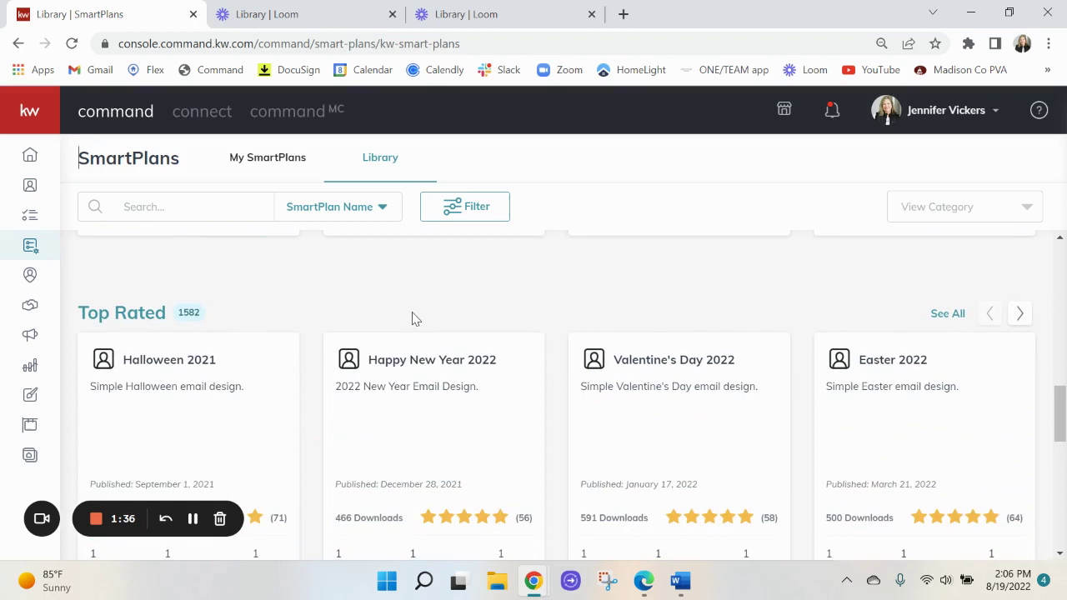
{"action": "mouse_move", "coordinate": [207, 303]}
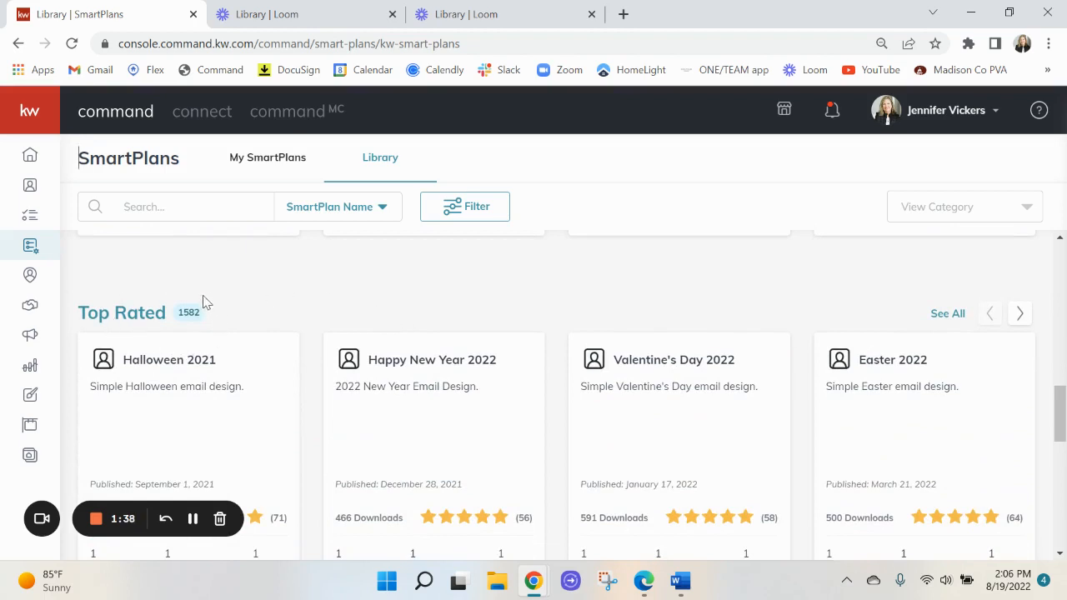
{"action": "mouse_move", "coordinate": [166, 324]}
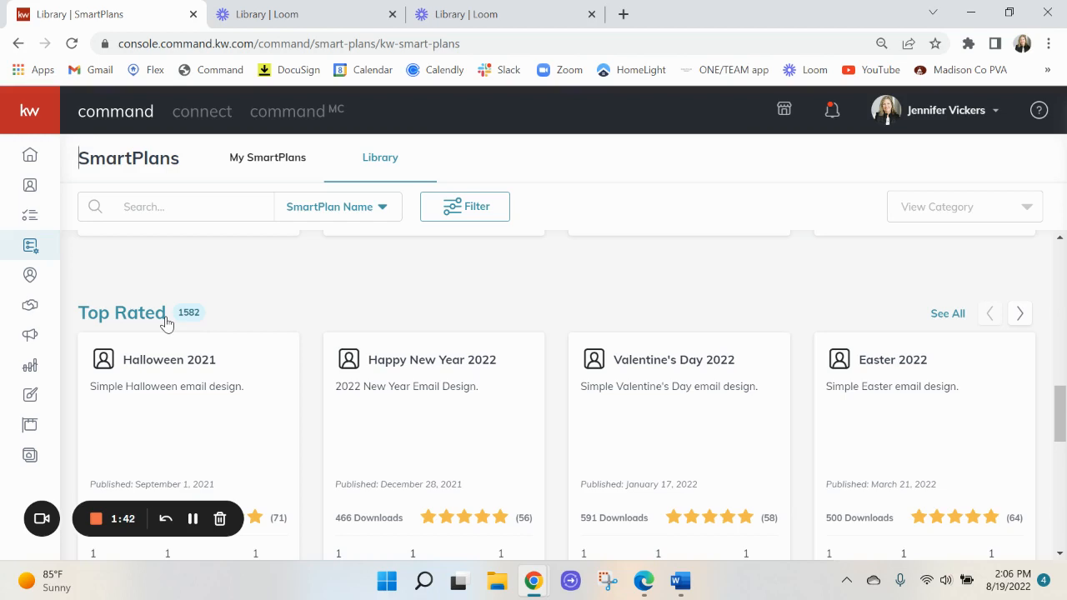
{"action": "scroll", "scroll_direction": "down", "scroll_amount": 3}
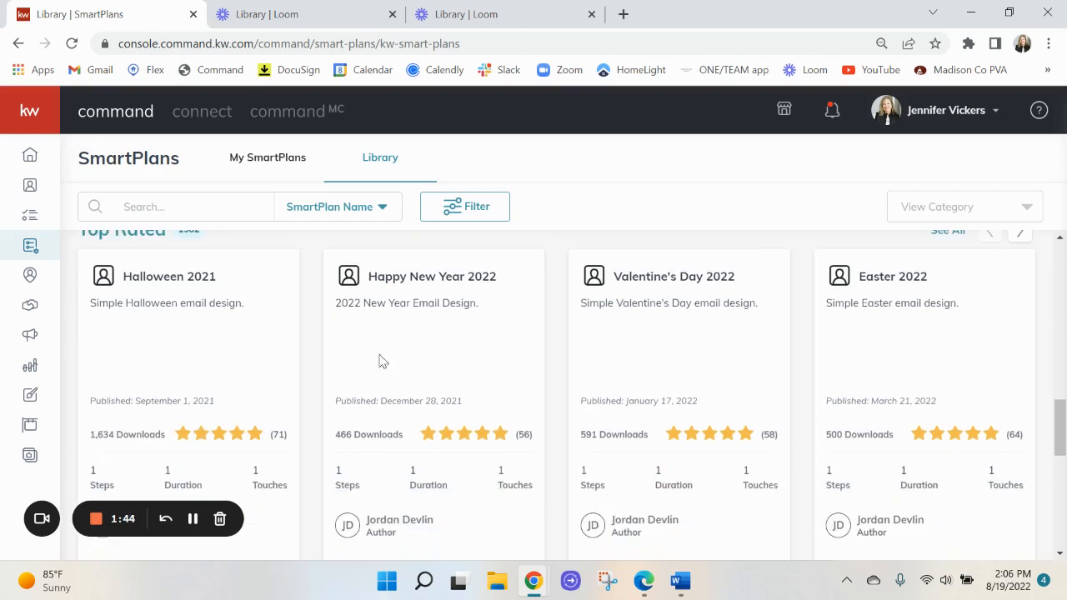
{"action": "mouse_move", "coordinate": [170, 440]}
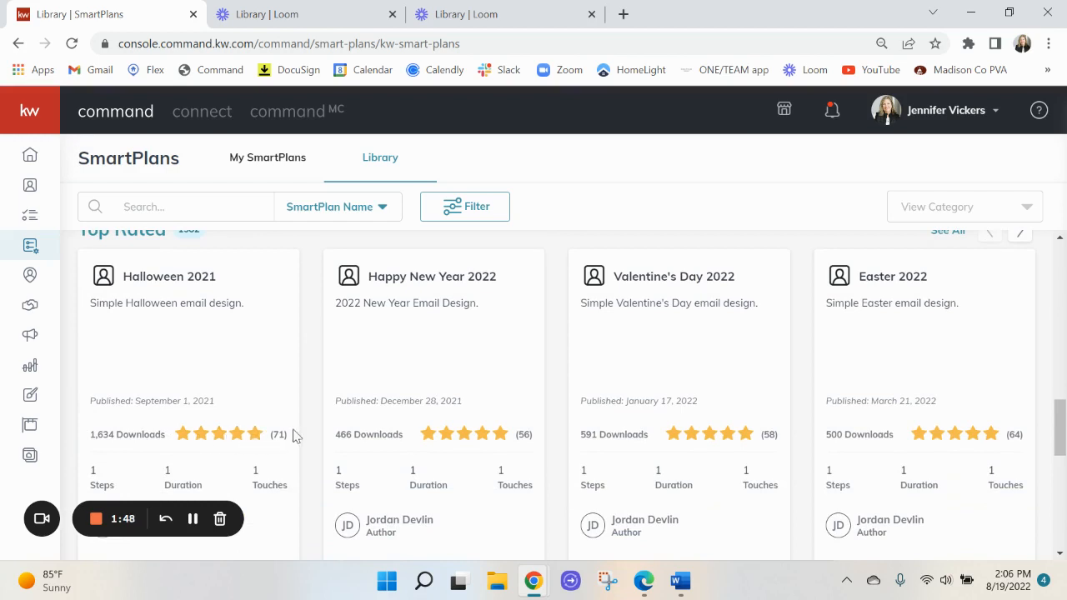
{"action": "mouse_move", "coordinate": [378, 500]}
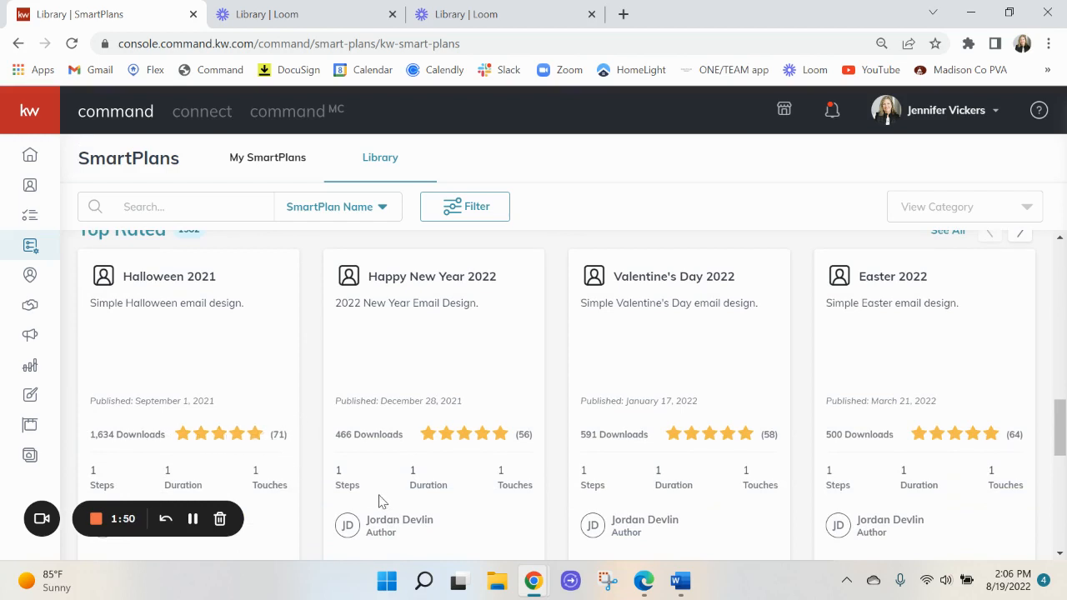
{"action": "mouse_move", "coordinate": [454, 503]}
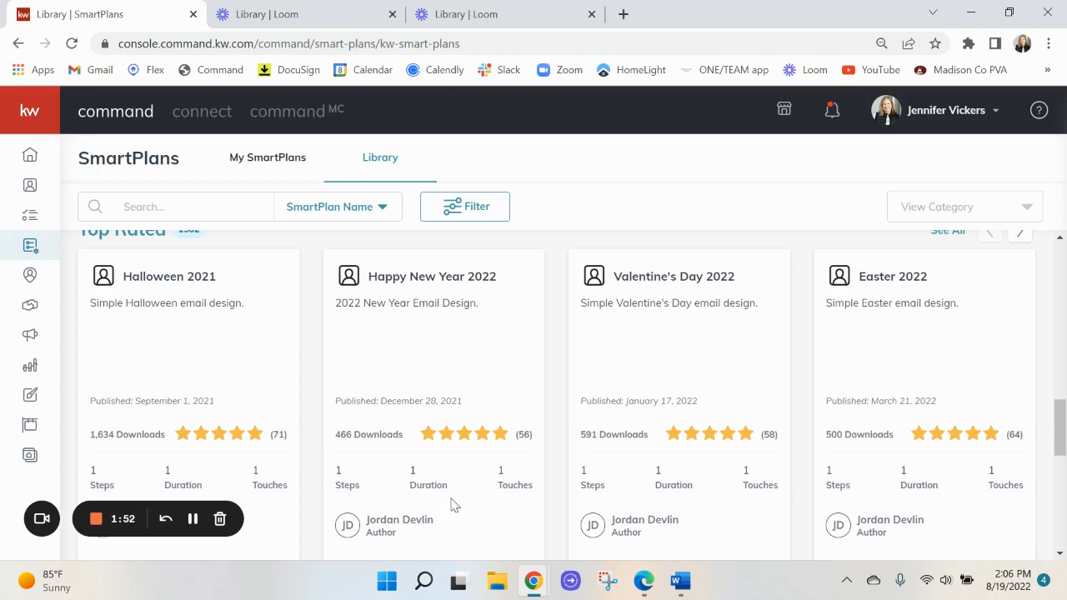
{"action": "mouse_move", "coordinate": [491, 468]}
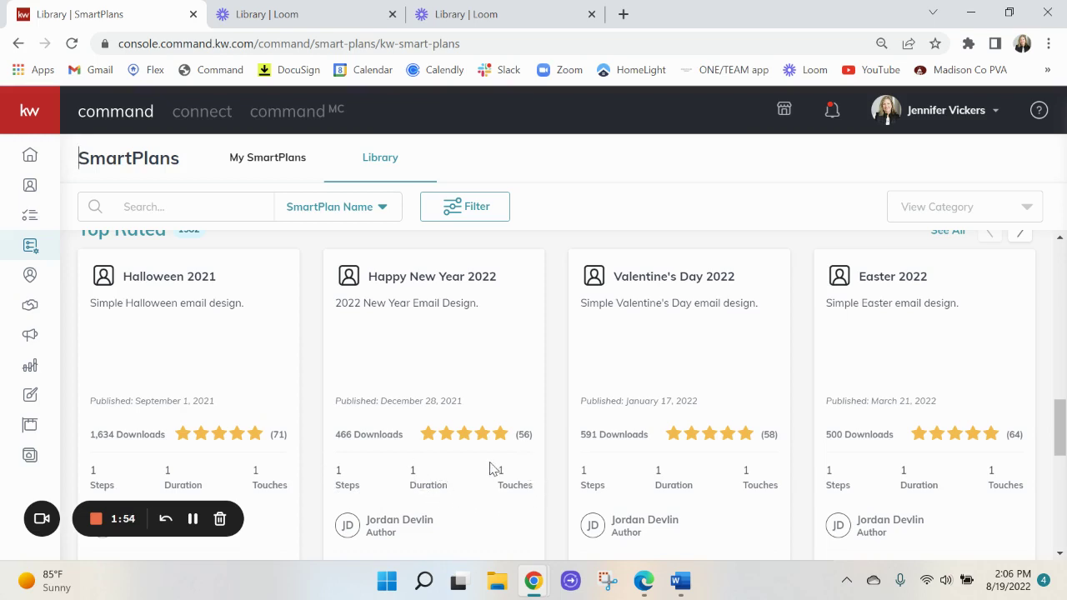
{"action": "scroll", "scroll_direction": "down", "scroll_amount": 3}
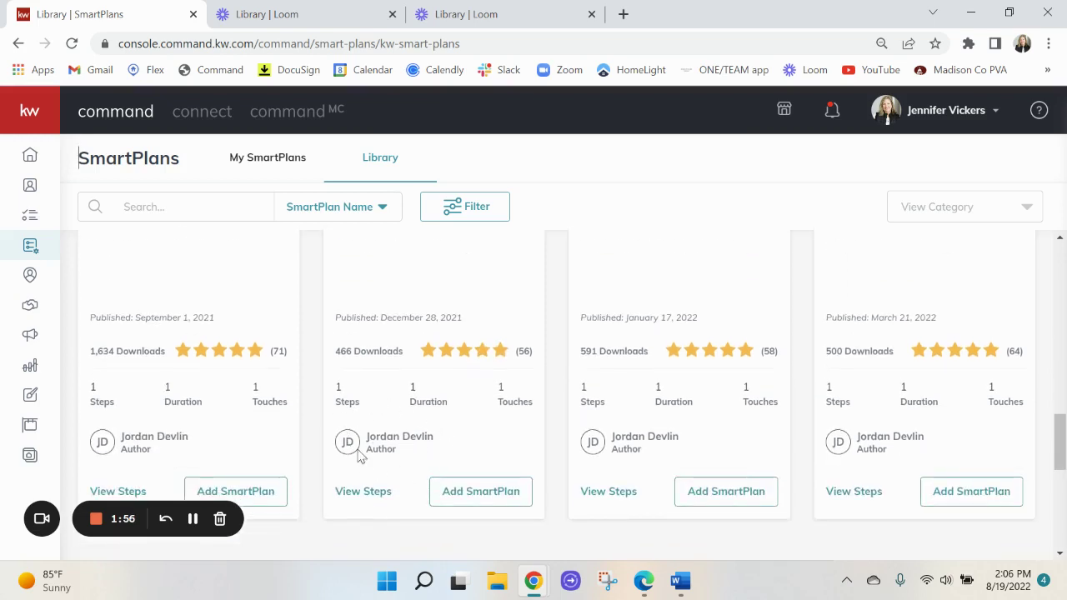
{"action": "scroll", "scroll_direction": "up", "scroll_amount": 3}
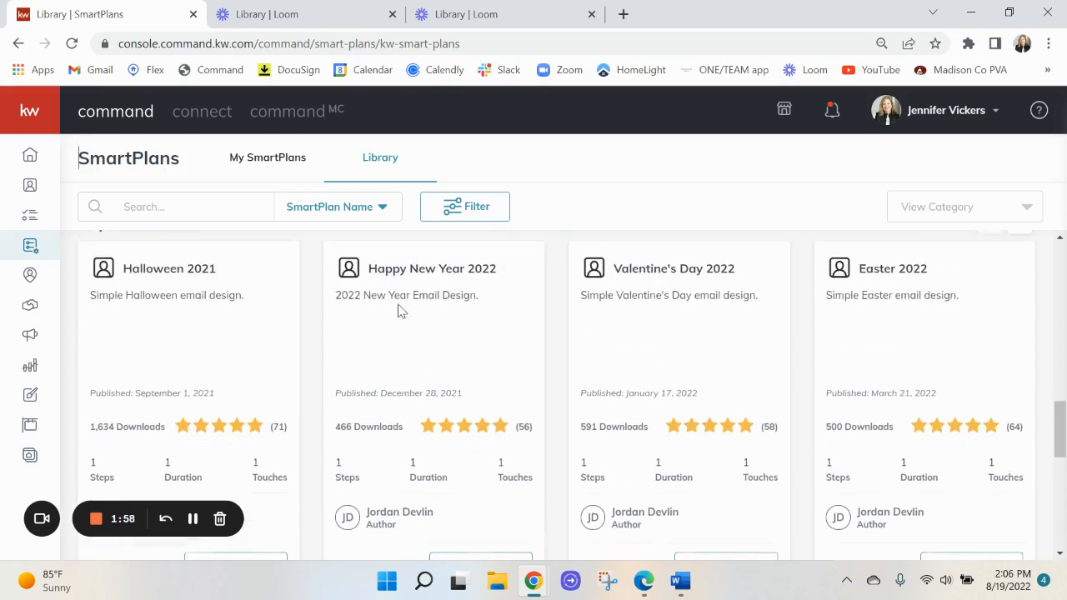
{"action": "scroll", "scroll_direction": "down", "scroll_amount": 3}
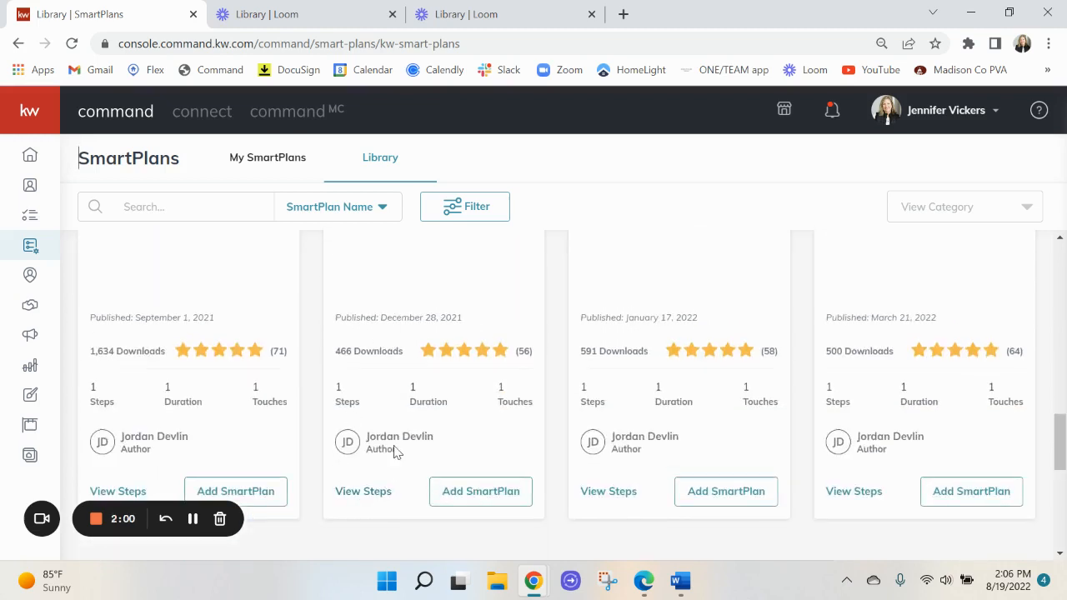
{"action": "mouse_move", "coordinate": [370, 447]}
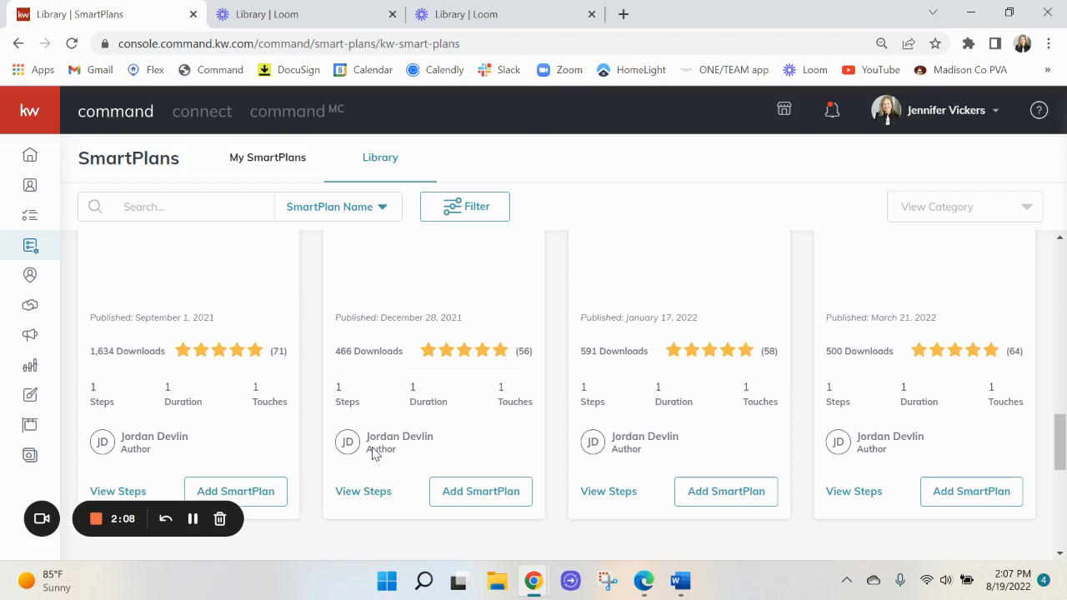
{"action": "mouse_move", "coordinate": [550, 443]}
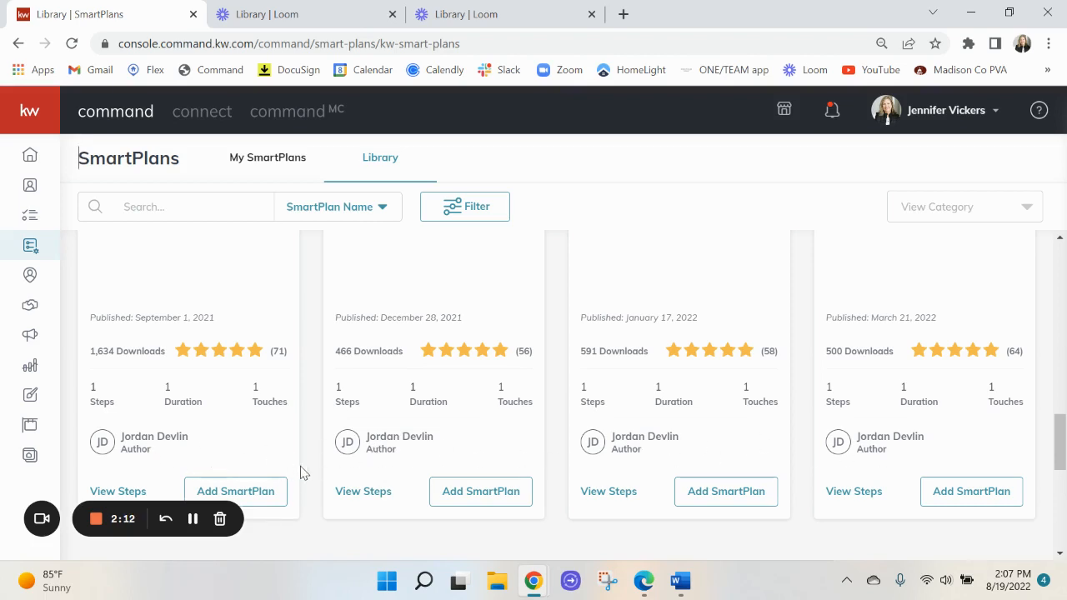
{"action": "scroll", "scroll_direction": "up", "scroll_amount": 3}
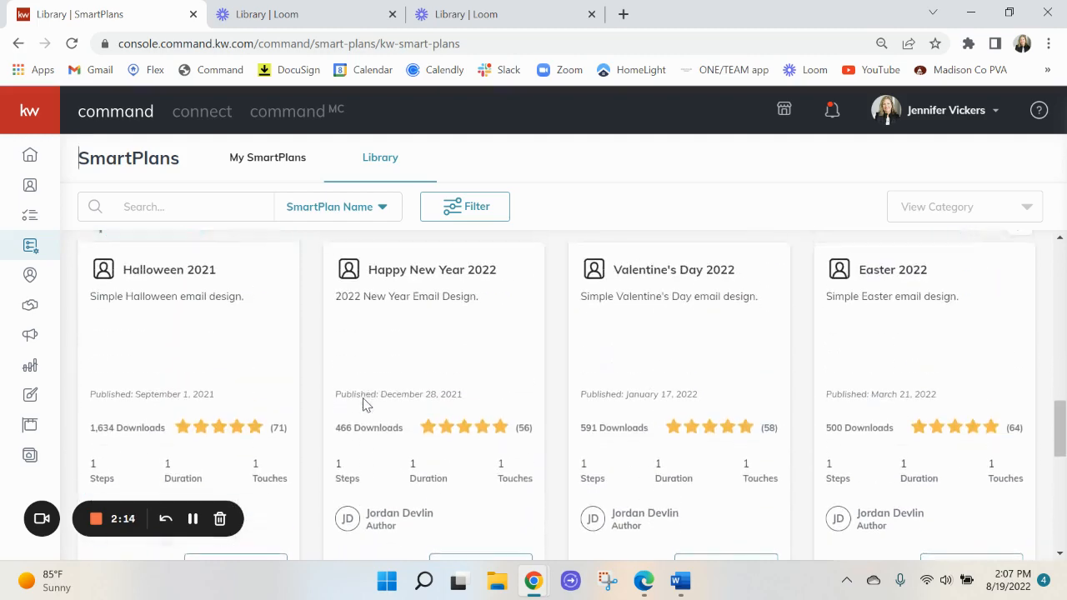
{"action": "scroll", "scroll_direction": "up", "scroll_amount": 3}
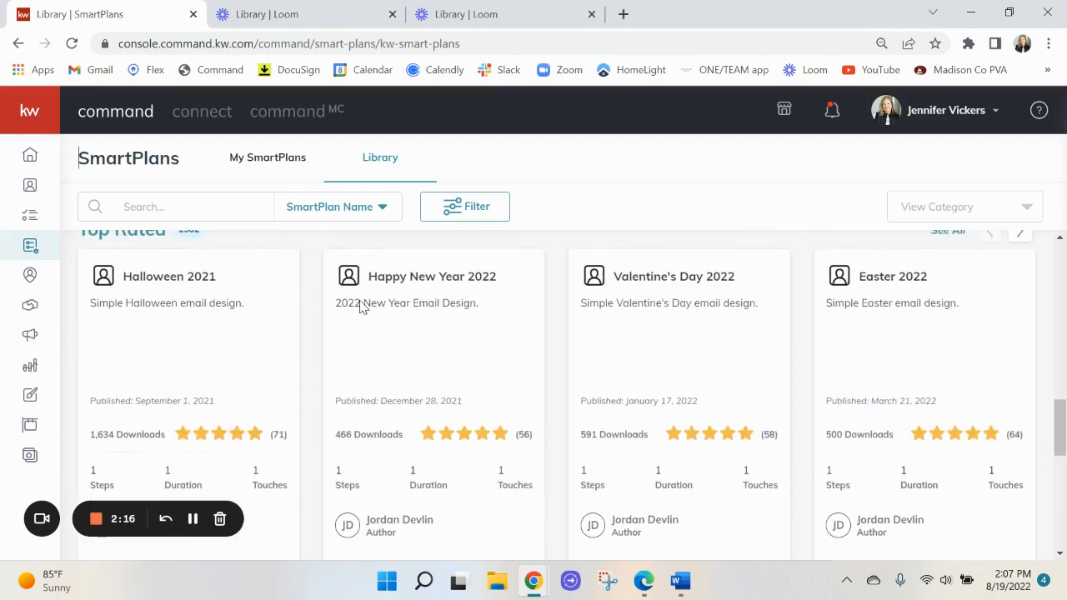
{"action": "scroll", "scroll_direction": "up", "scroll_amount": 3}
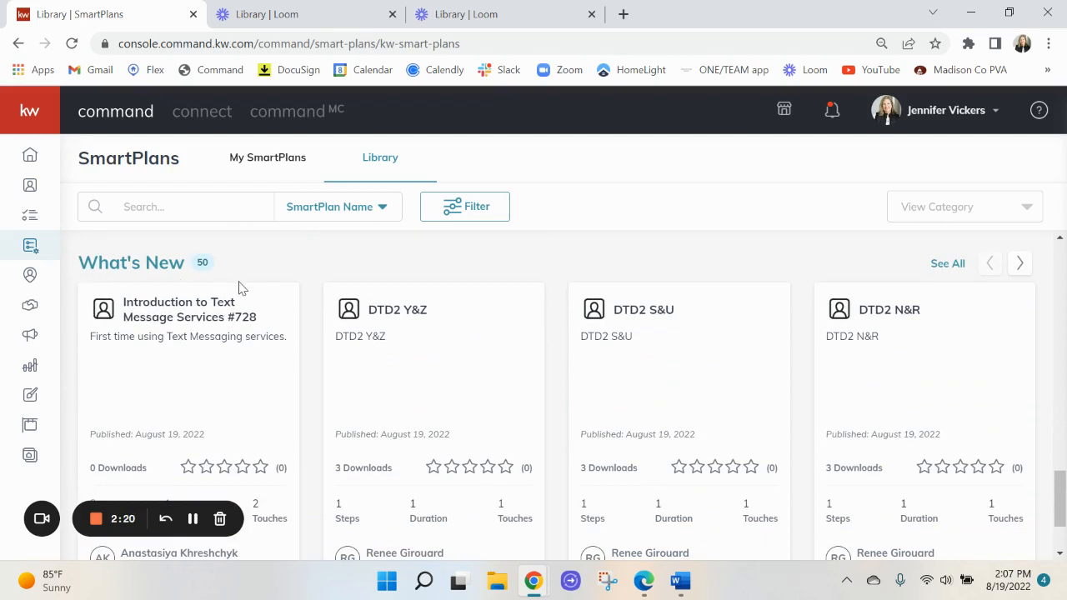
{"action": "mouse_move", "coordinate": [609, 363]}
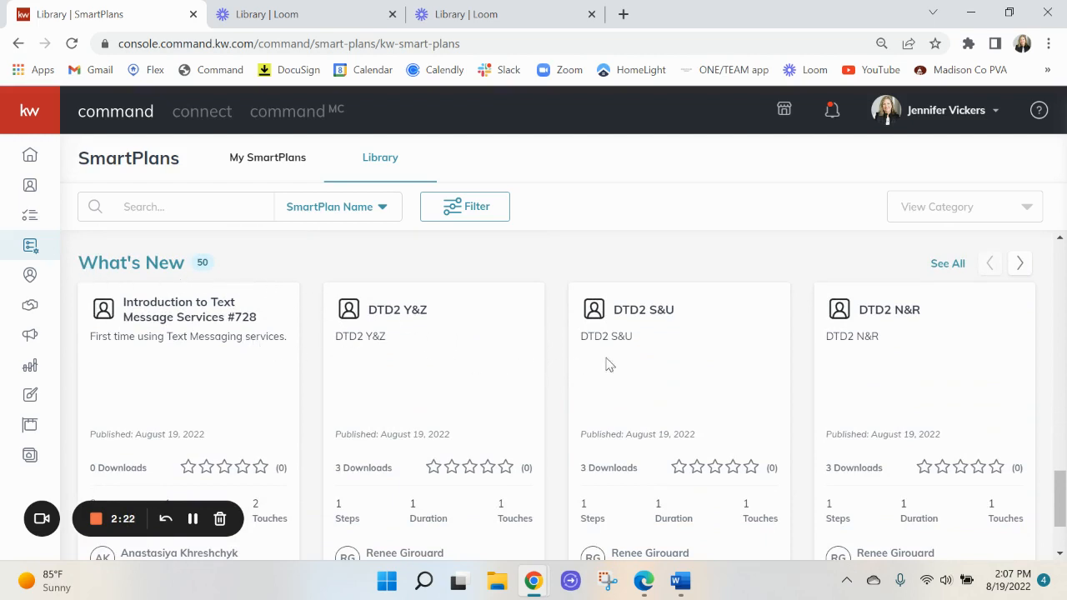
Look over the What's New plans, then return to the Keller Williams collection.
{"action": "scroll", "scroll_direction": "down", "scroll_amount": 3}
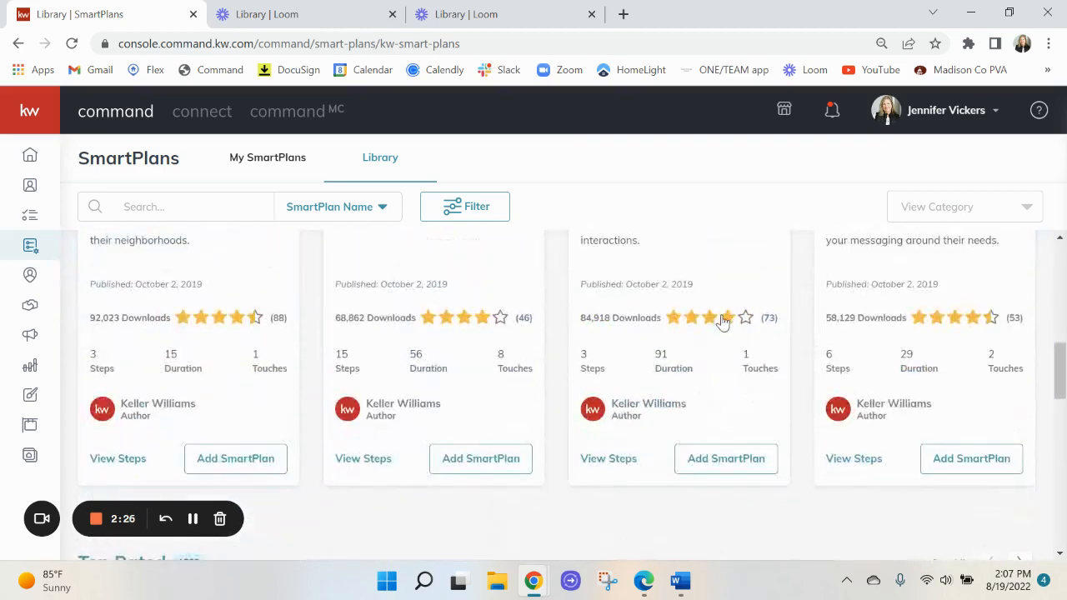
{"action": "scroll", "scroll_direction": "up", "scroll_amount": 3}
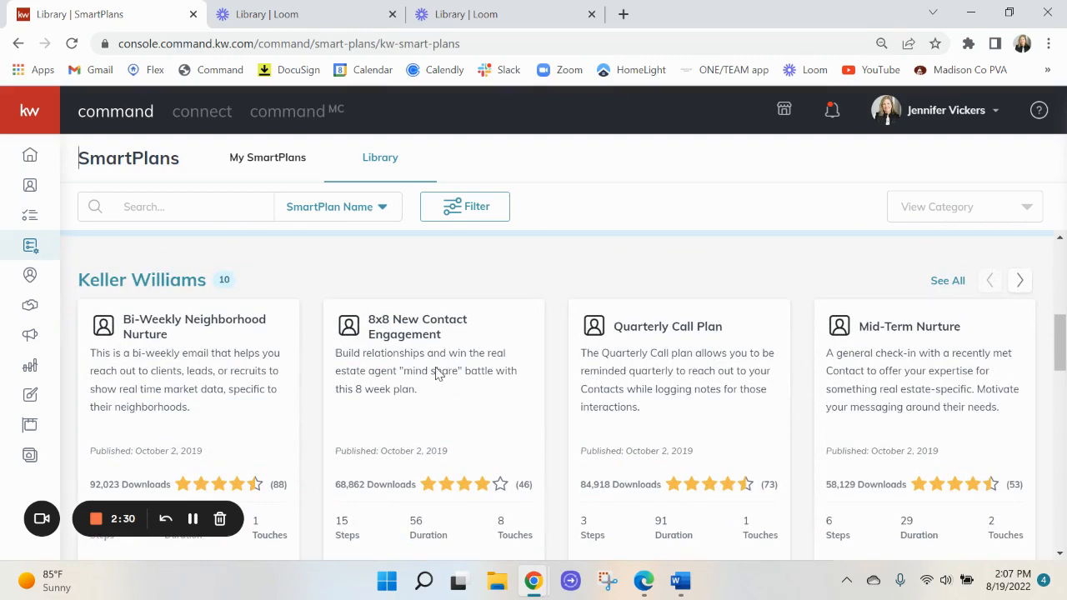
{"action": "scroll", "scroll_direction": "down", "scroll_amount": 3}
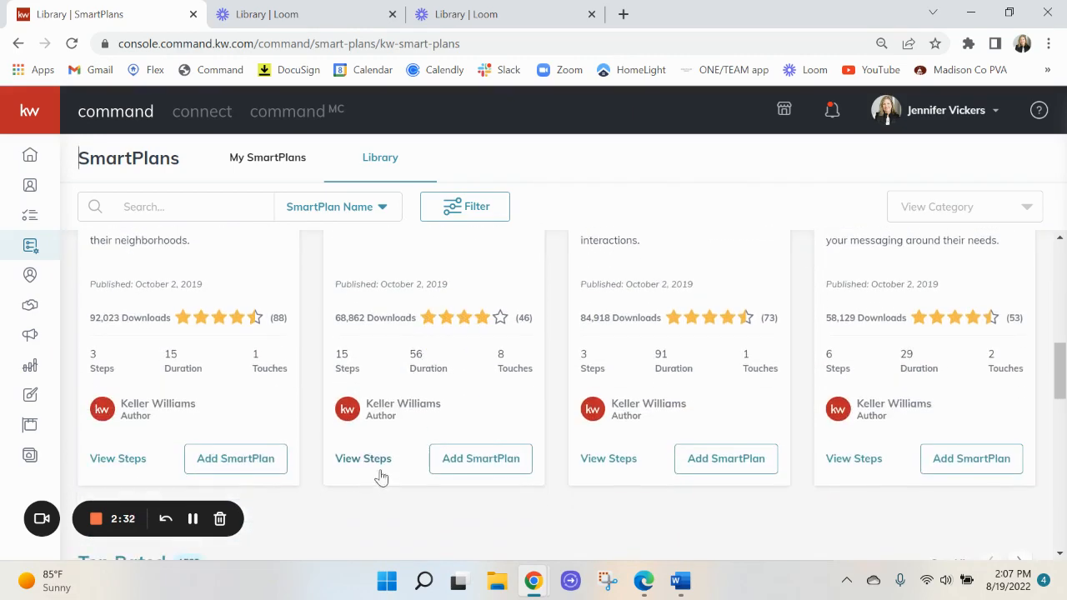
Review all steps of the 8x8 New Contact Engagement plan and add it as a SmartPlan.
{"action": "left_click", "coordinate": [363, 459]}
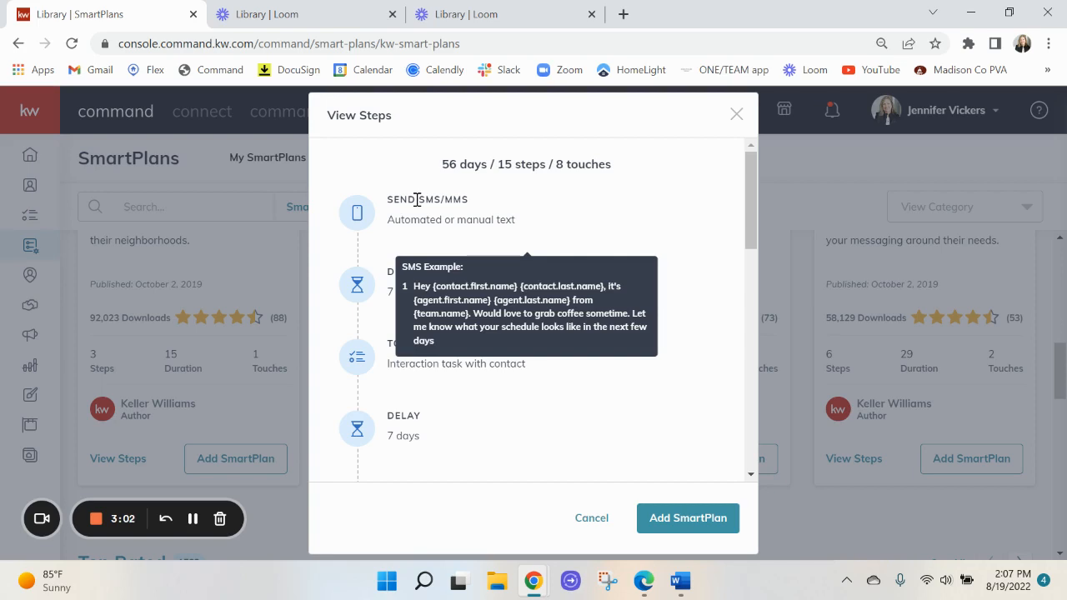
{"action": "mouse_move", "coordinate": [393, 253]}
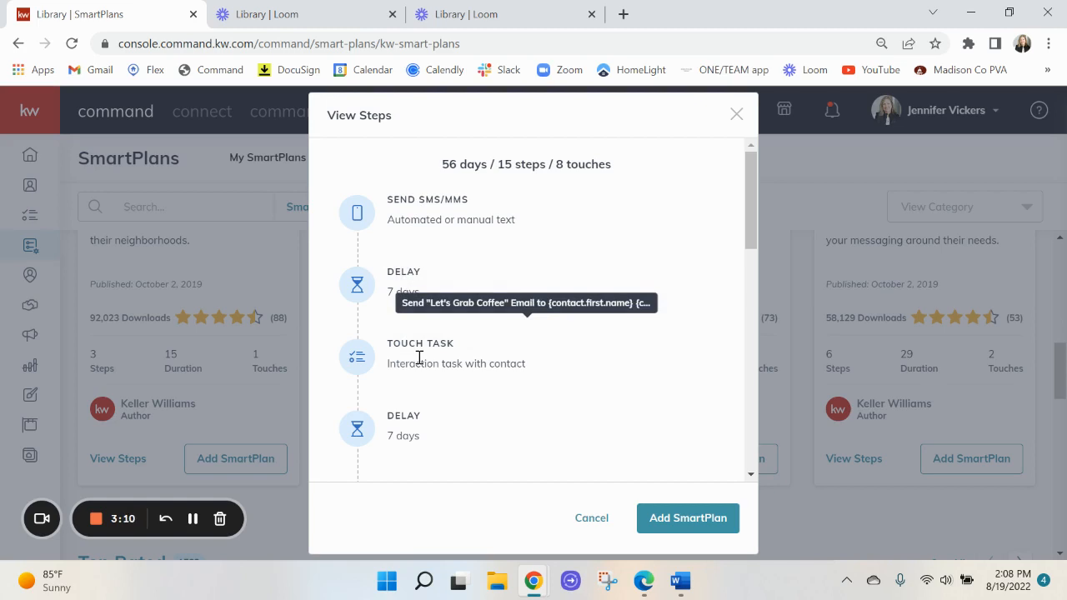
{"action": "scroll", "scroll_direction": "down", "scroll_amount": 3}
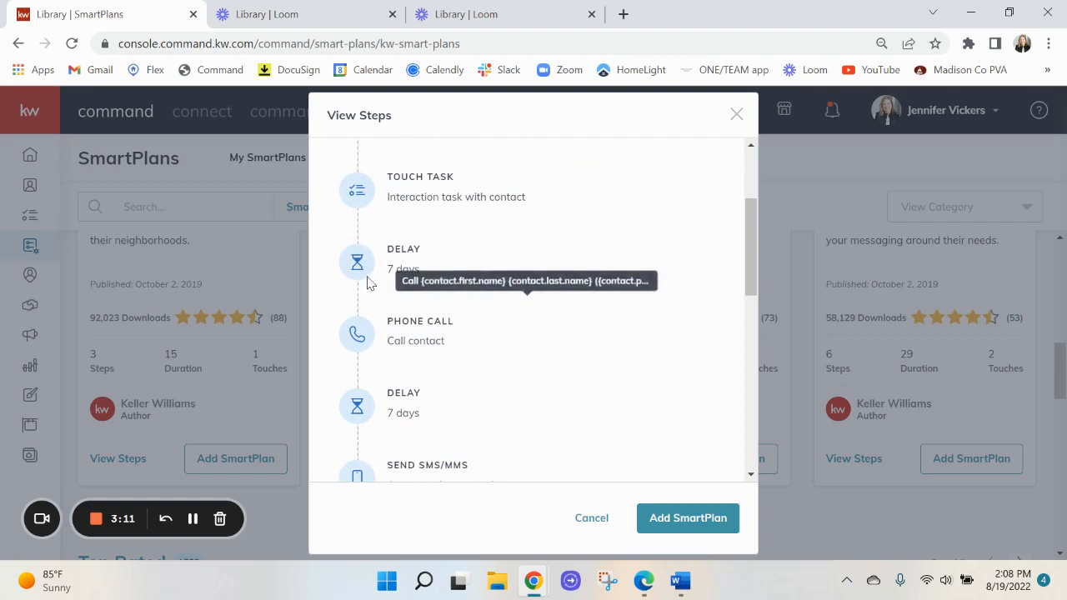
{"action": "mouse_move", "coordinate": [423, 340]}
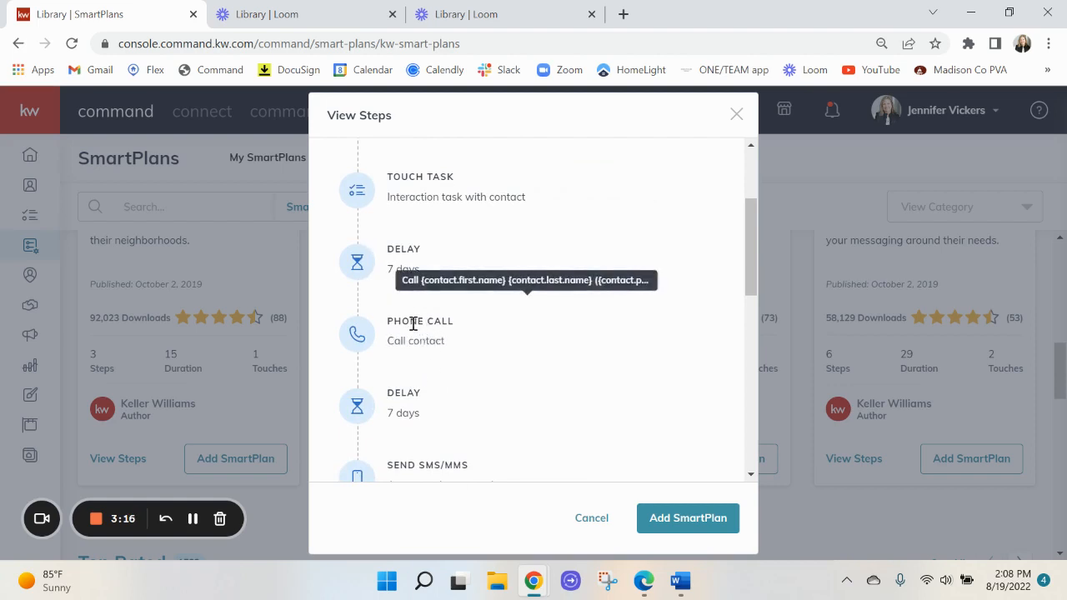
{"action": "scroll", "scroll_direction": "down", "scroll_amount": 3}
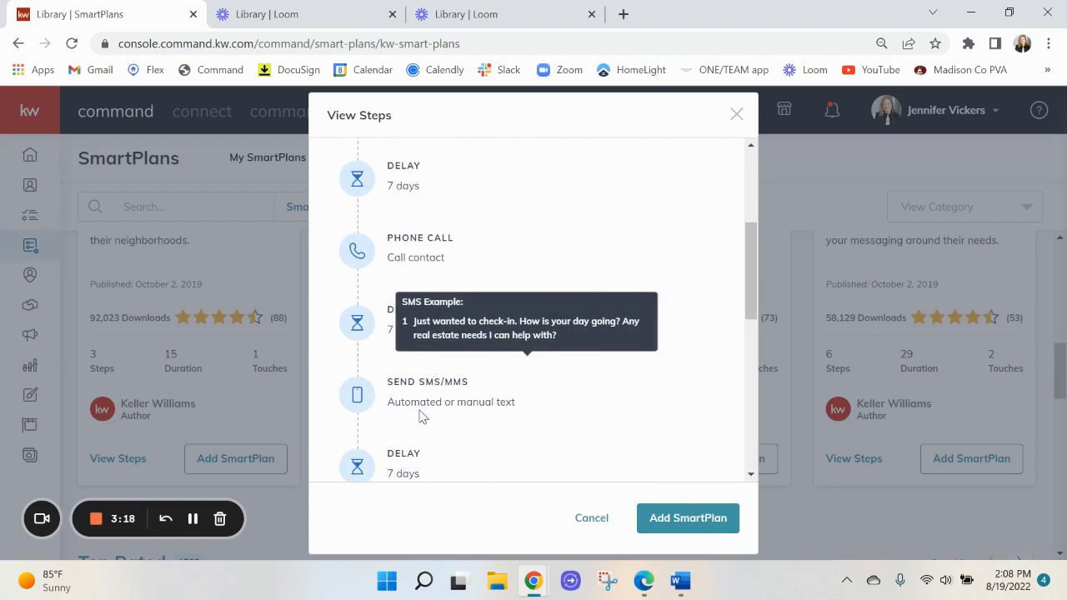
{"action": "mouse_move", "coordinate": [448, 380]}
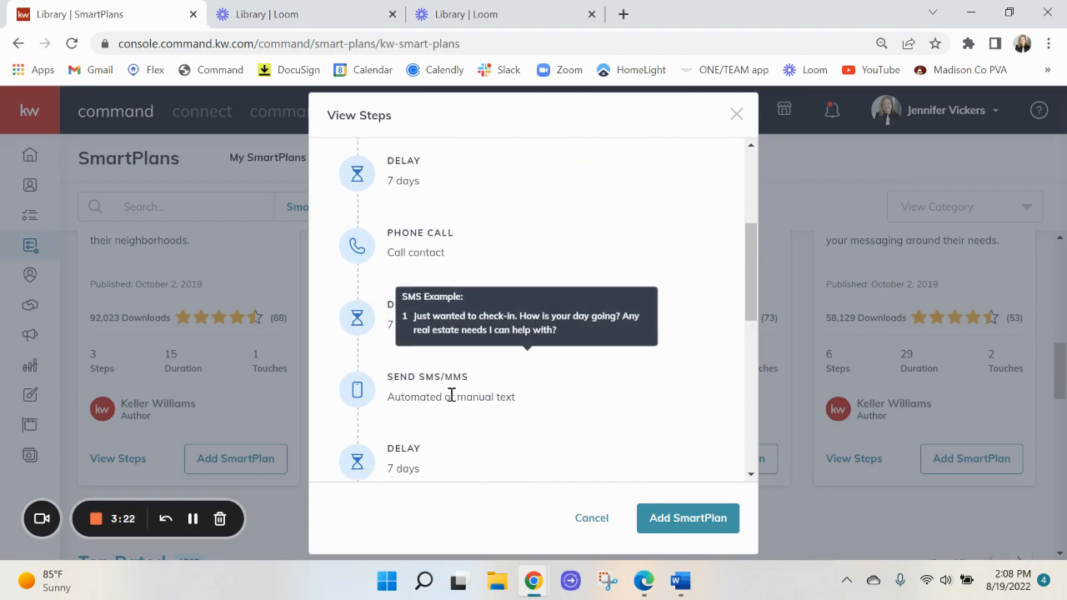
{"action": "scroll", "scroll_direction": "down", "scroll_amount": 3}
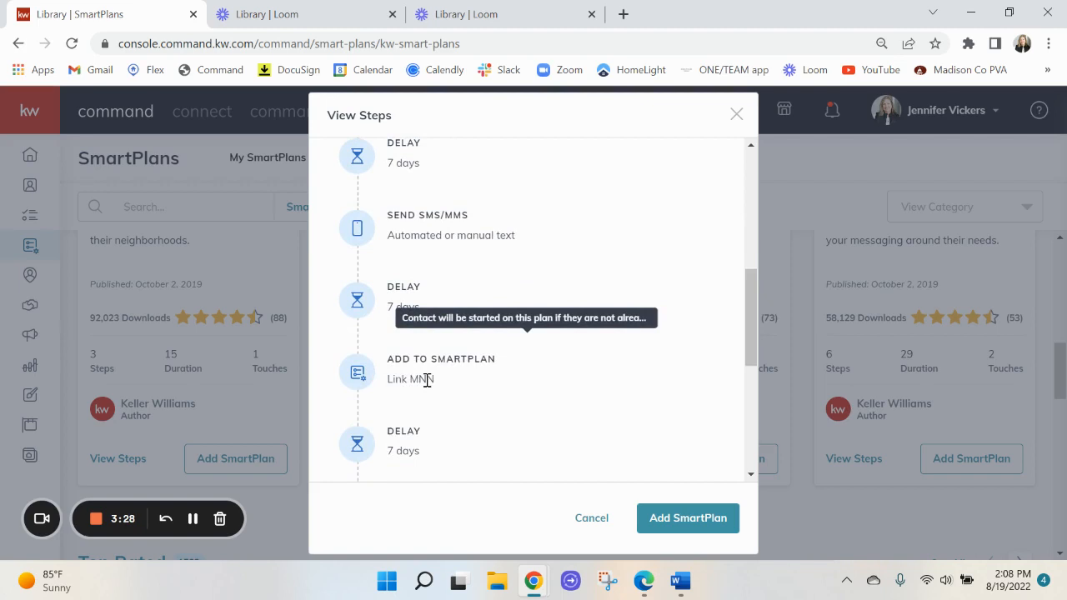
{"action": "mouse_move", "coordinate": [431, 380]}
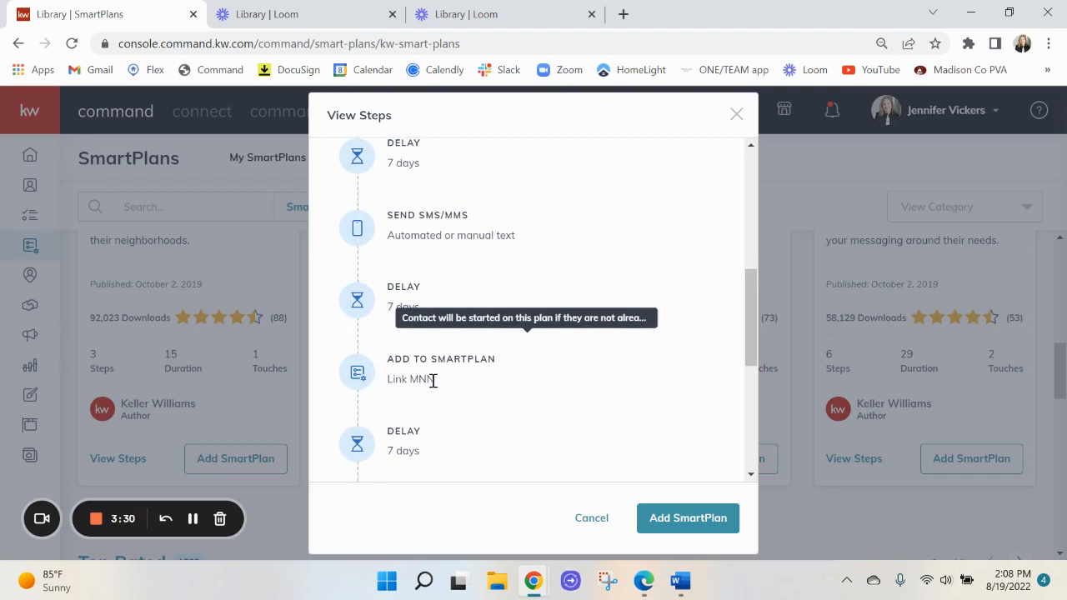
{"action": "scroll", "scroll_direction": "up", "scroll_amount": 3}
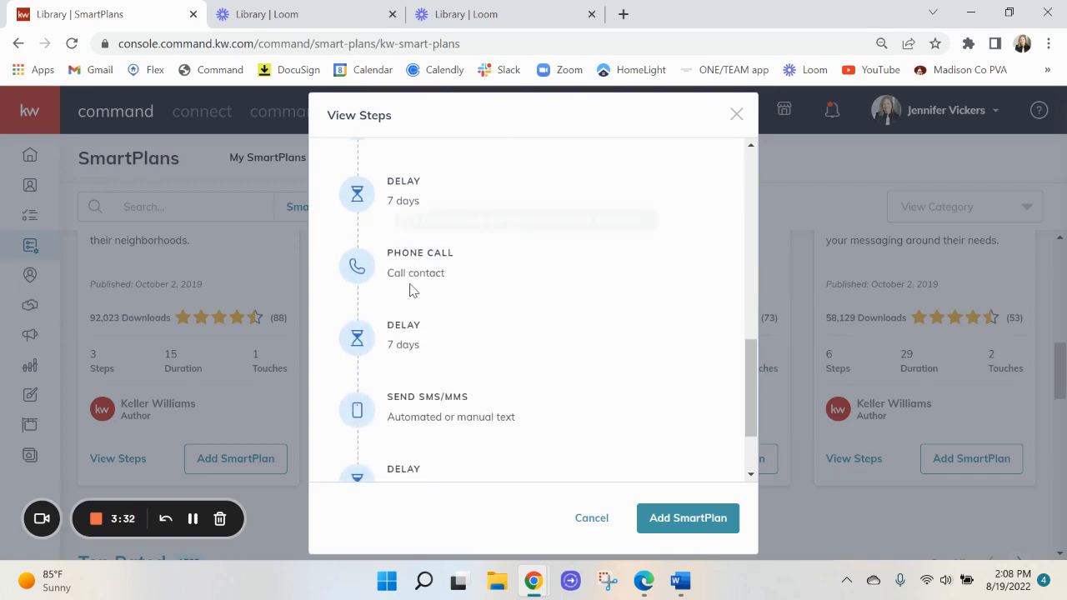
{"action": "mouse_move", "coordinate": [417, 405]}
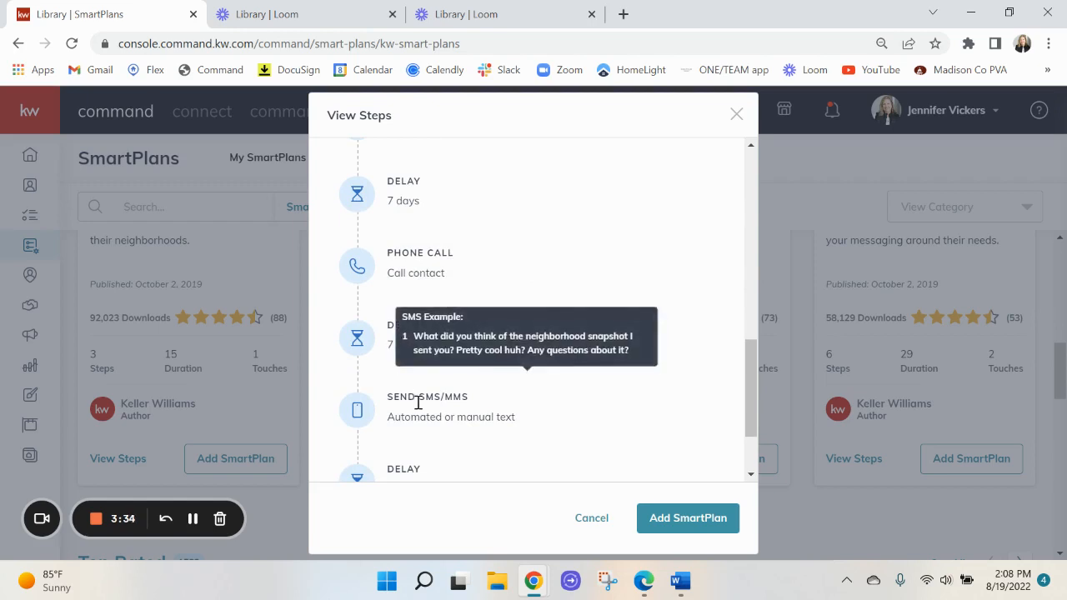
{"action": "scroll", "scroll_direction": "down", "scroll_amount": 3}
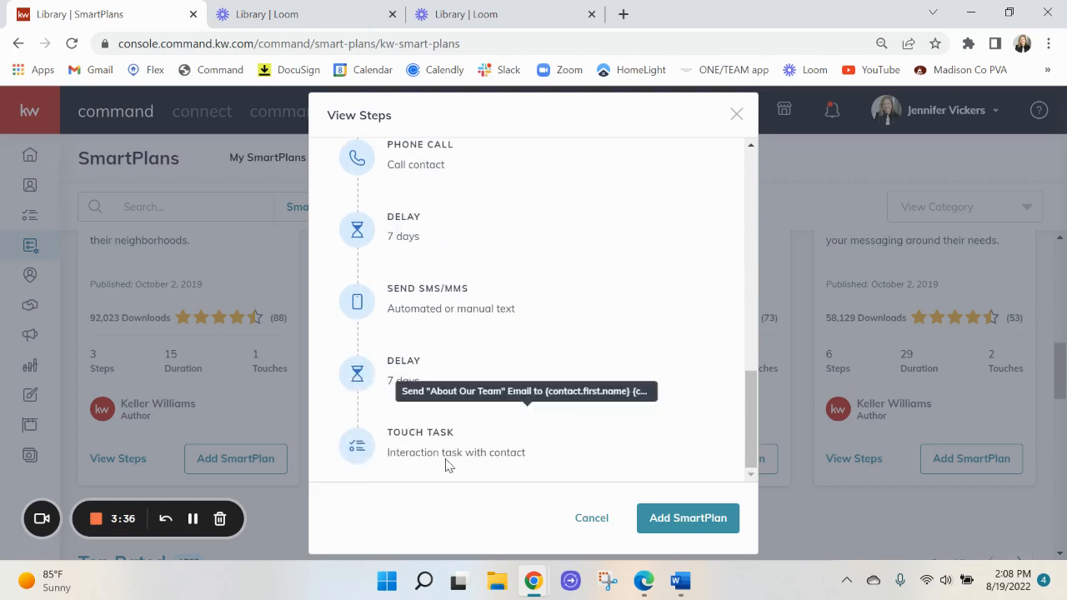
{"action": "mouse_move", "coordinate": [697, 540]}
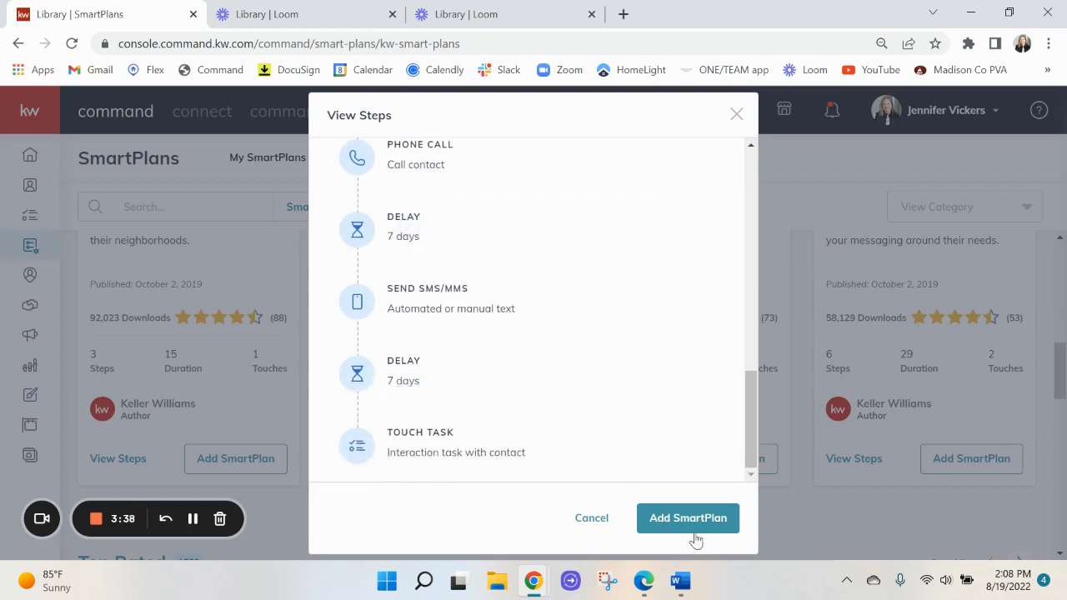
{"action": "mouse_move", "coordinate": [686, 517]}
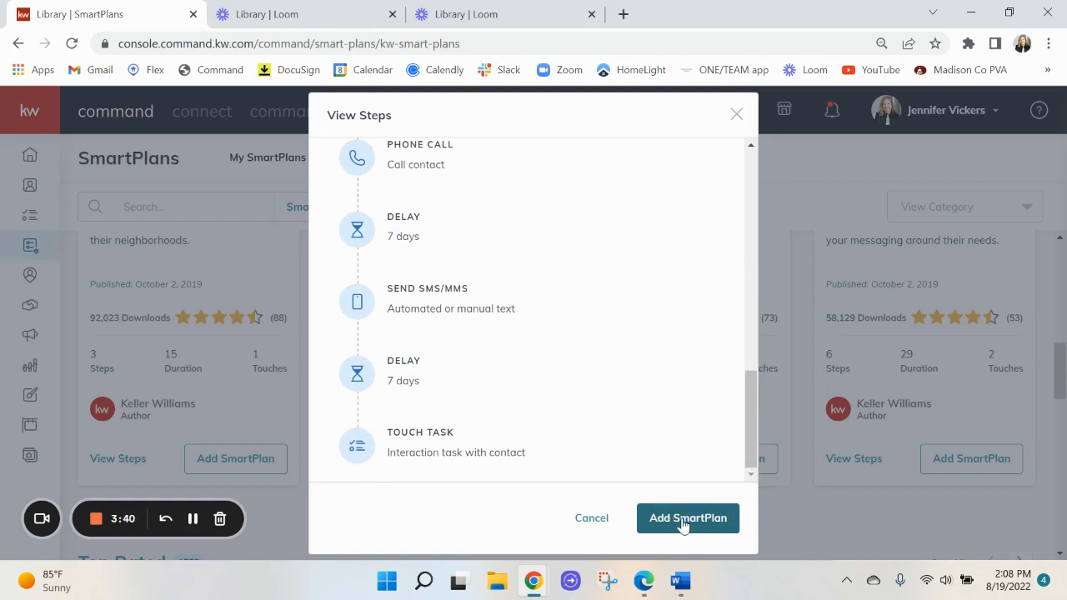
{"action": "left_click", "coordinate": [687, 517]}
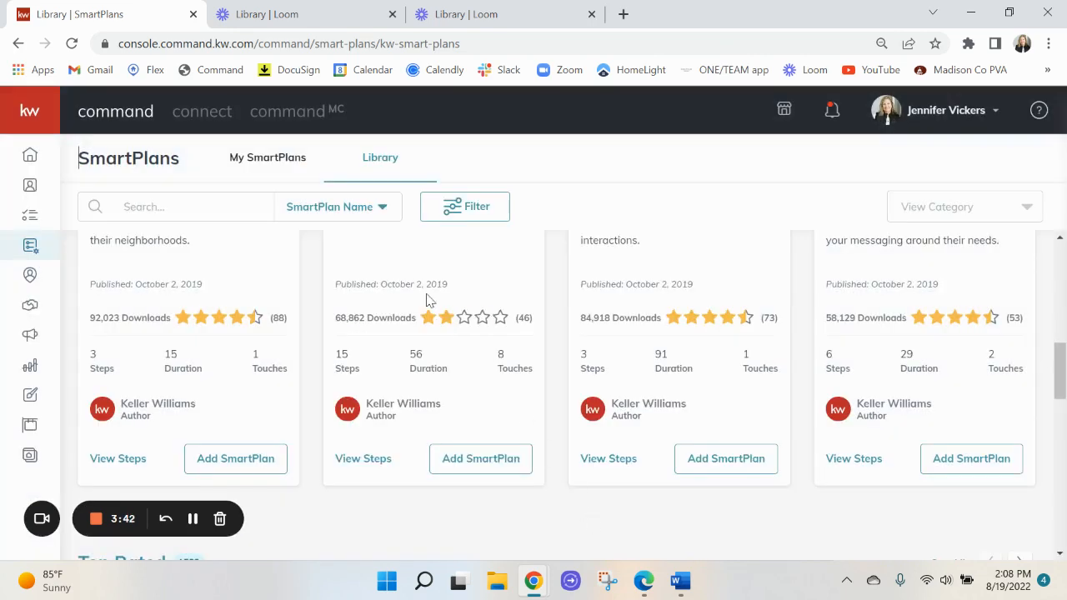
{"action": "mouse_move", "coordinate": [267, 157]}
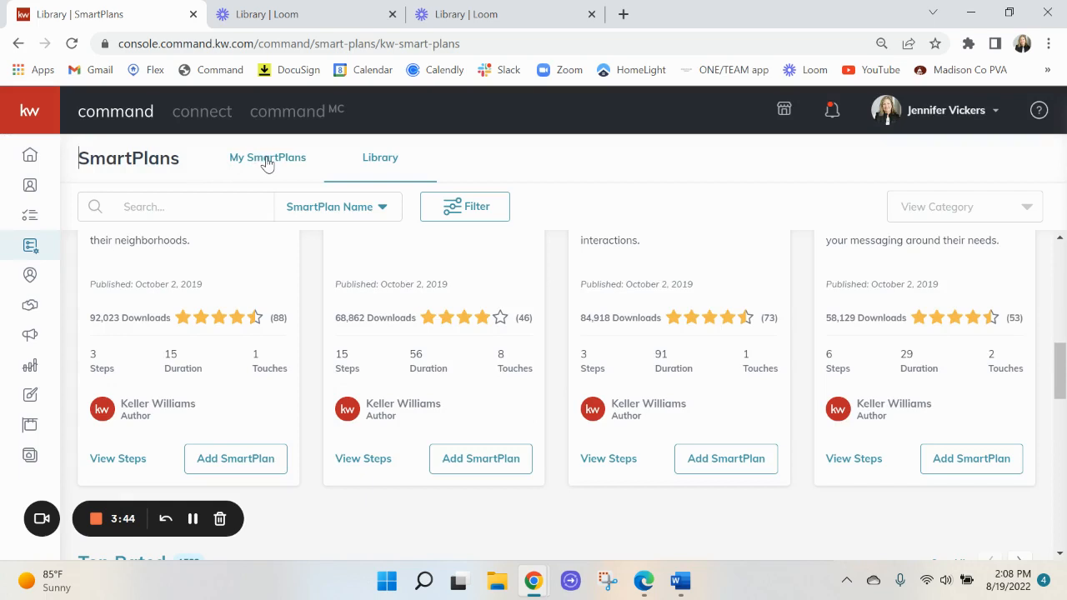
Switch to My SmartPlans and start editing the My Buyer – Post Open House Follow Up plan.
{"action": "left_click", "coordinate": [267, 156]}
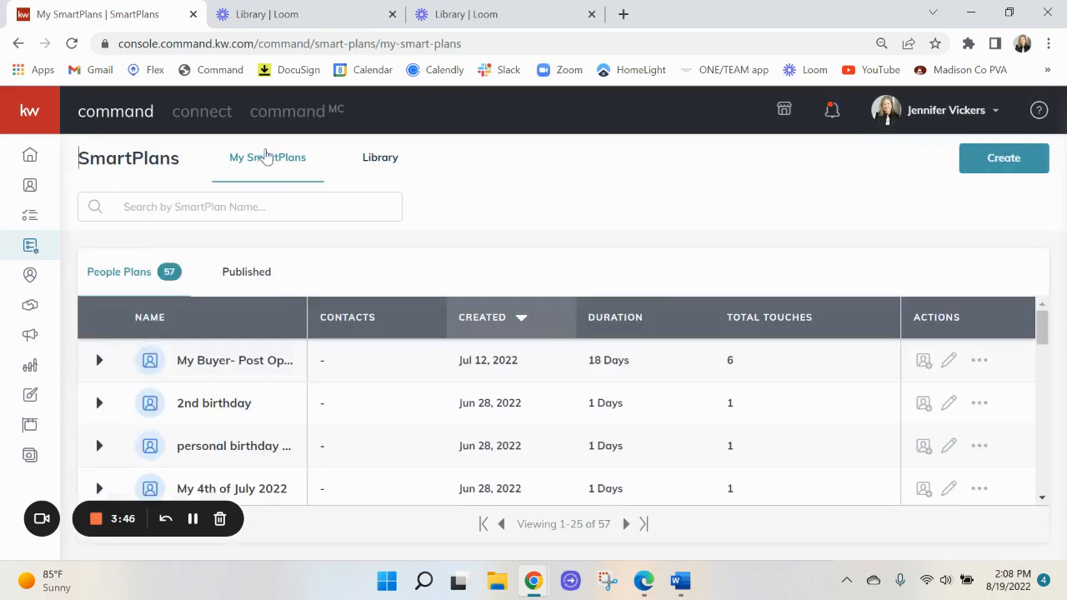
{"action": "mouse_move", "coordinate": [837, 372]}
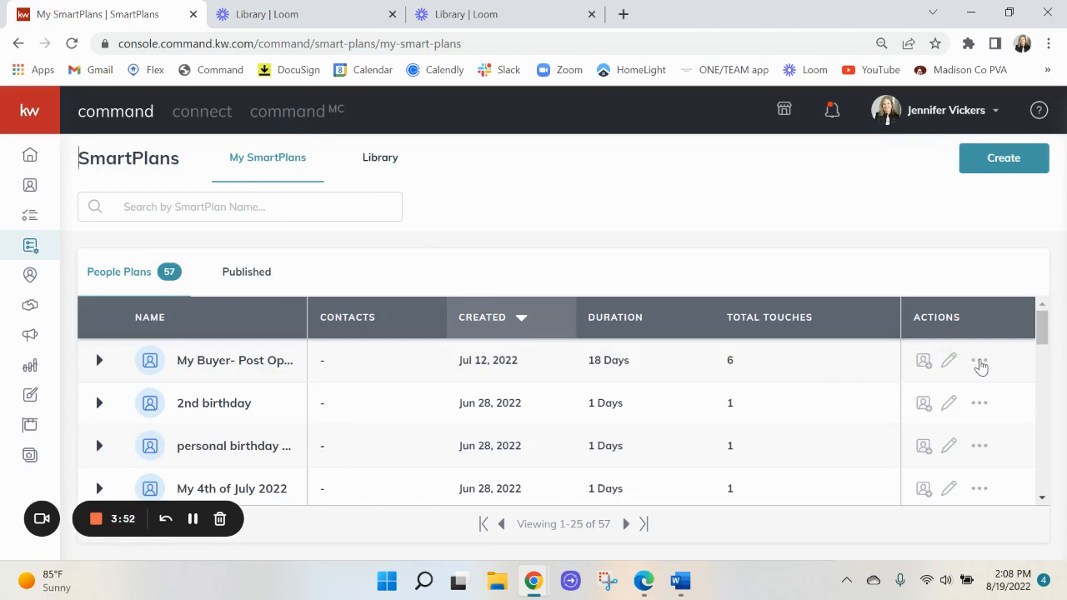
{"action": "left_click", "coordinate": [979, 360]}
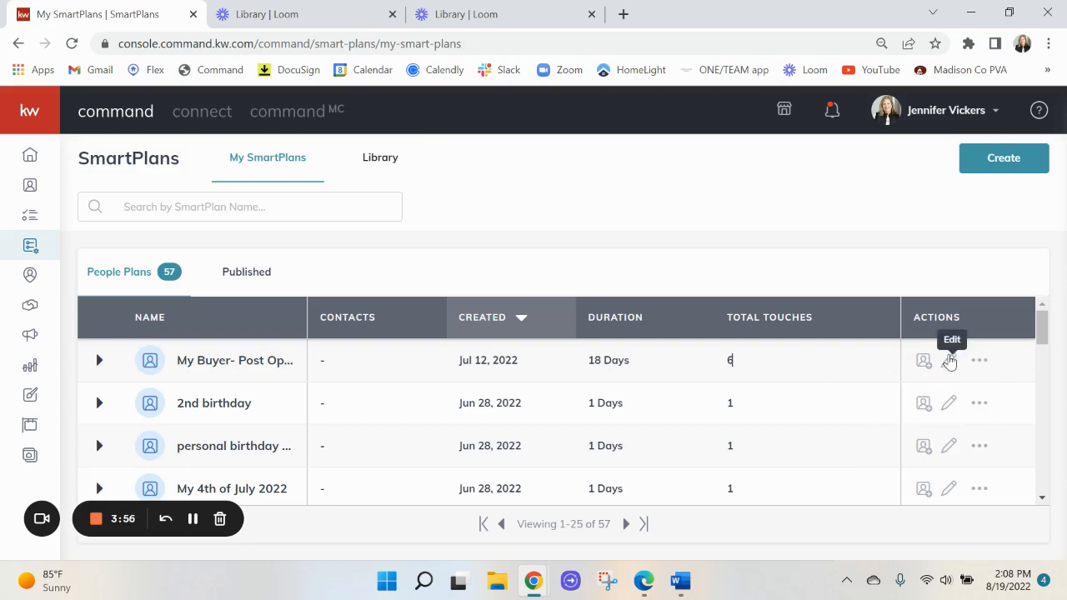
{"action": "left_click", "coordinate": [949, 360]}
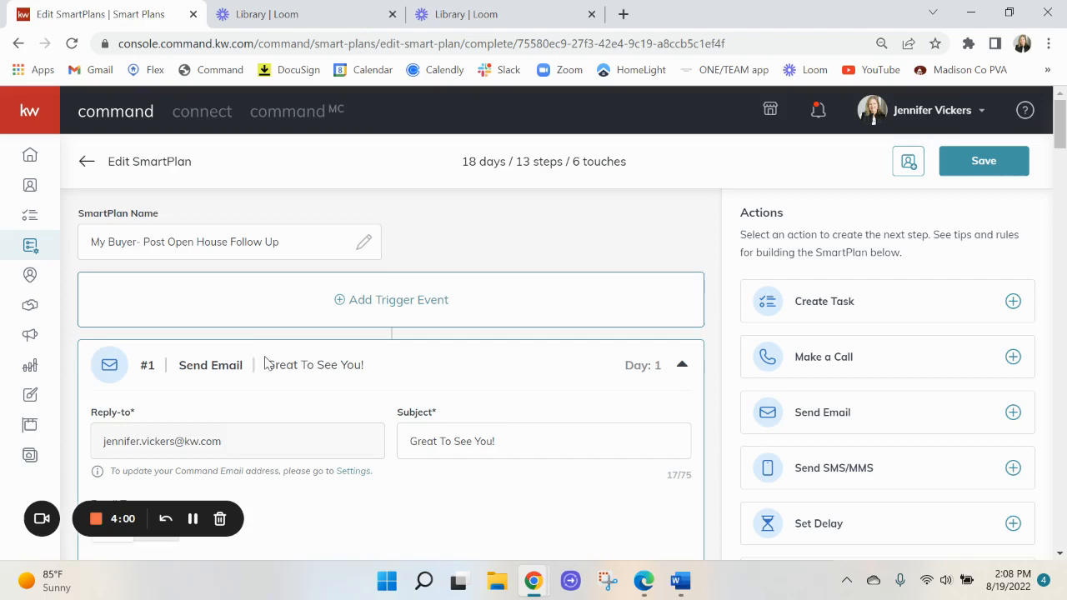
Replace the AGENT NAME and other signature placeholders in the first email's sign-off.
{"action": "scroll", "scroll_direction": "down", "scroll_amount": 3}
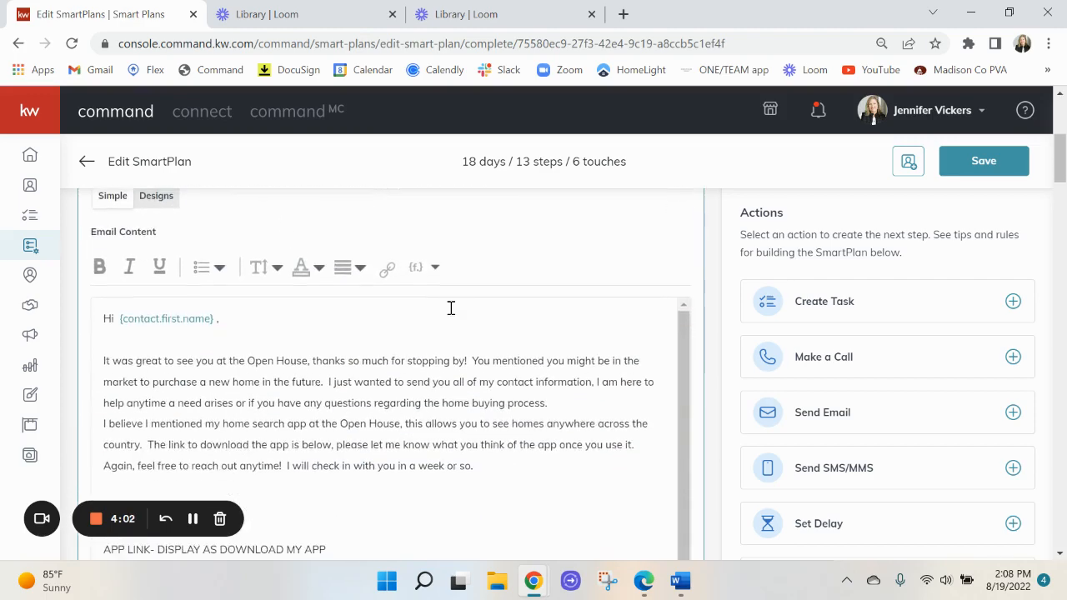
{"action": "scroll", "scroll_direction": "down", "scroll_amount": 3}
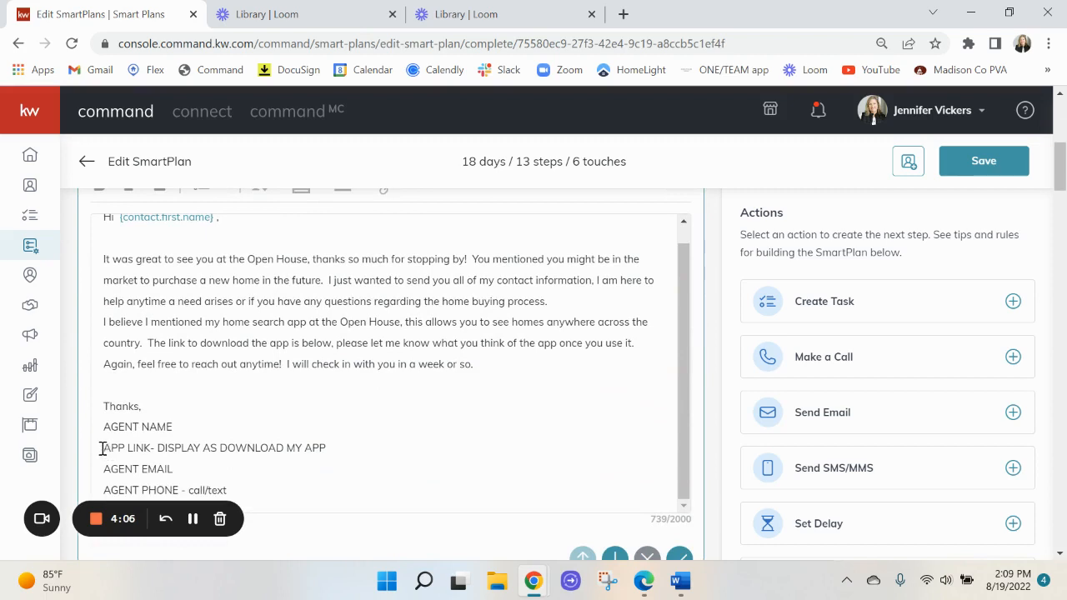
{"action": "scroll", "scroll_direction": "down", "scroll_amount": 3}
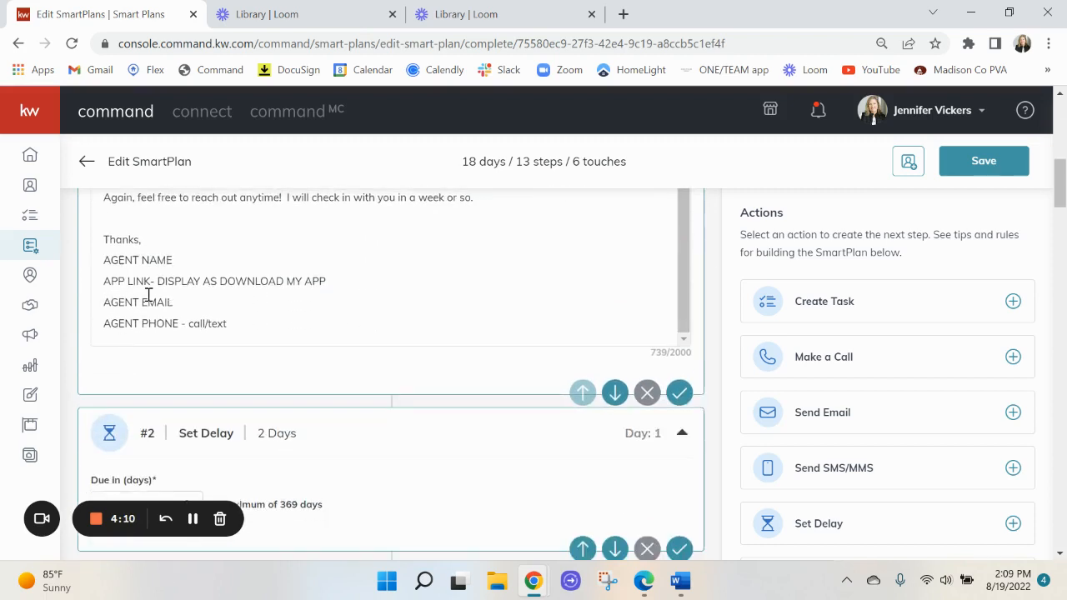
{"action": "double_click", "coordinate": [137, 260]}
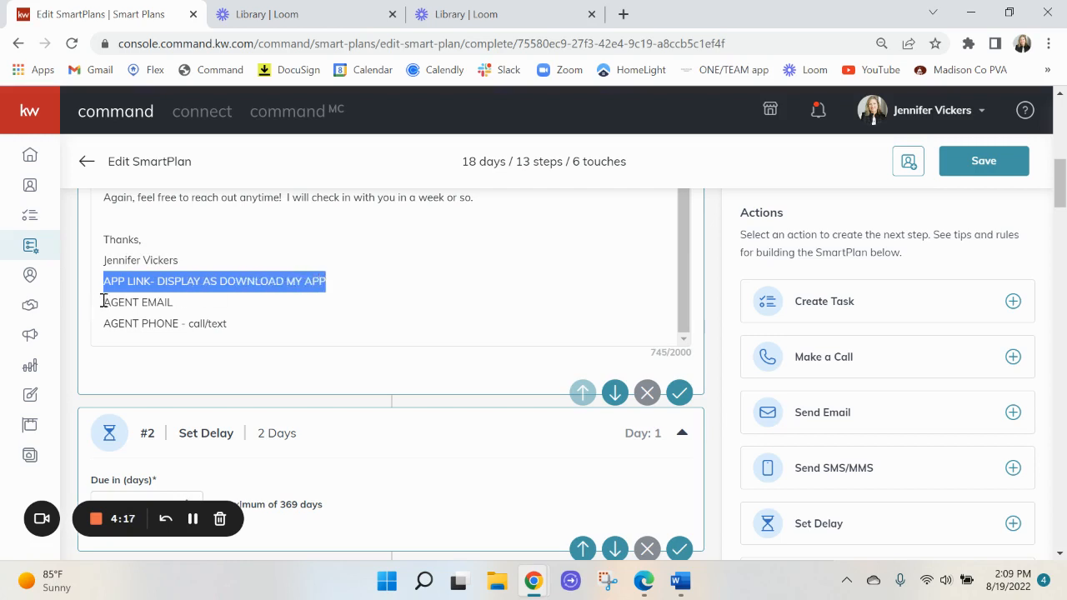
{"action": "double_click", "coordinate": [147, 330]}
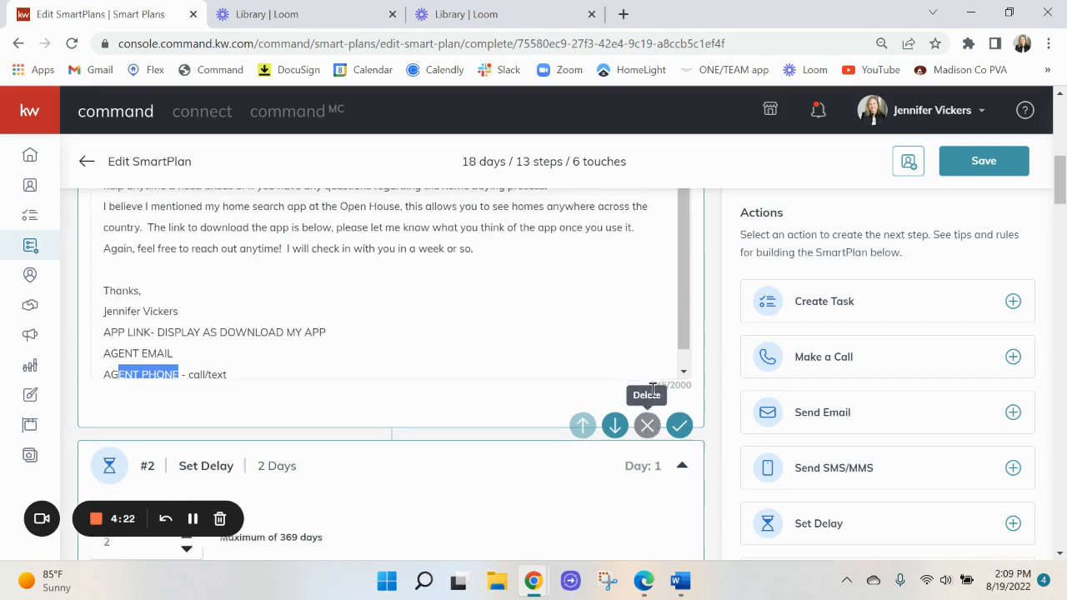
{"action": "scroll", "scroll_direction": "up", "scroll_amount": 3}
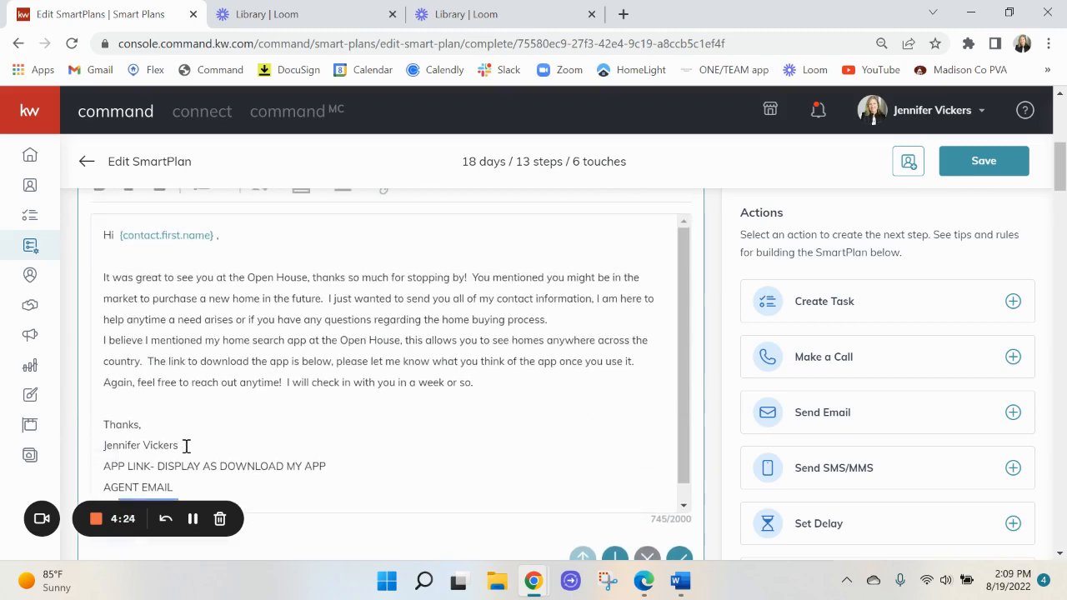
{"action": "mouse_move", "coordinate": [277, 467]}
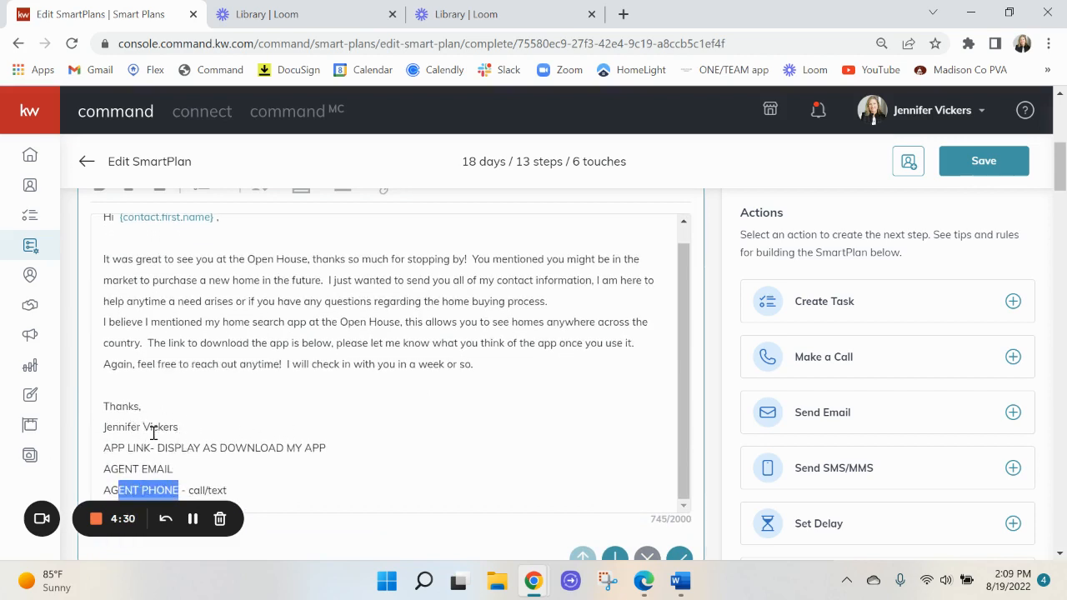
{"action": "mouse_move", "coordinate": [440, 405]}
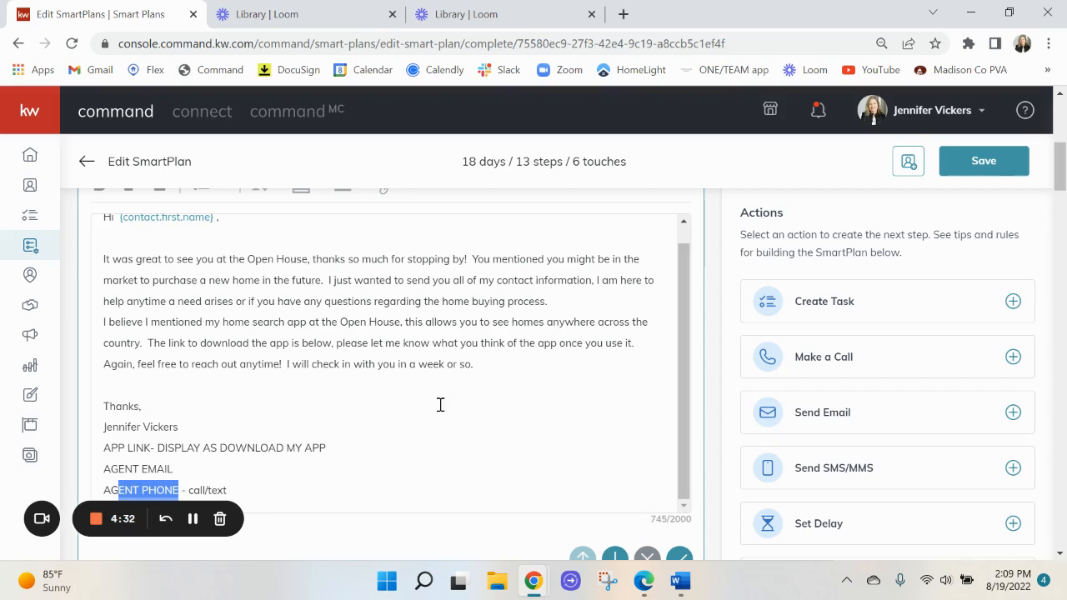
{"action": "scroll", "scroll_direction": "down", "scroll_amount": 3}
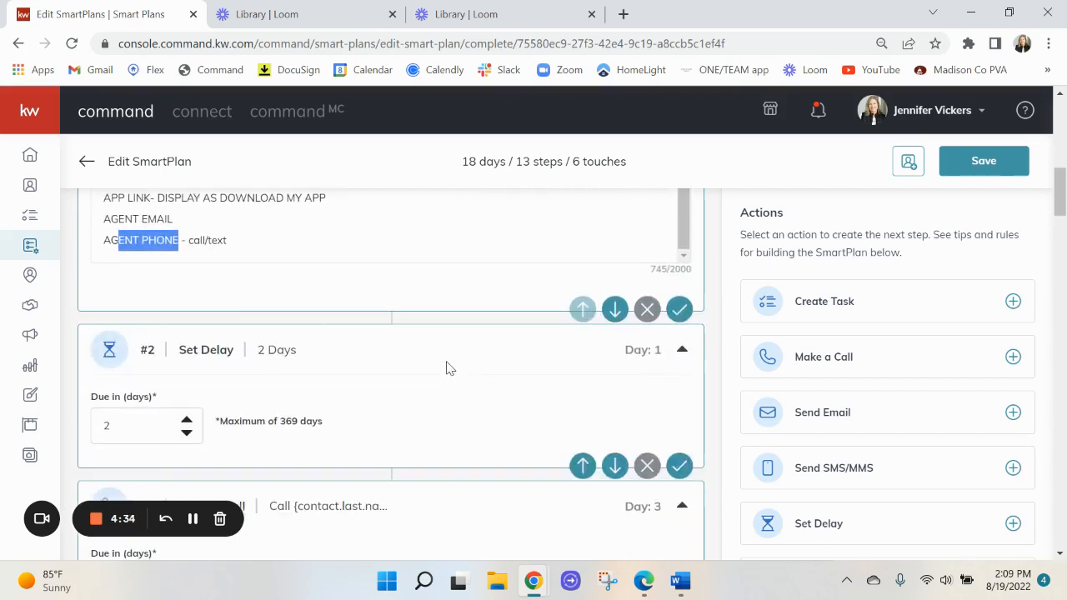
{"action": "scroll", "scroll_direction": "down", "scroll_amount": 3}
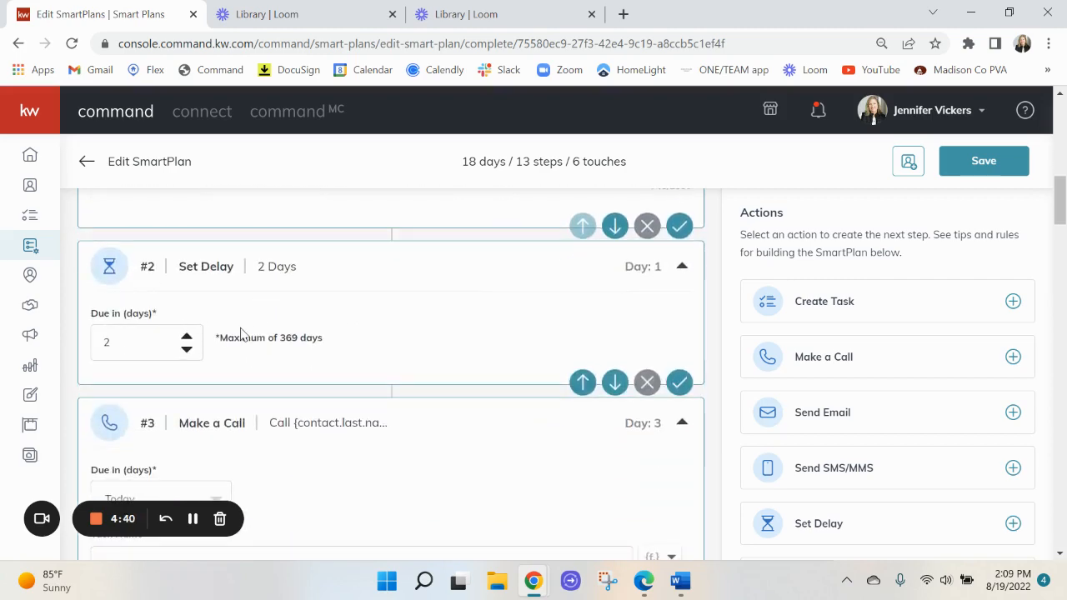
{"action": "scroll", "scroll_direction": "down", "scroll_amount": 3}
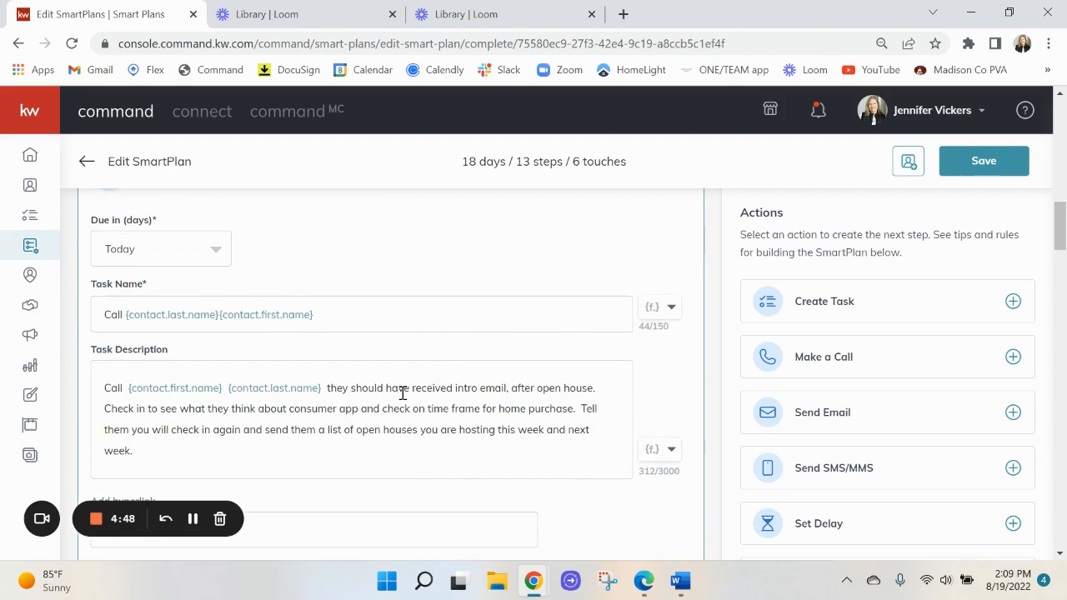
{"action": "scroll", "scroll_direction": "down", "scroll_amount": 3}
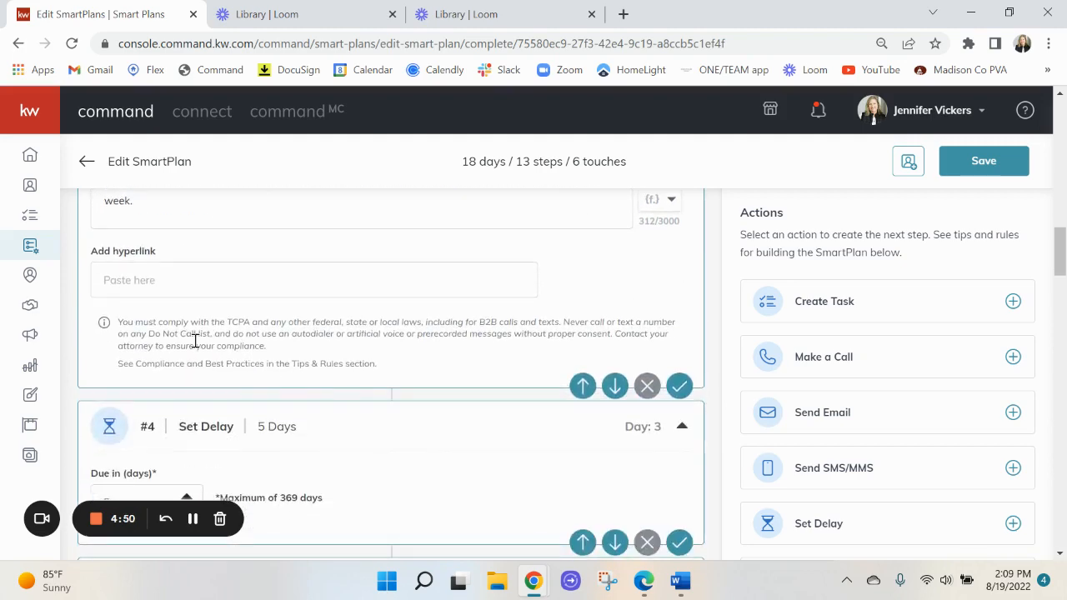
{"action": "scroll", "scroll_direction": "down", "scroll_amount": 3}
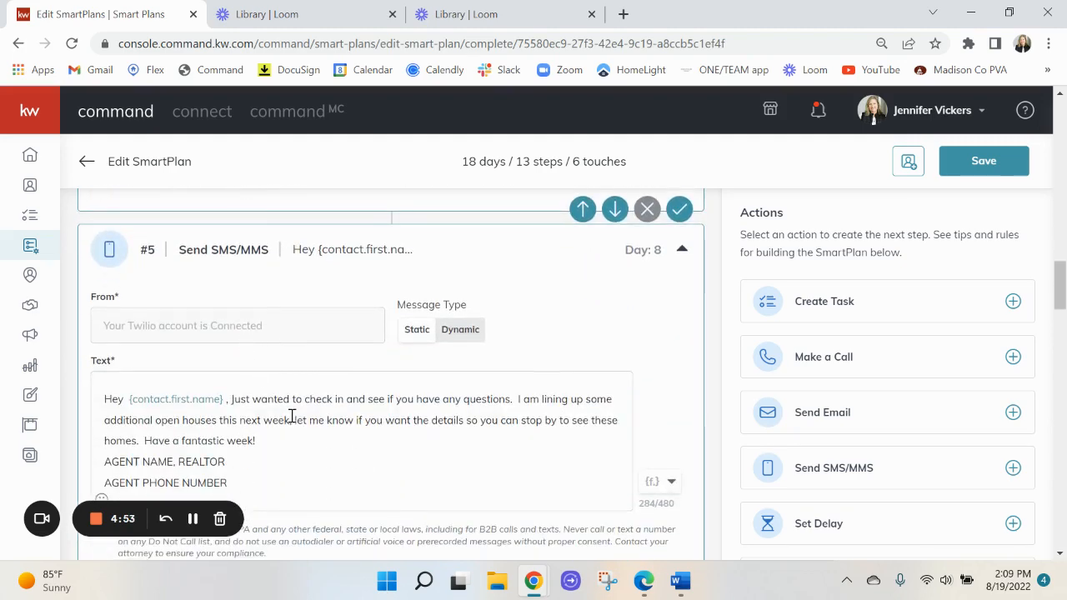
{"action": "scroll", "scroll_direction": "down", "scroll_amount": 3}
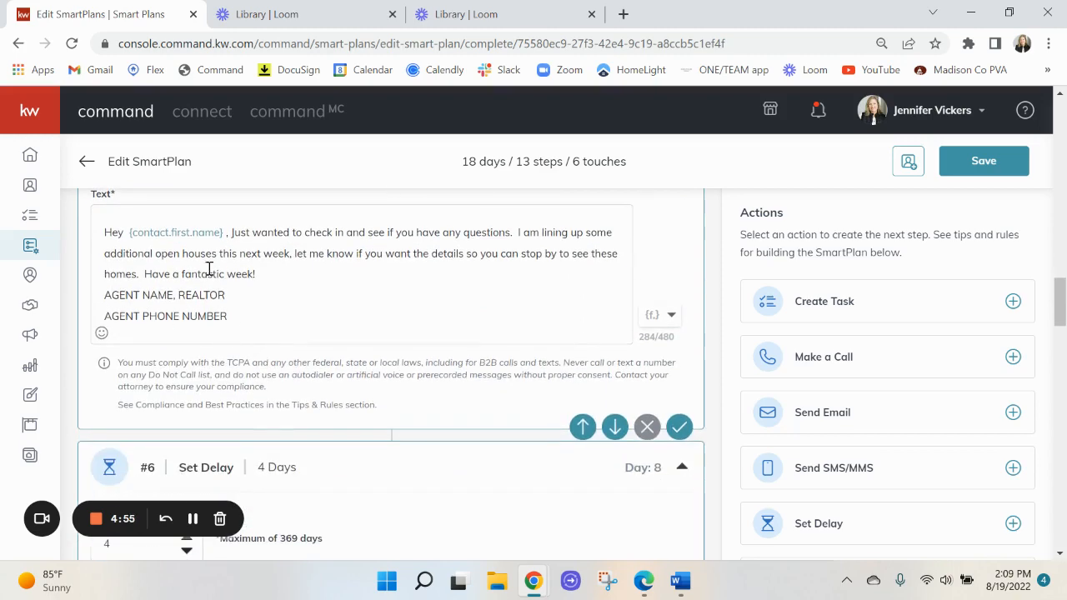
{"action": "scroll", "scroll_direction": "down", "scroll_amount": 3}
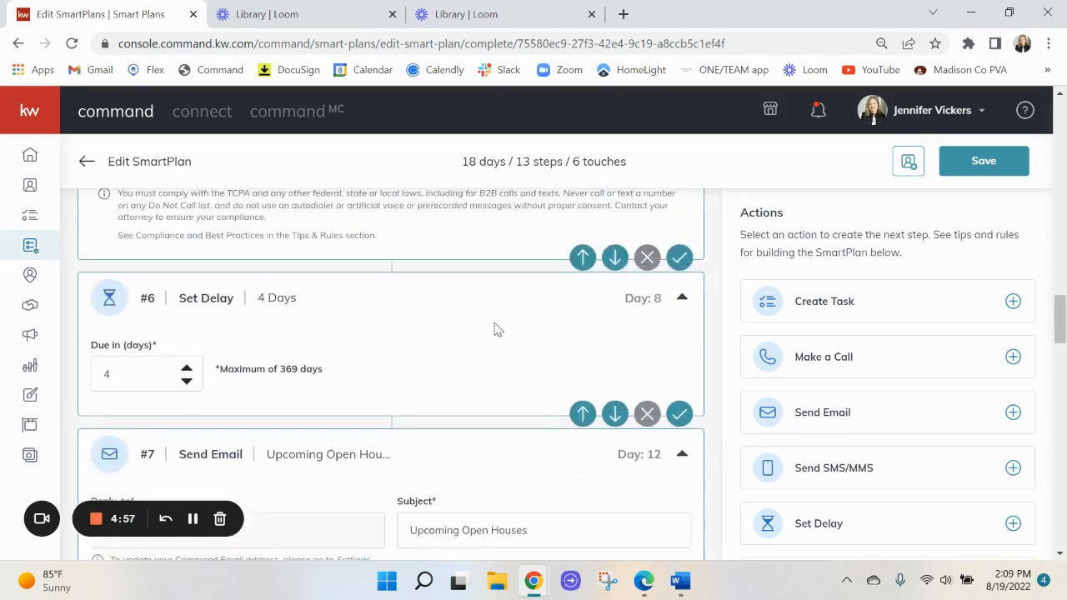
{"action": "scroll", "scroll_direction": "up", "scroll_amount": 3}
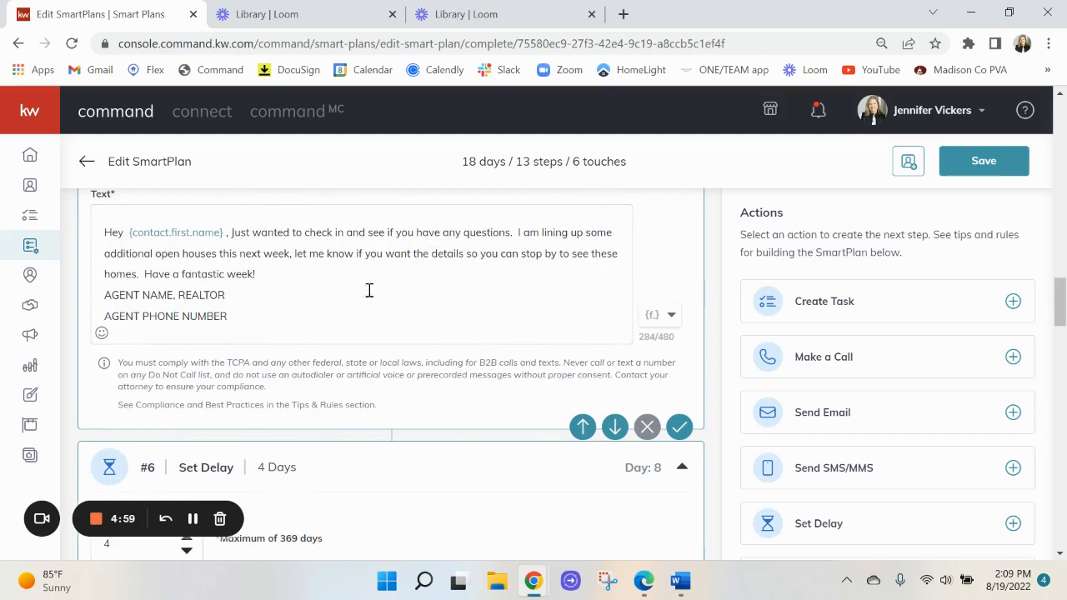
{"action": "mouse_move", "coordinate": [647, 426]}
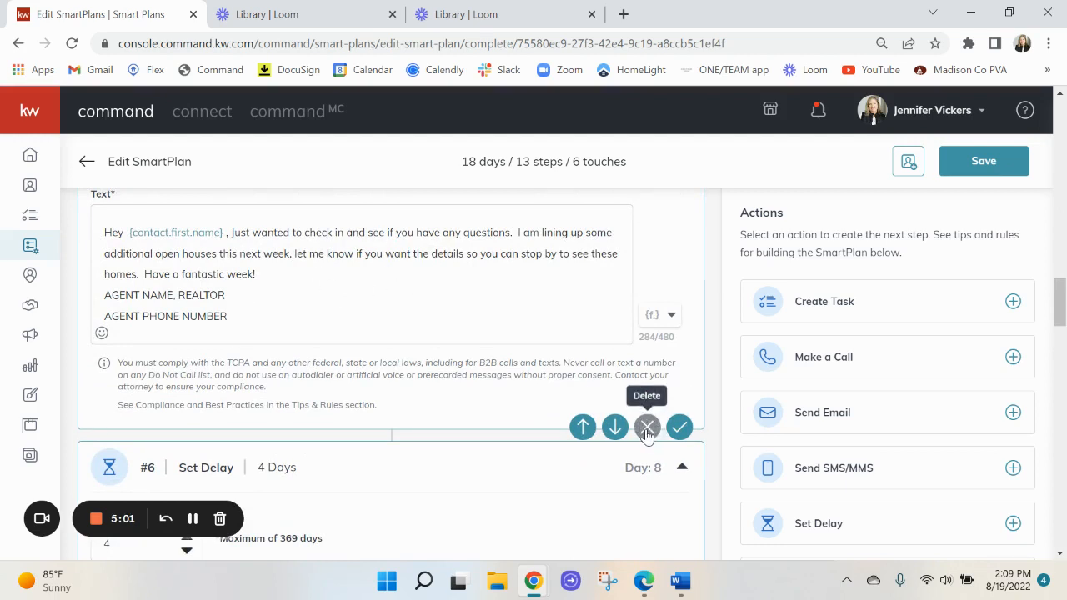
{"action": "mouse_move", "coordinate": [614, 427]}
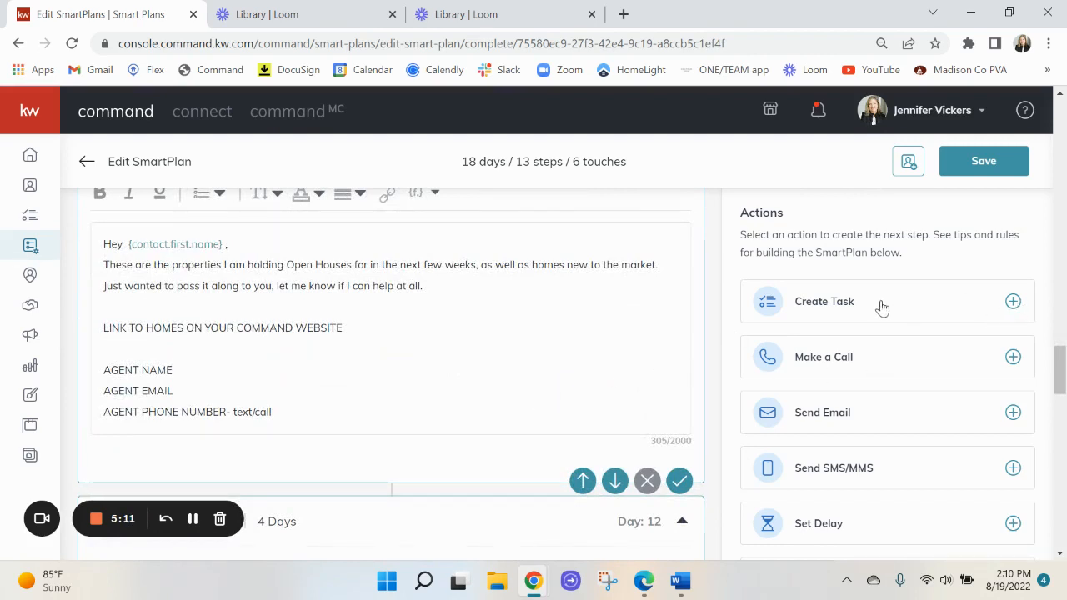
{"action": "mouse_move", "coordinate": [847, 369]}
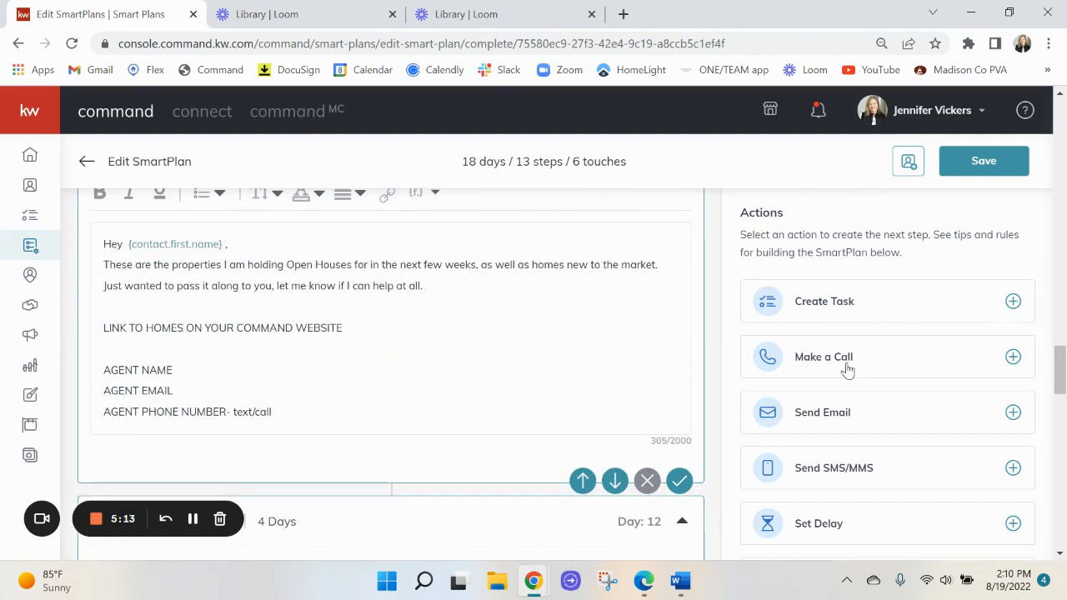
{"action": "mouse_move", "coordinate": [827, 515]}
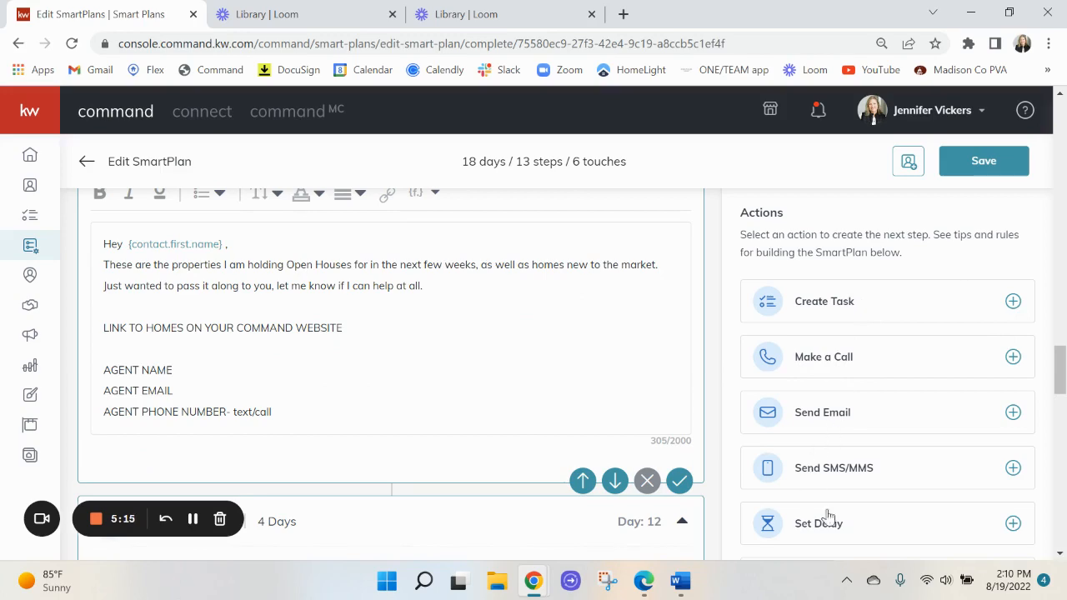
{"action": "mouse_move", "coordinate": [1012, 305]}
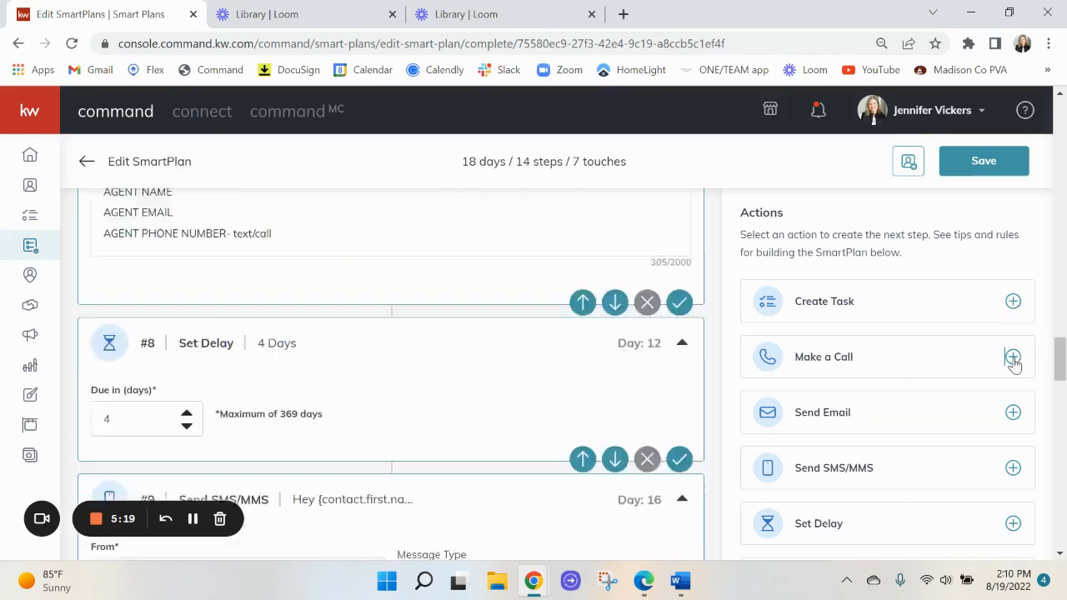
Add a final call step named 'Call {contact.first.name} {contact.last.name}'.
{"action": "left_click", "coordinate": [1014, 300]}
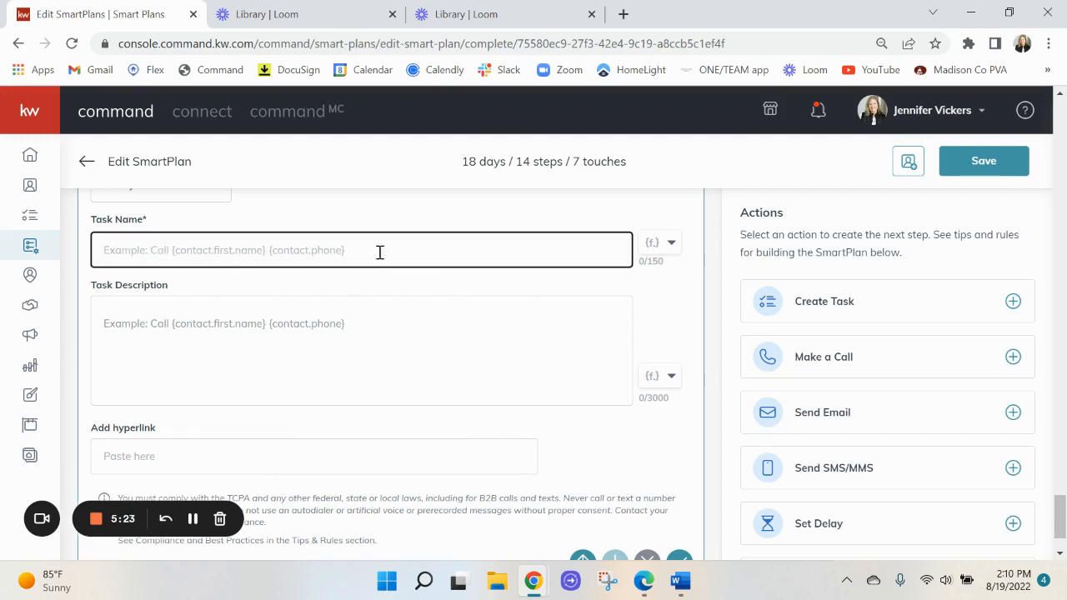
{"action": "type", "text": "Call"}
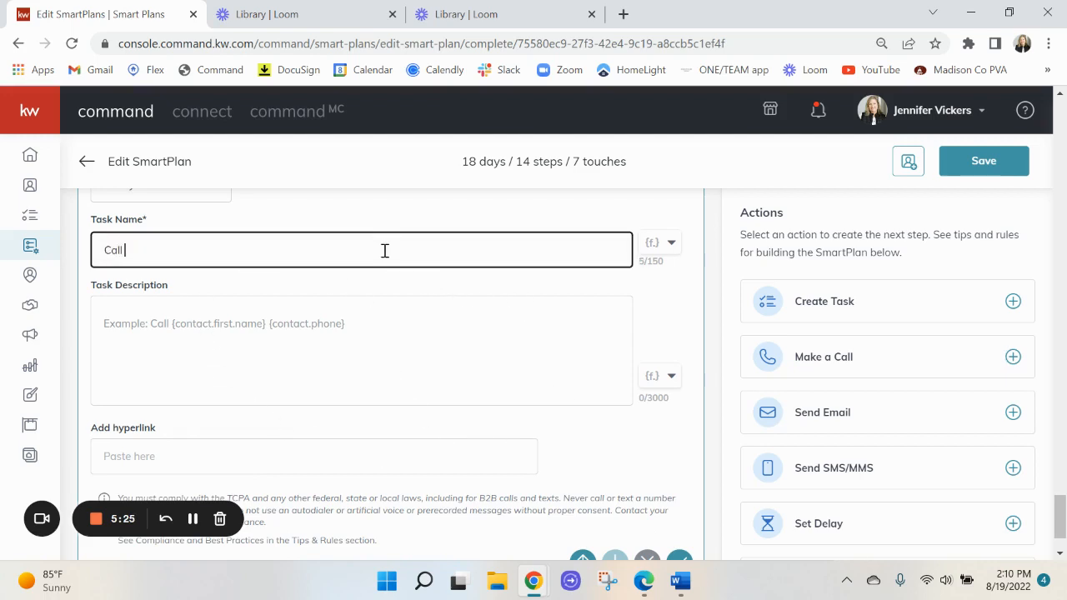
{"action": "left_click", "coordinate": [660, 243]}
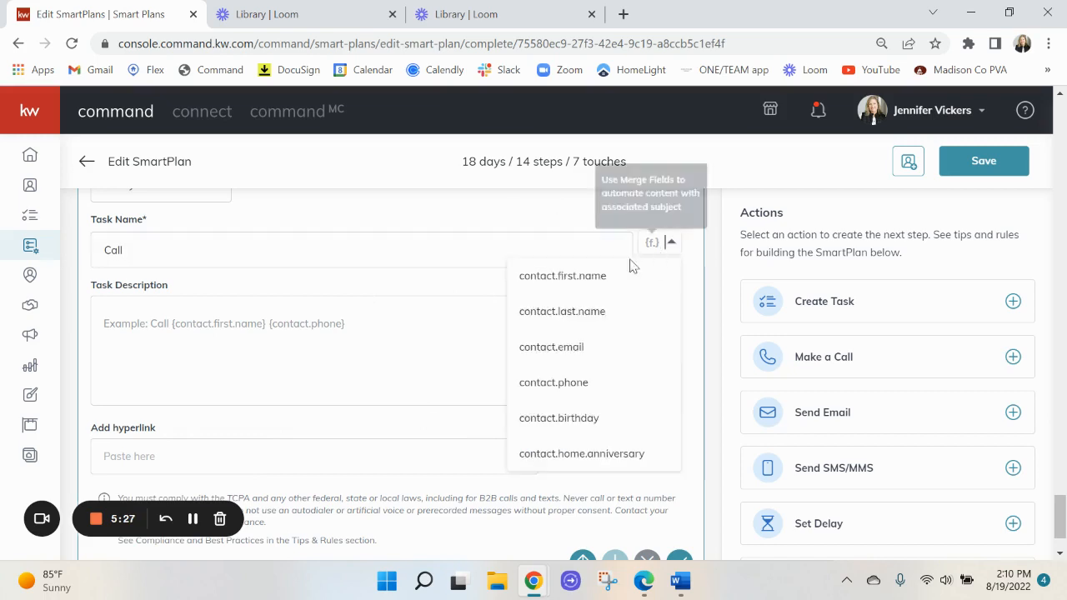
{"action": "left_click", "coordinate": [562, 275]}
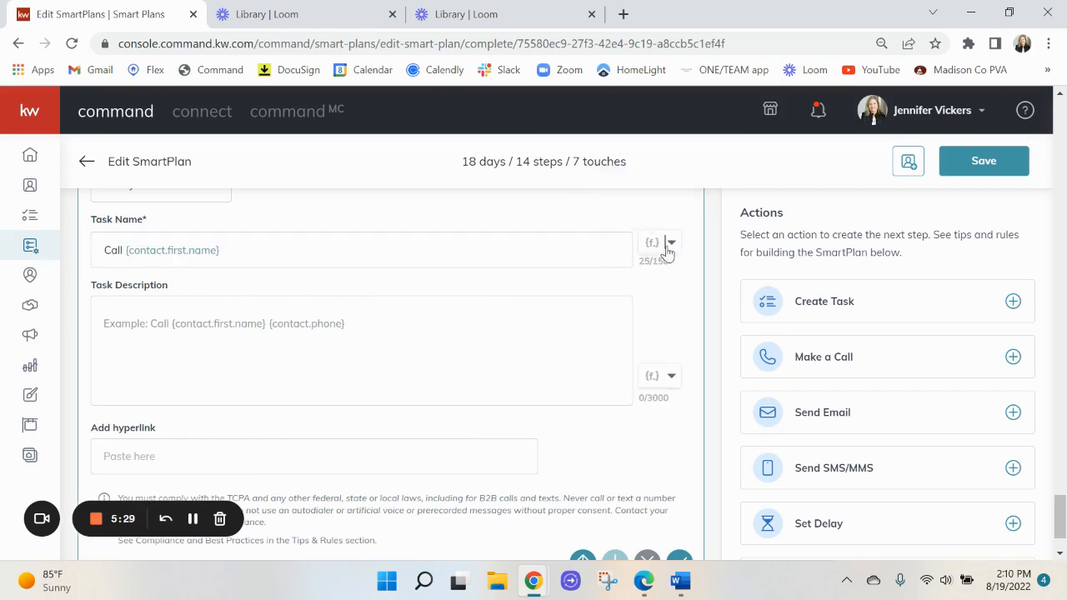
{"action": "type", "text": "{contact.last.name}"}
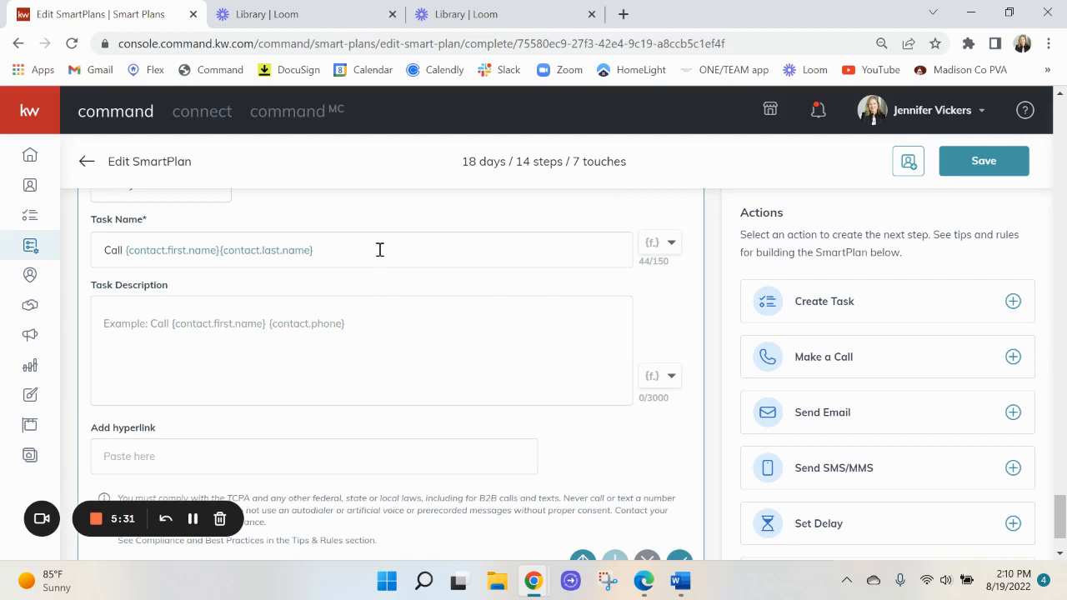
{"action": "left_click", "coordinate": [348, 250]}
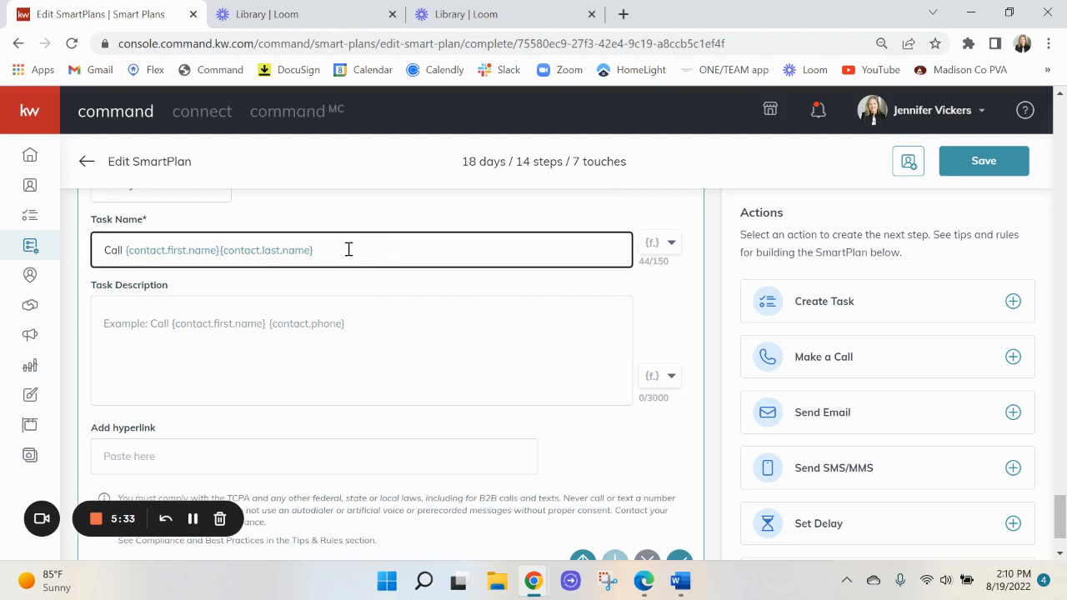
Type filler text into the call step and request its removal.
{"action": "type", "text": "adsjfijlj"}
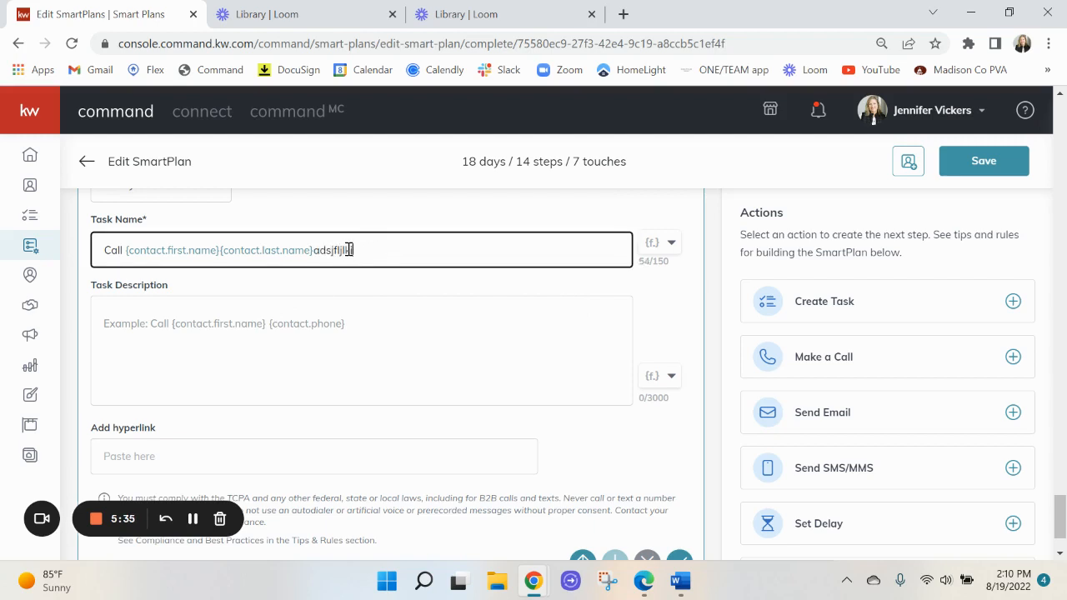
{"action": "type", "text": "lkjajf"}
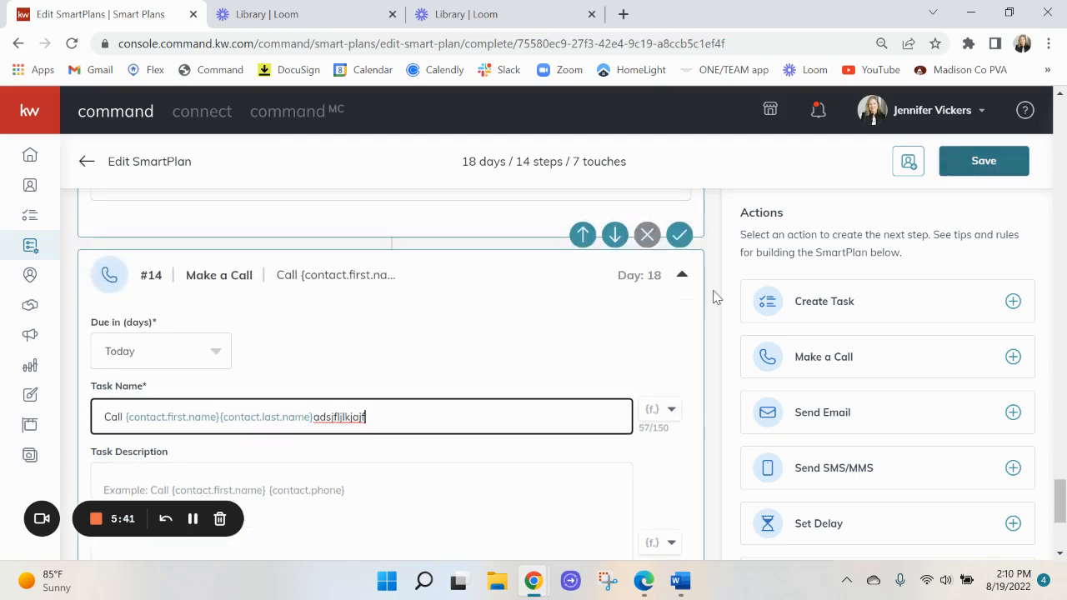
{"action": "left_click", "coordinate": [647, 233]}
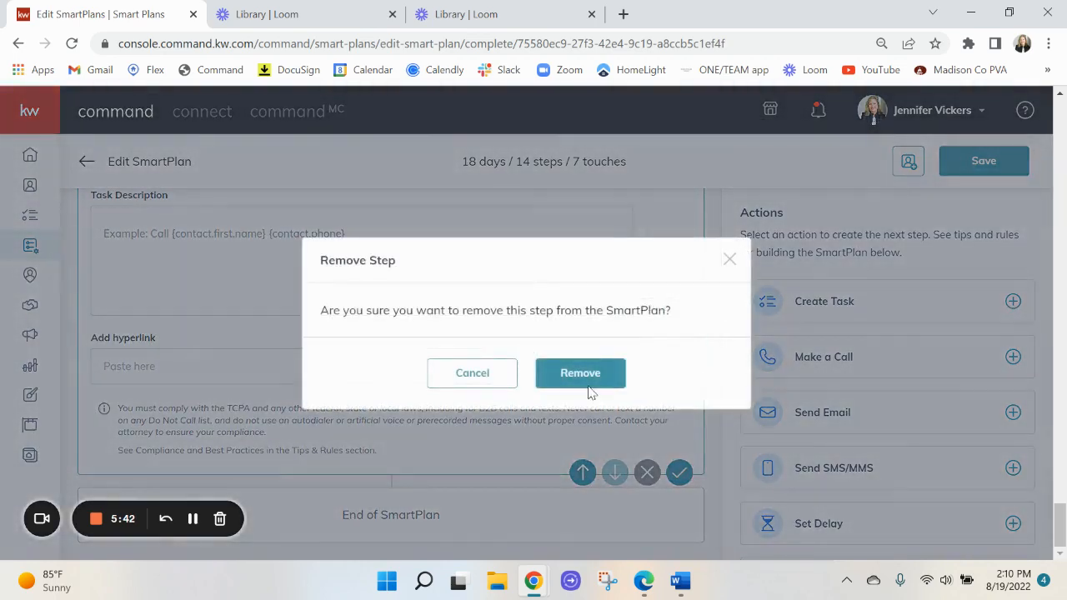
Confirm removing the call step and save the plan at 13 steps.
{"action": "left_click", "coordinate": [580, 373]}
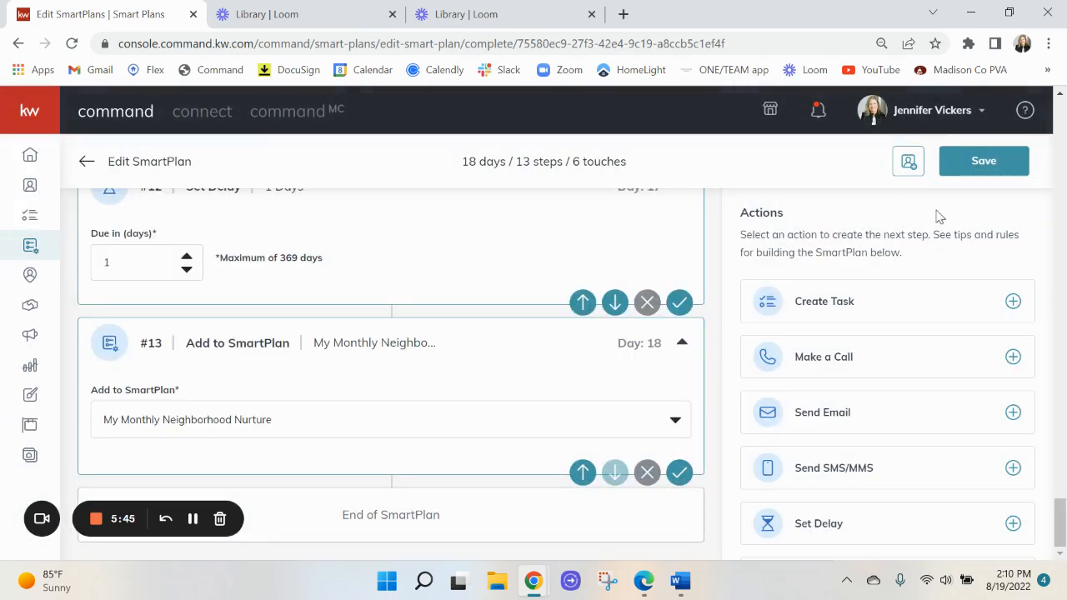
{"action": "left_click", "coordinate": [983, 160]}
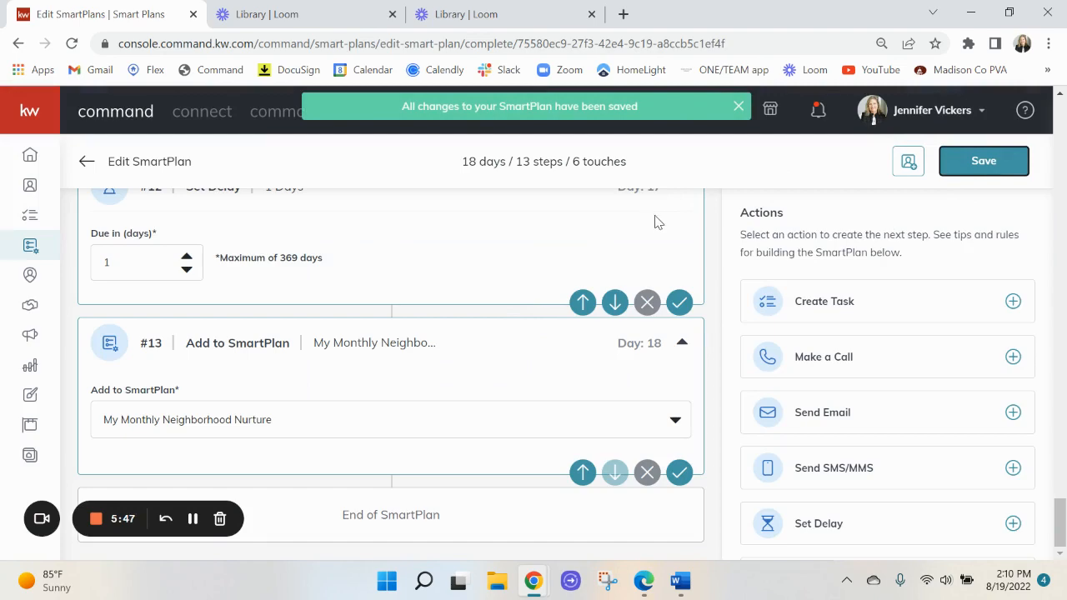
{"action": "mouse_move", "coordinate": [584, 110]}
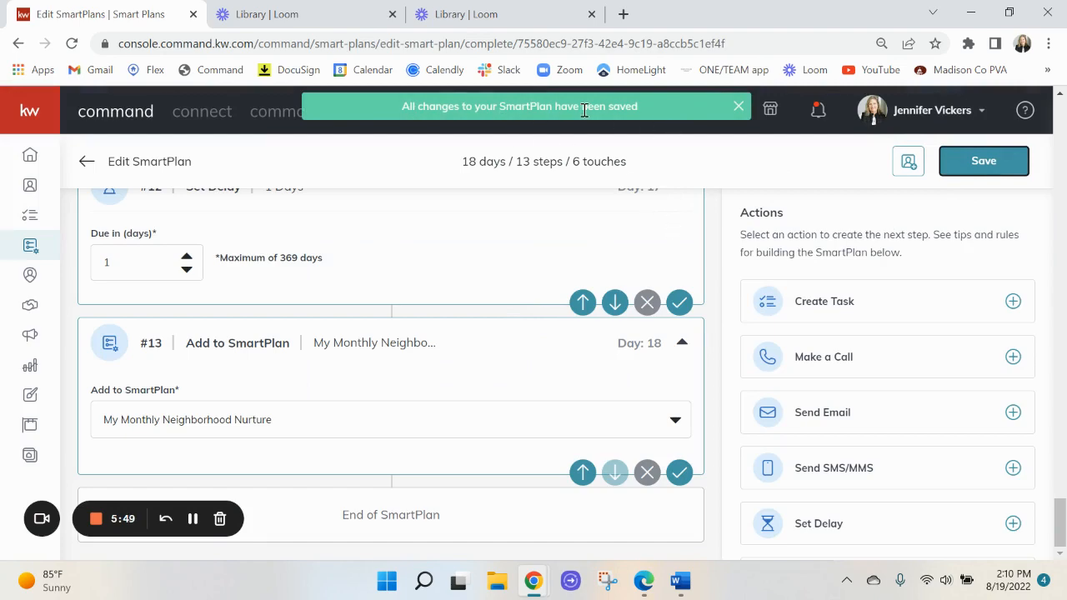
{"action": "scroll", "scroll_direction": "up", "scroll_amount": 3}
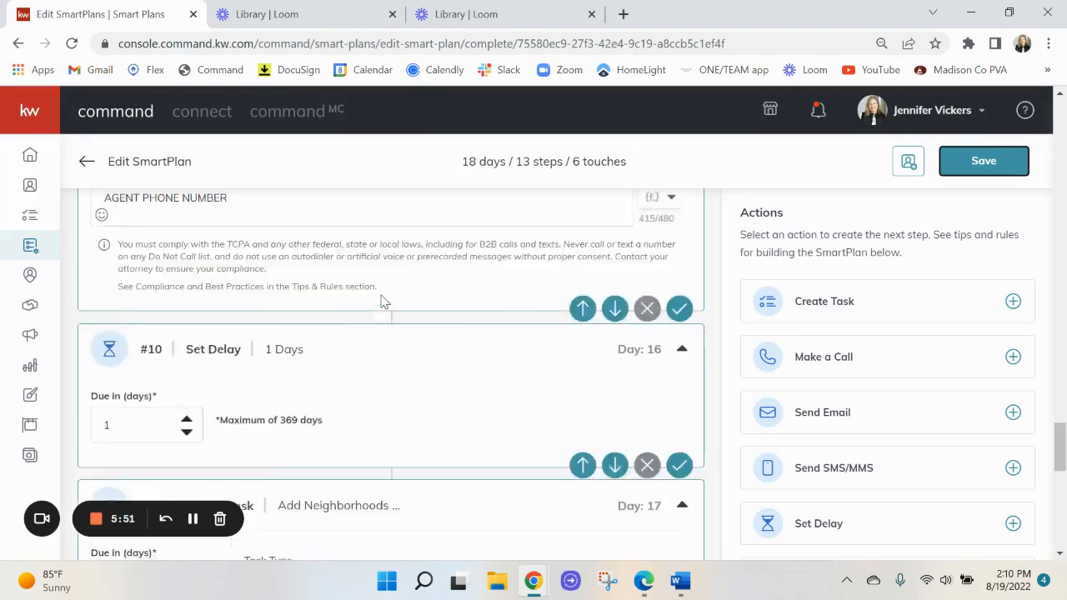
{"action": "scroll", "scroll_direction": "up", "scroll_amount": 3}
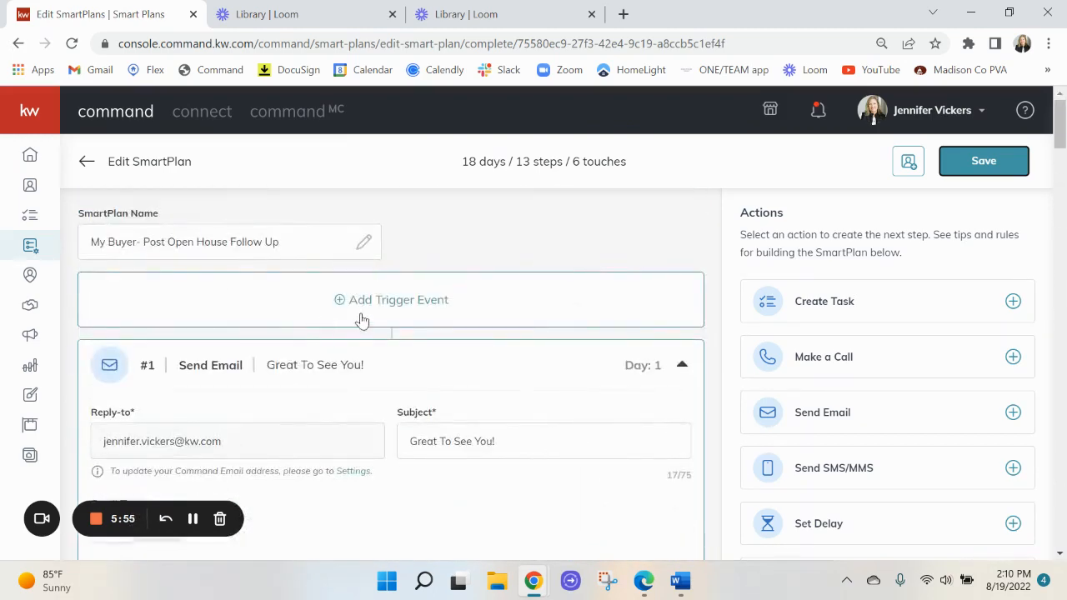
{"action": "mouse_move", "coordinate": [440, 308]}
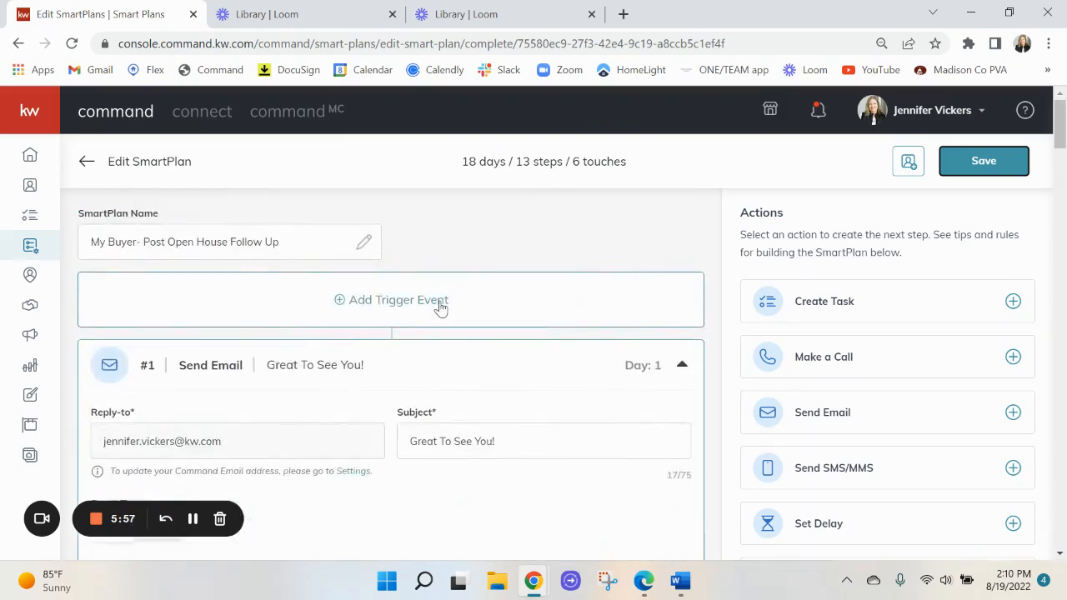
{"action": "mouse_move", "coordinate": [357, 307]}
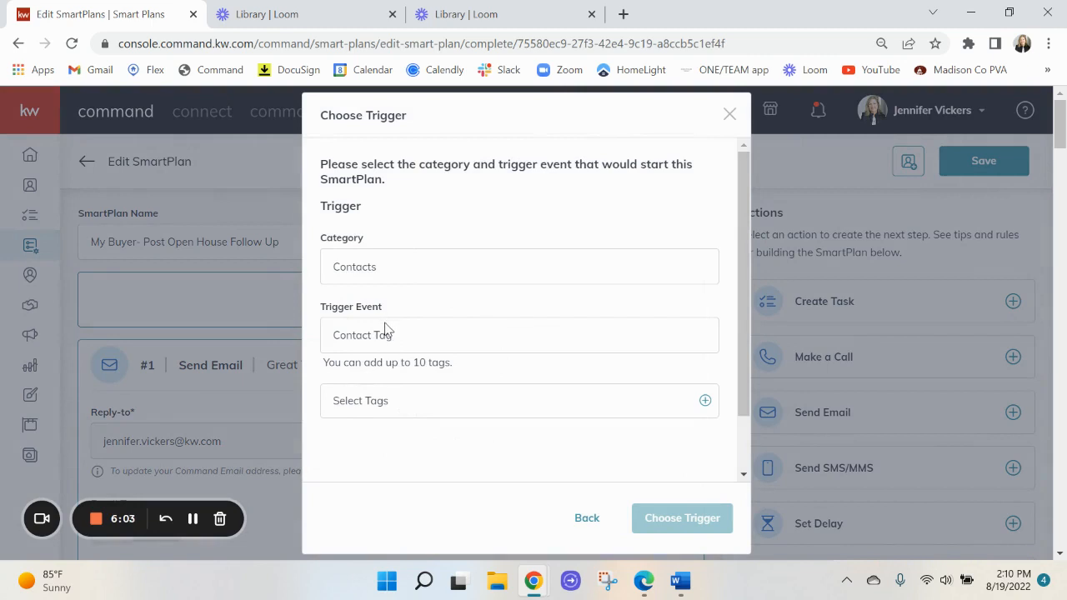
{"action": "mouse_move", "coordinate": [371, 401]}
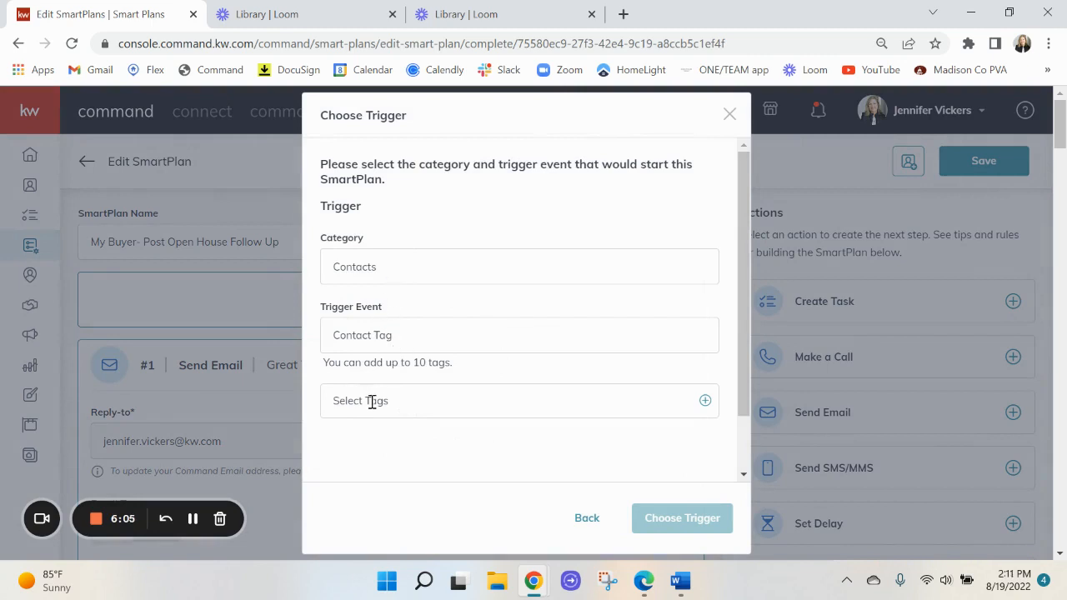
Search the tag list for 'open house' and select the Open House tag as the trigger.
{"action": "left_click", "coordinate": [520, 400]}
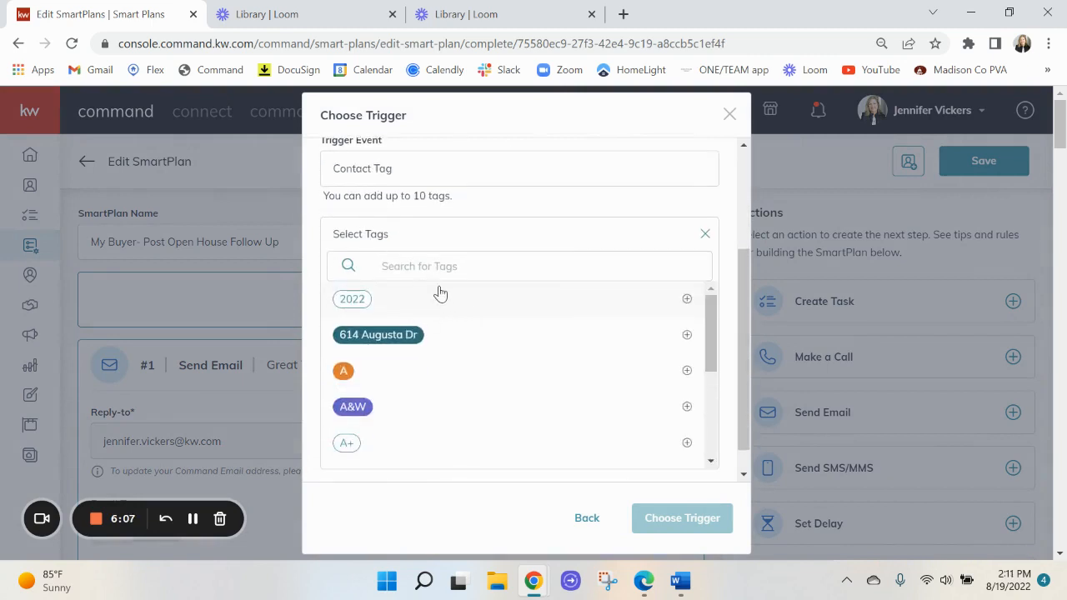
{"action": "left_click", "coordinate": [540, 267]}
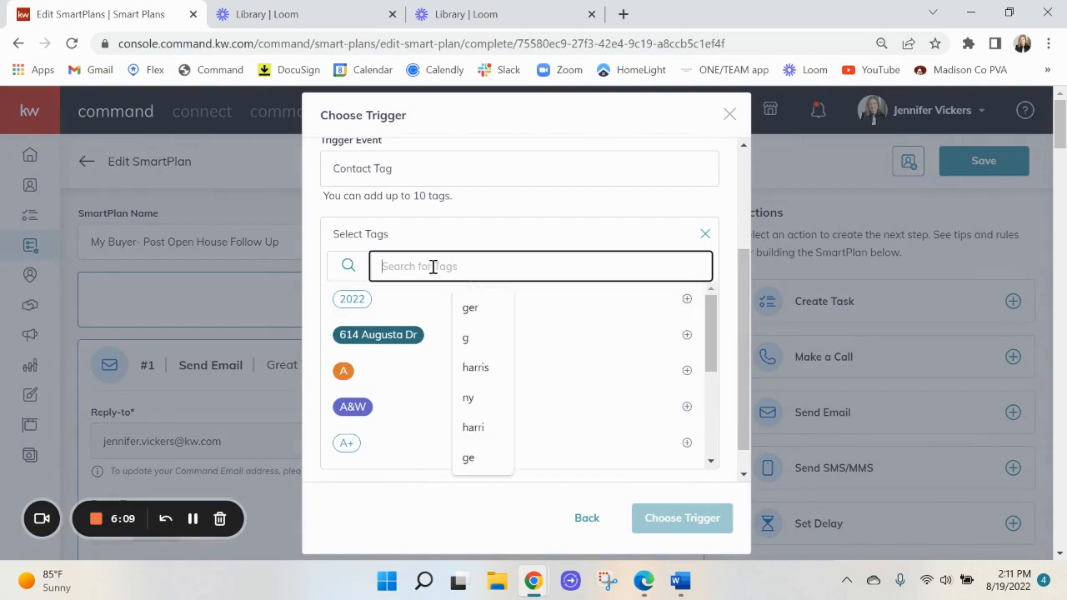
{"action": "type", "text": "open house"}
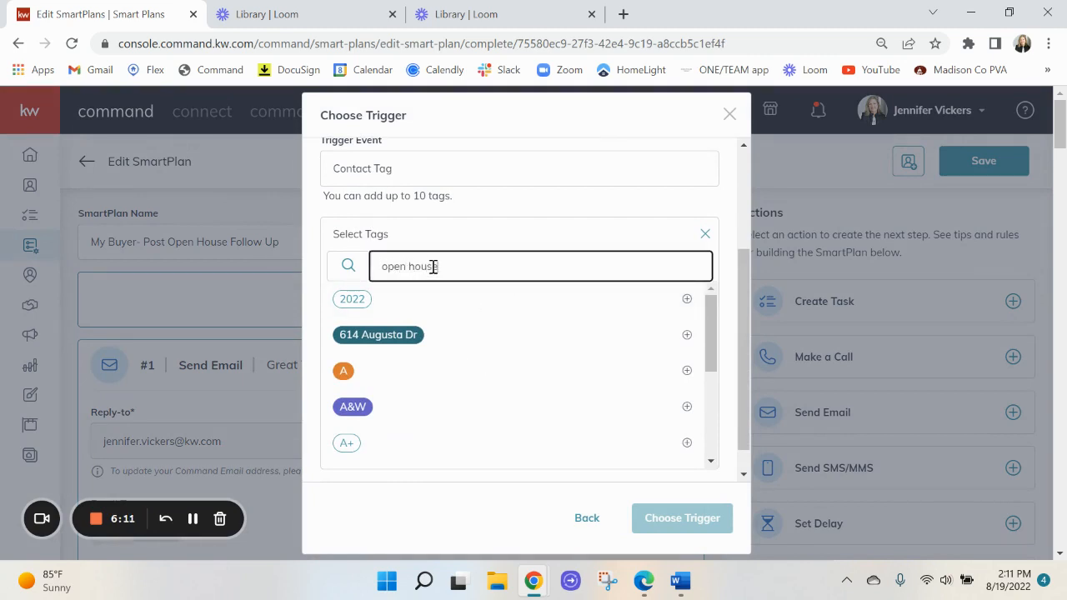
{"action": "type", "text": "e"}
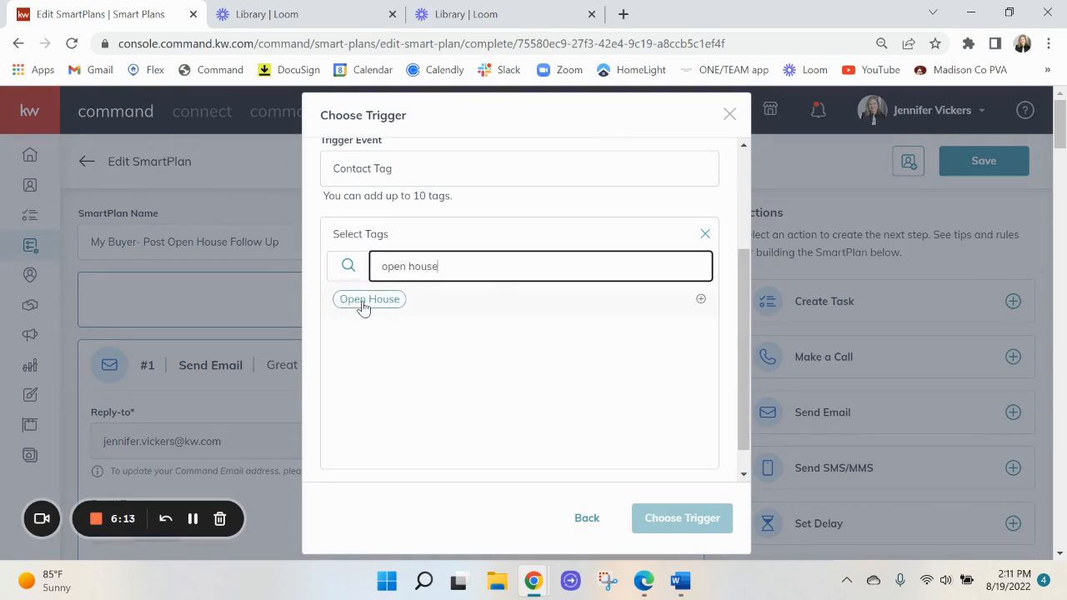
{"action": "left_click", "coordinate": [370, 299]}
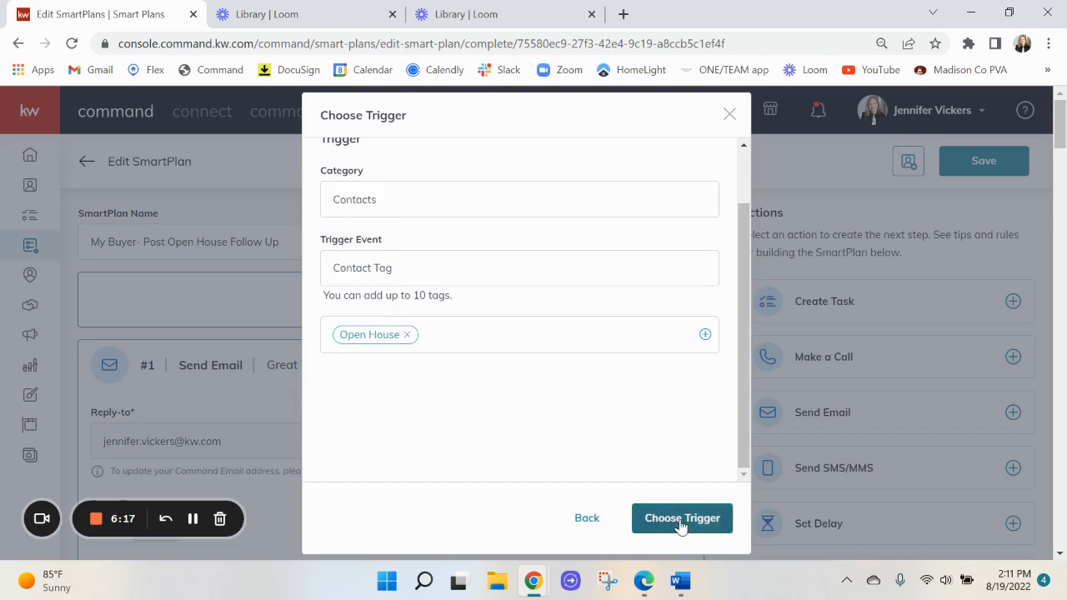
Submit the chosen trigger, then dismiss the Confirm Trigger dialog back to the plan editor.
{"action": "left_click", "coordinate": [682, 517]}
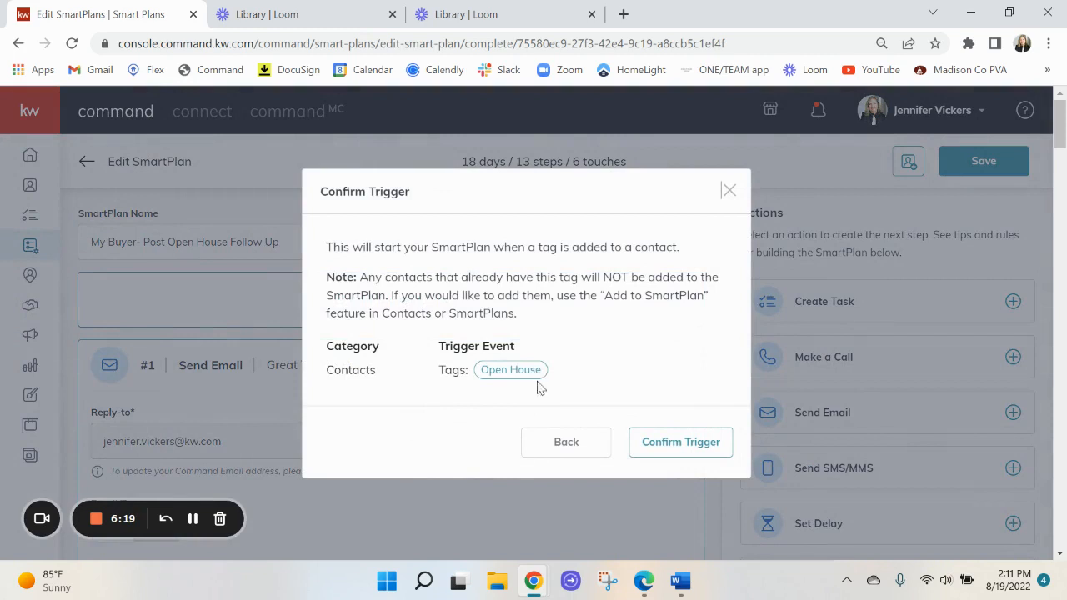
{"action": "mouse_move", "coordinate": [567, 444]}
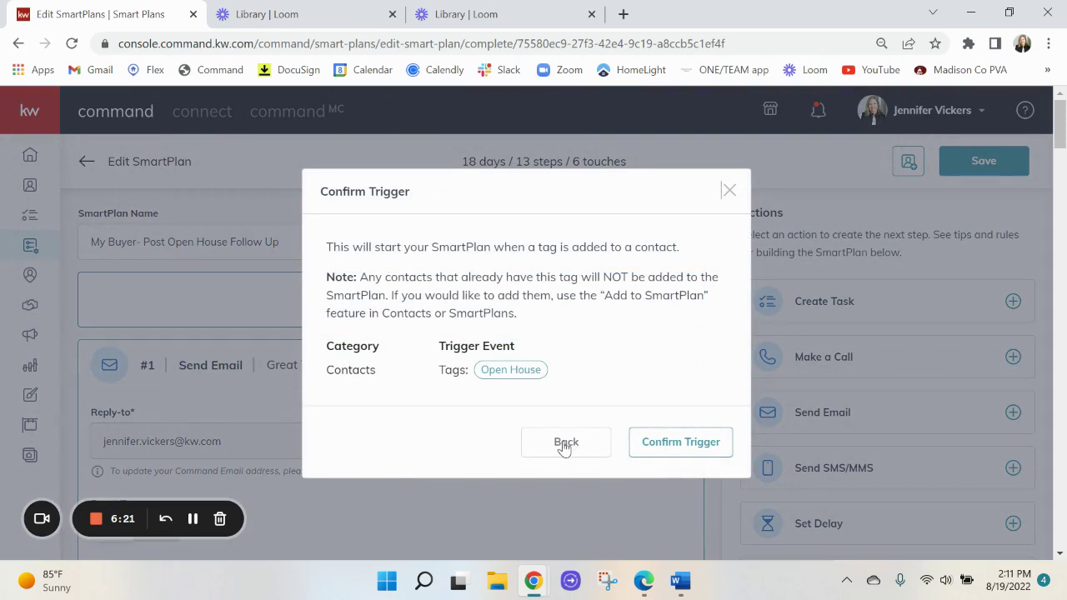
{"action": "mouse_move", "coordinate": [183, 305]}
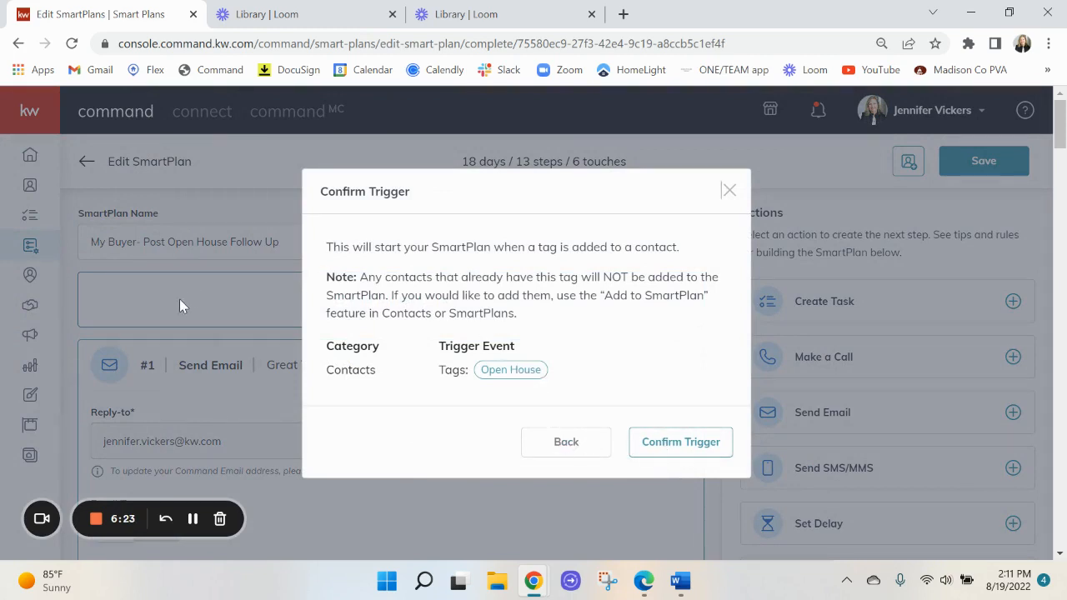
{"action": "mouse_move", "coordinate": [418, 338]}
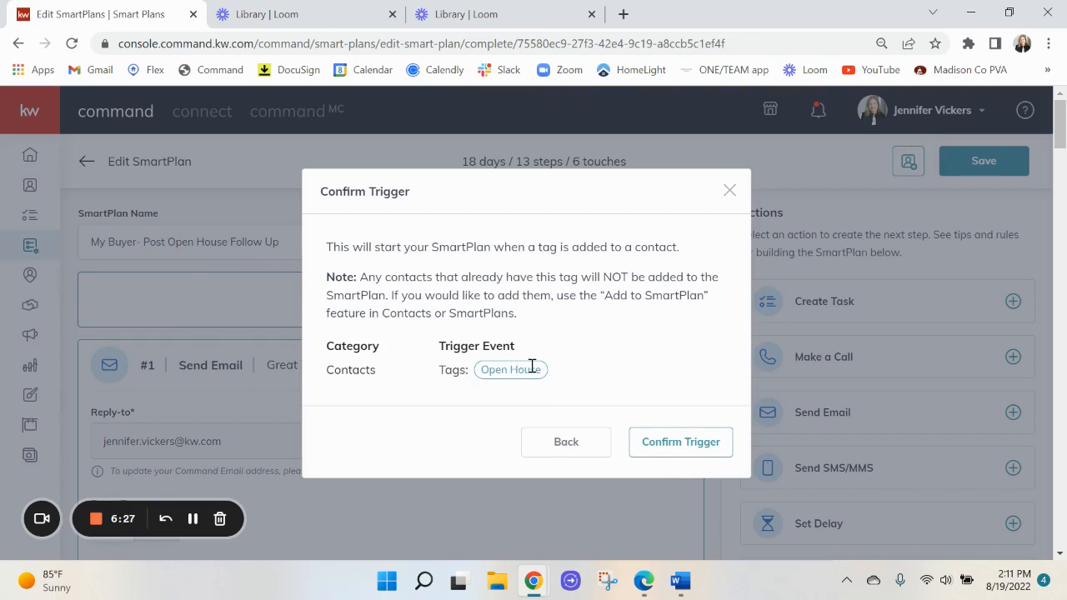
{"action": "mouse_move", "coordinate": [554, 354]}
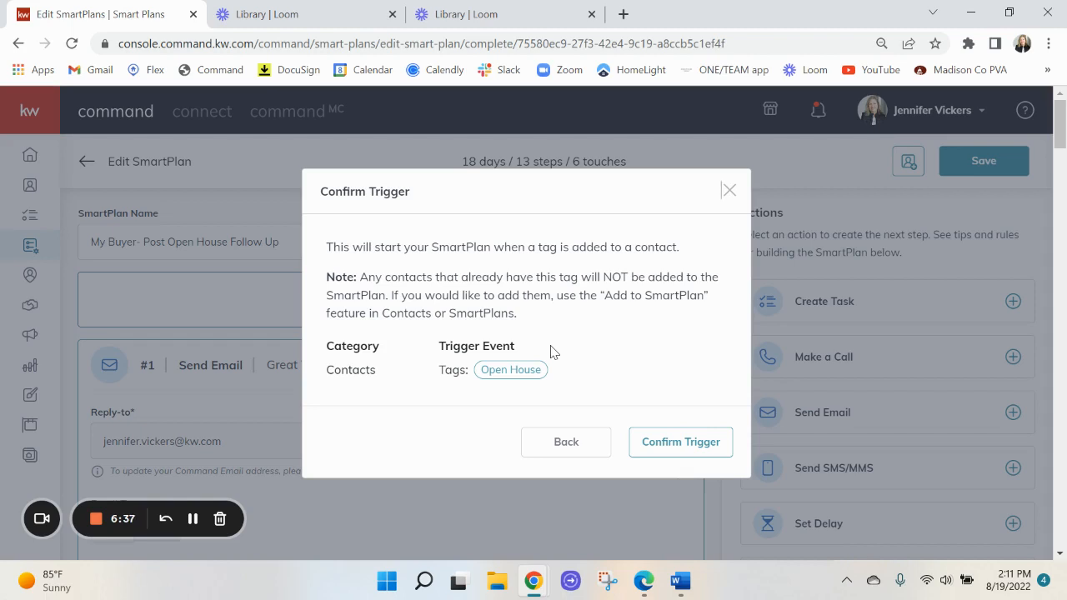
{"action": "mouse_move", "coordinate": [604, 328]}
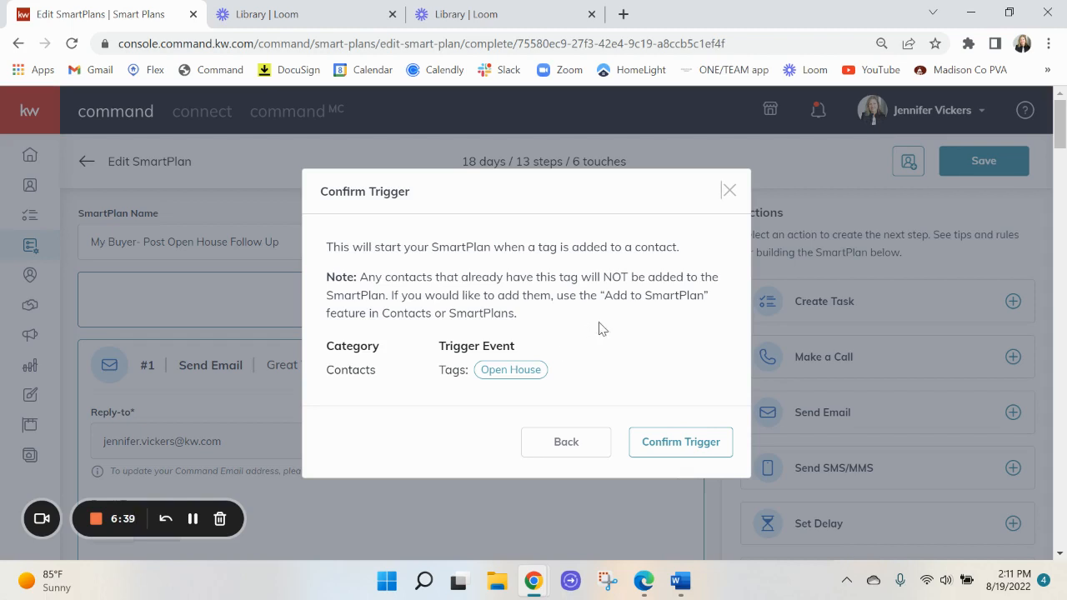
{"action": "left_click", "coordinate": [681, 441]}
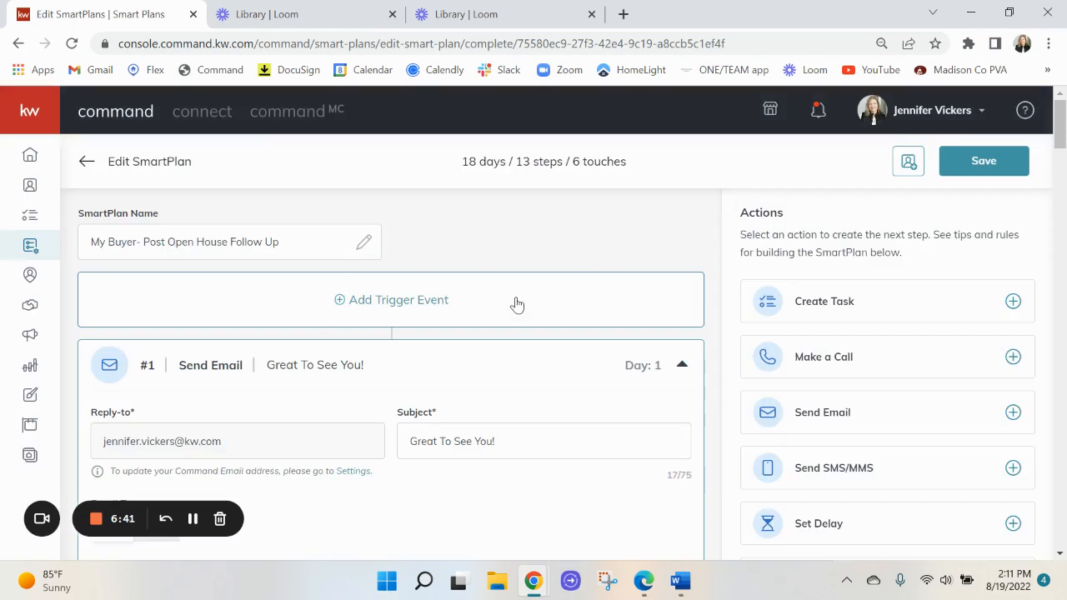
{"action": "mouse_move", "coordinate": [351, 225]}
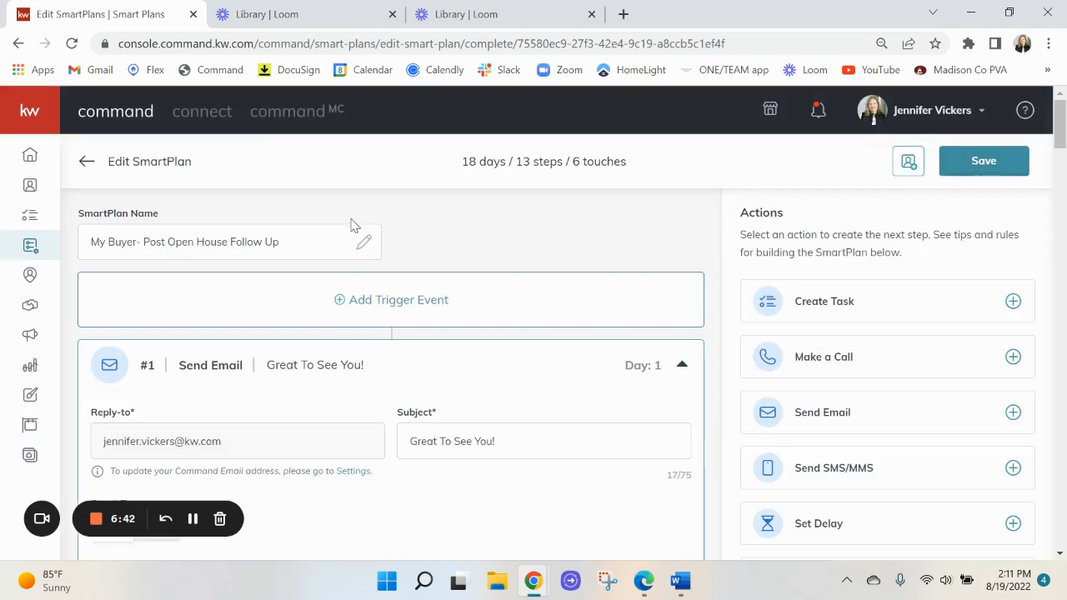
{"action": "mouse_move", "coordinate": [408, 300]}
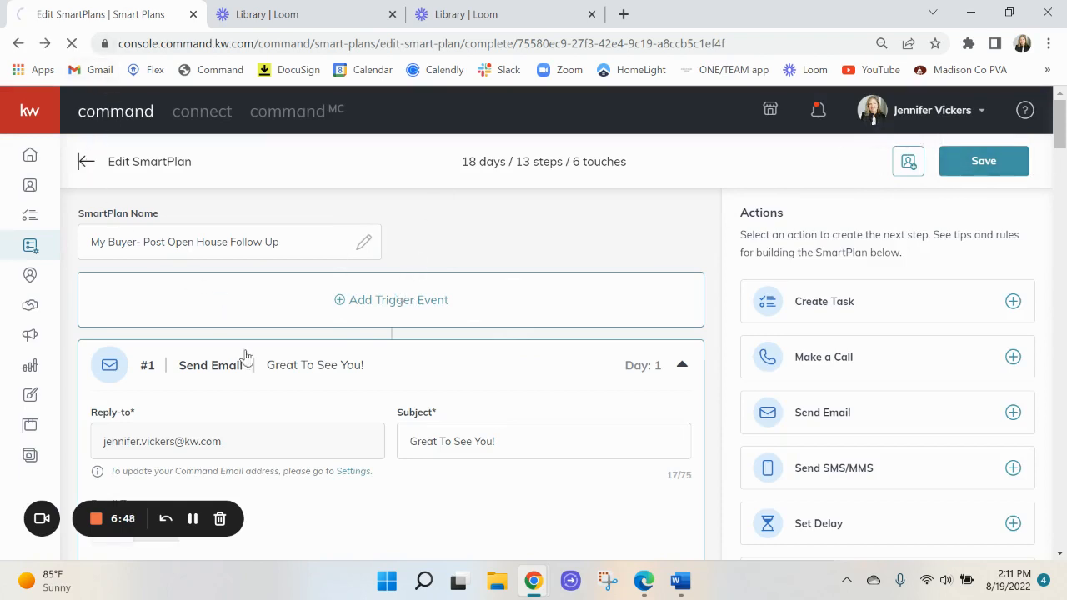
Return to SmartPlans, search the Library for 'open house' and browse the results.
{"action": "left_click", "coordinate": [86, 160]}
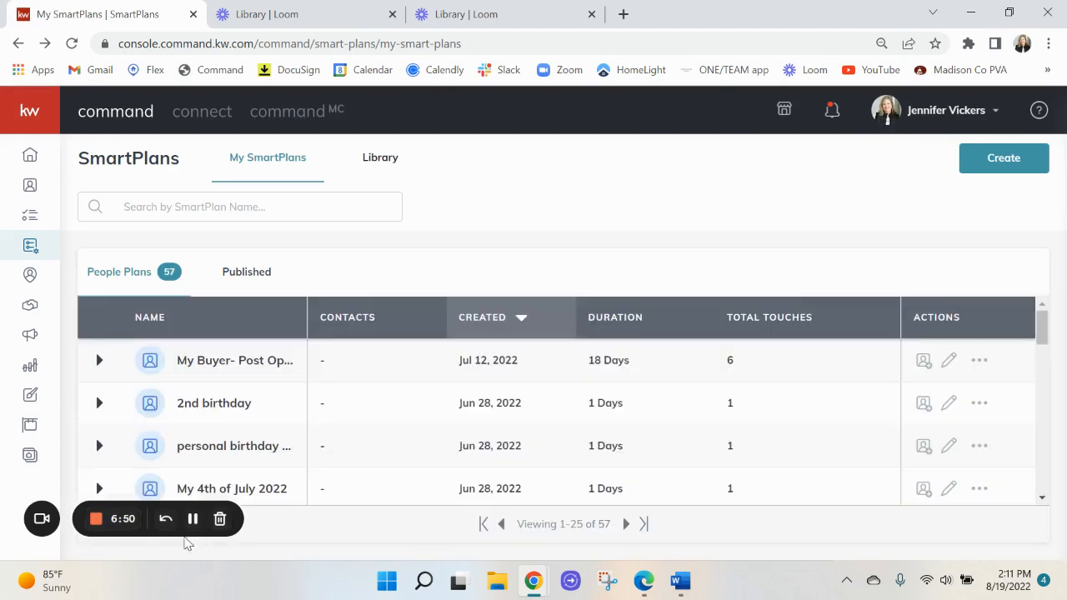
{"action": "mouse_move", "coordinate": [381, 156]}
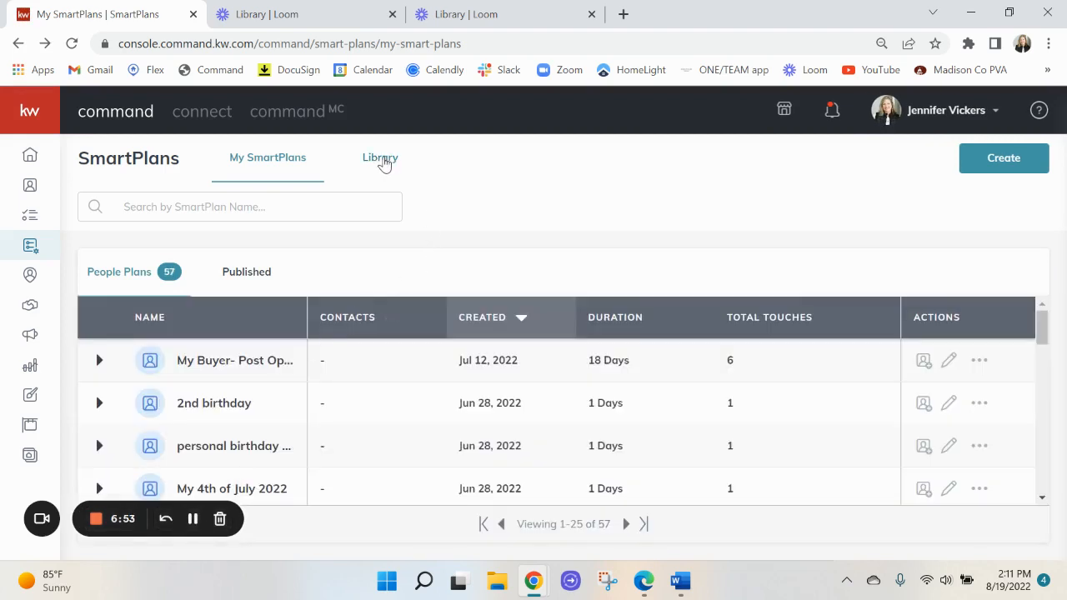
{"action": "left_click", "coordinate": [380, 156]}
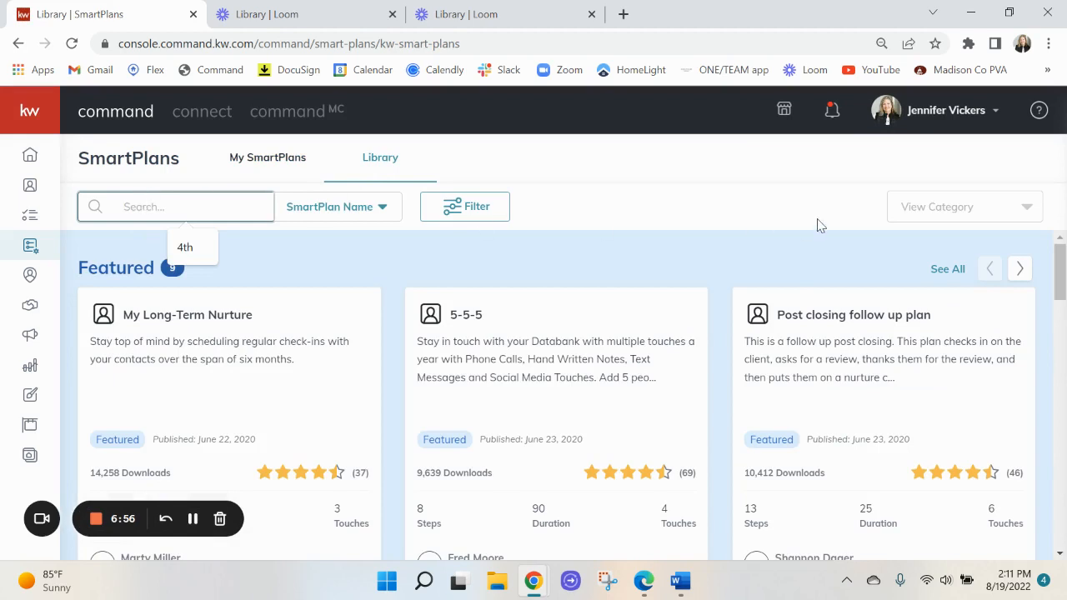
{"action": "type", "text": "open house"}
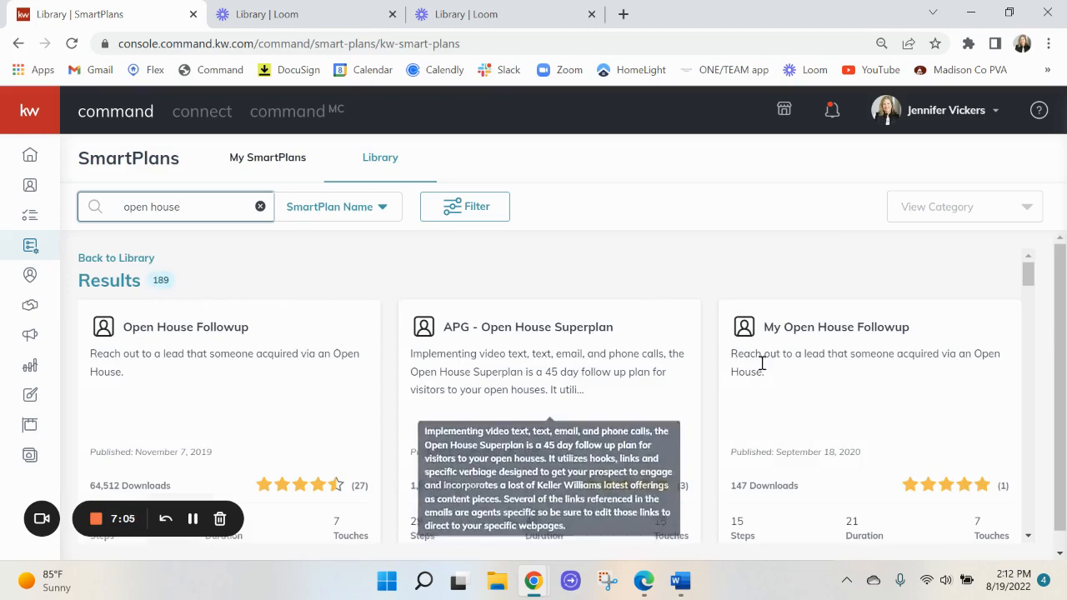
{"action": "scroll", "scroll_direction": "down", "scroll_amount": 3}
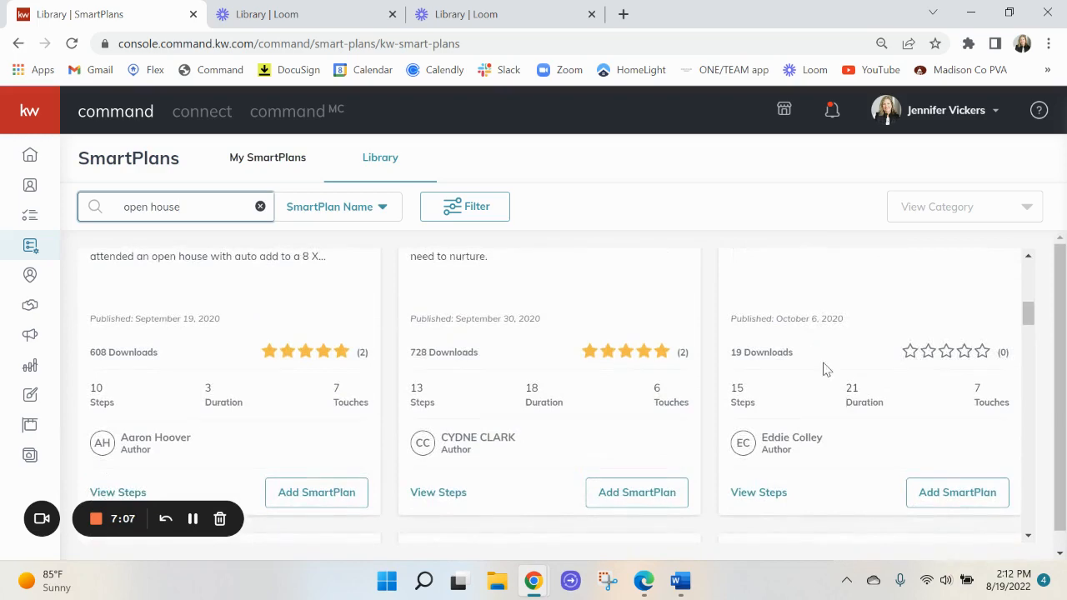
Review the Open House Followup plan's 15-step, 21-day sequence, then close the preview.
{"action": "scroll", "scroll_direction": "down", "scroll_amount": 3}
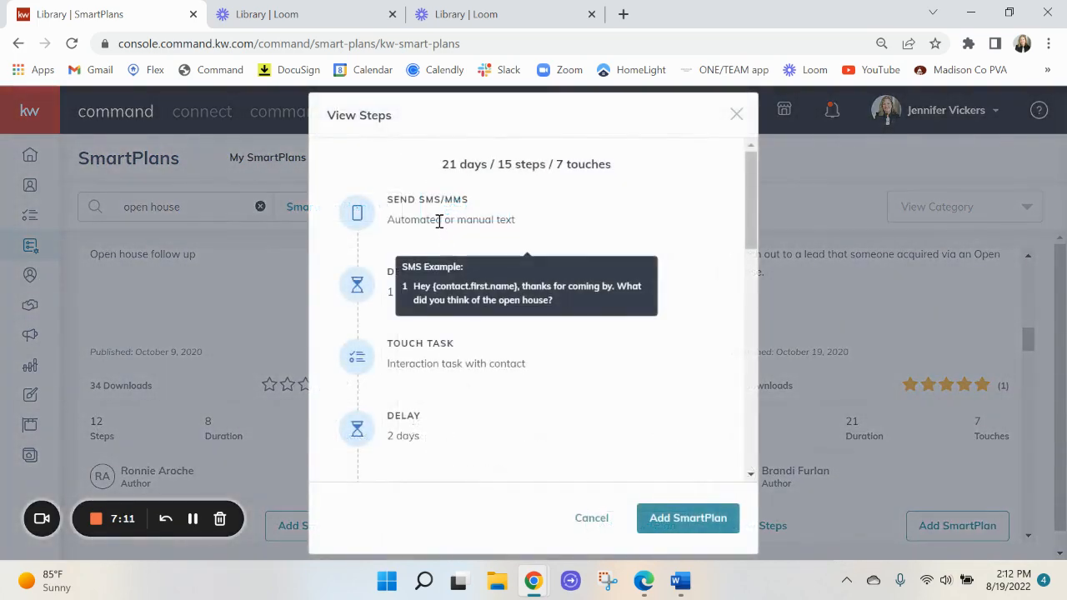
{"action": "mouse_move", "coordinate": [409, 300]}
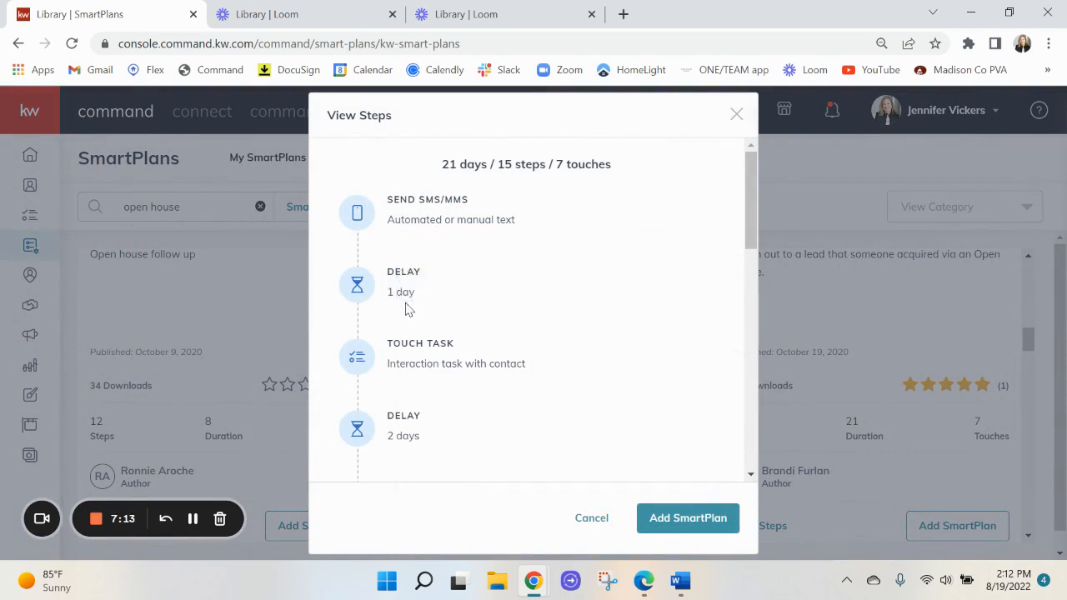
{"action": "scroll", "scroll_direction": "down", "scroll_amount": 3}
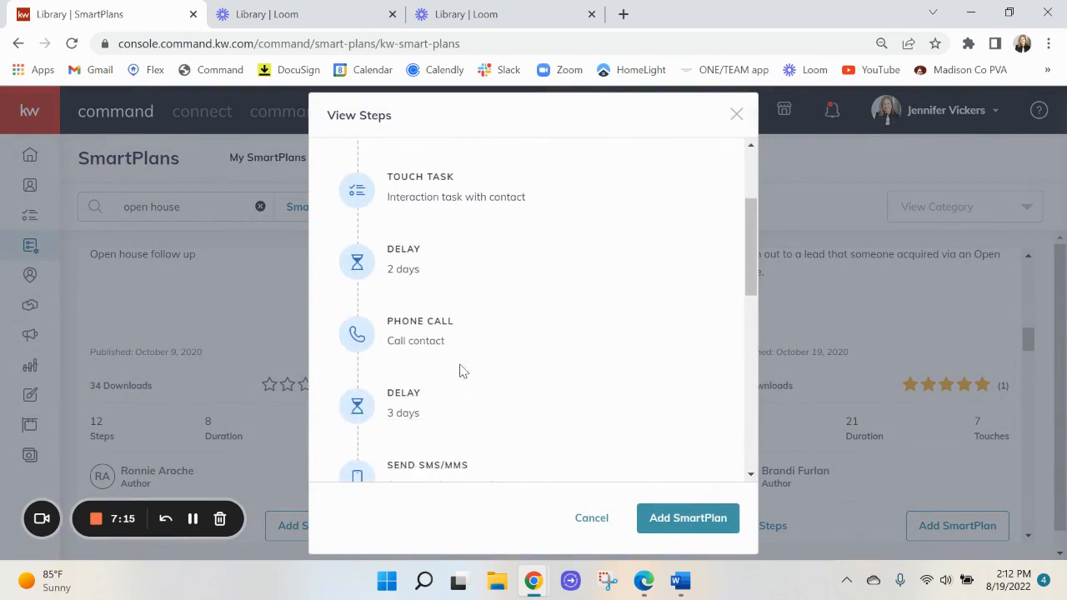
{"action": "scroll", "scroll_direction": "down", "scroll_amount": 3}
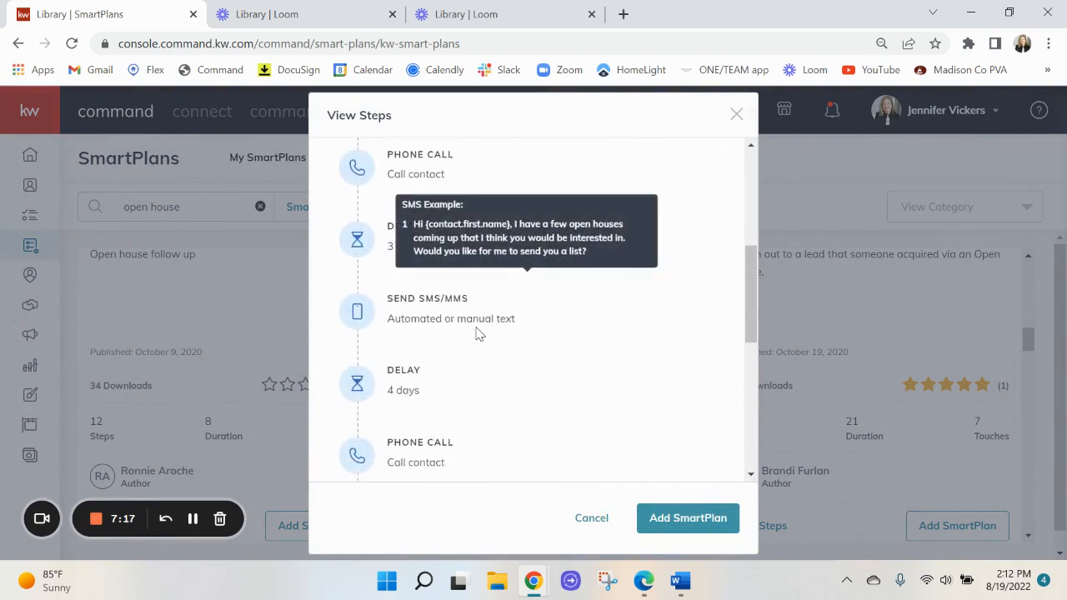
{"action": "scroll", "scroll_direction": "up", "scroll_amount": 3}
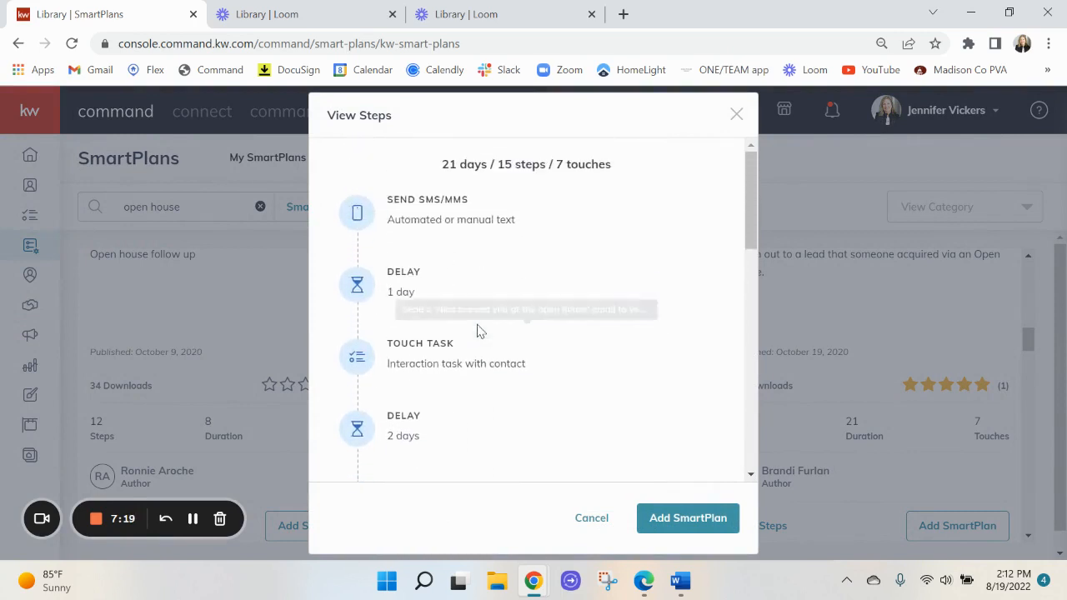
{"action": "mouse_move", "coordinate": [434, 213]}
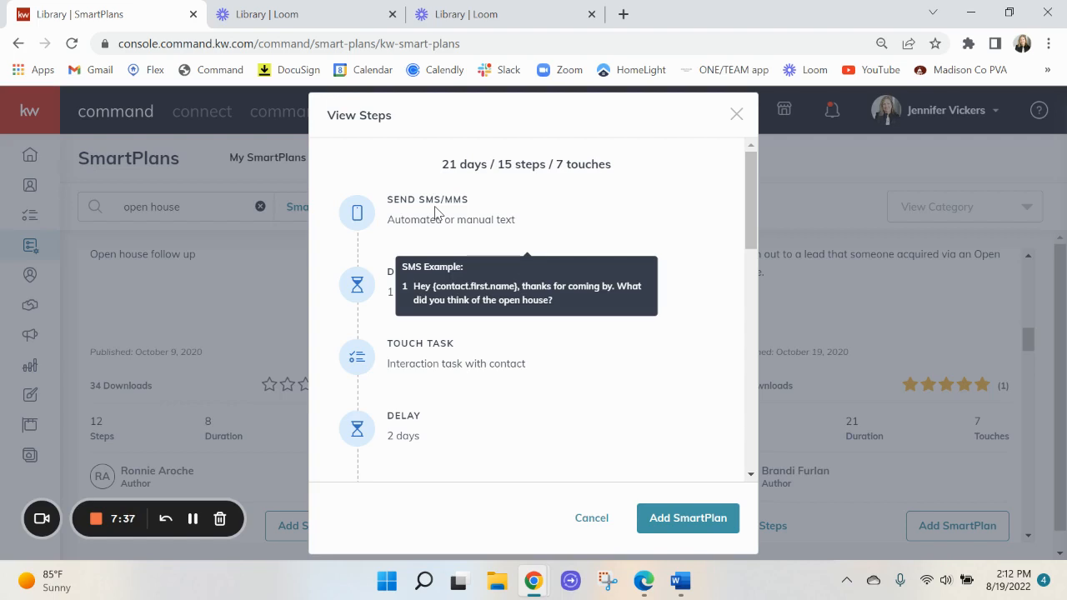
{"action": "mouse_move", "coordinate": [590, 517]}
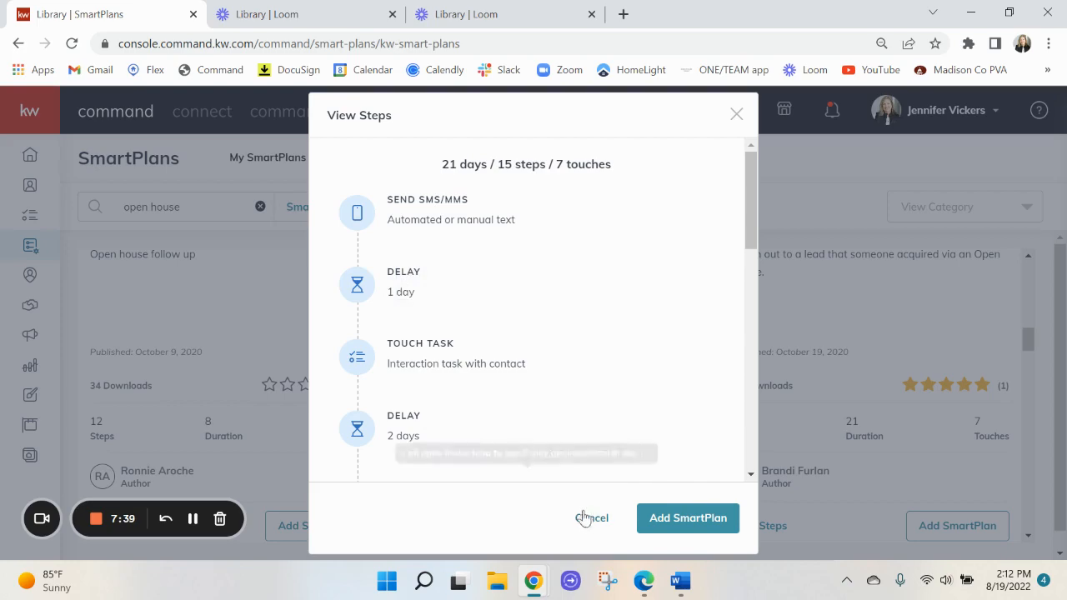
{"action": "left_click", "coordinate": [592, 517]}
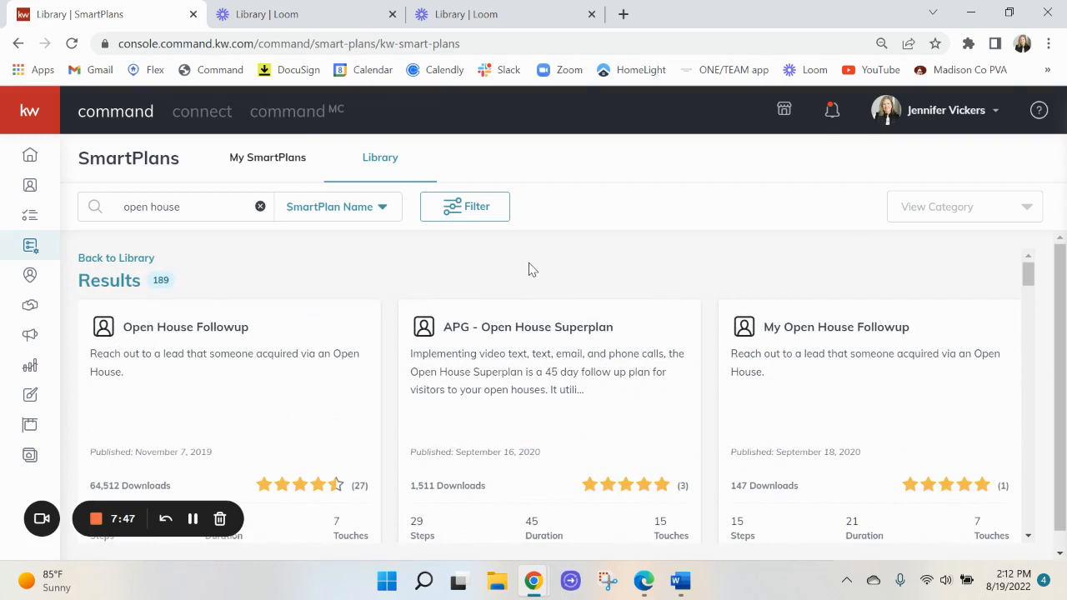
{"action": "mouse_move", "coordinate": [107, 422]}
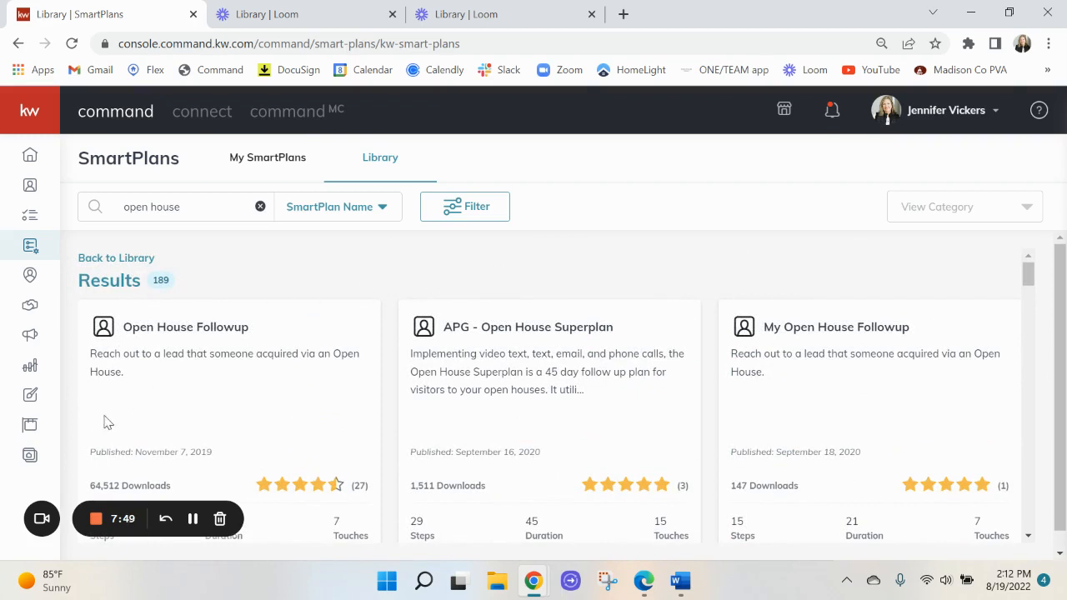